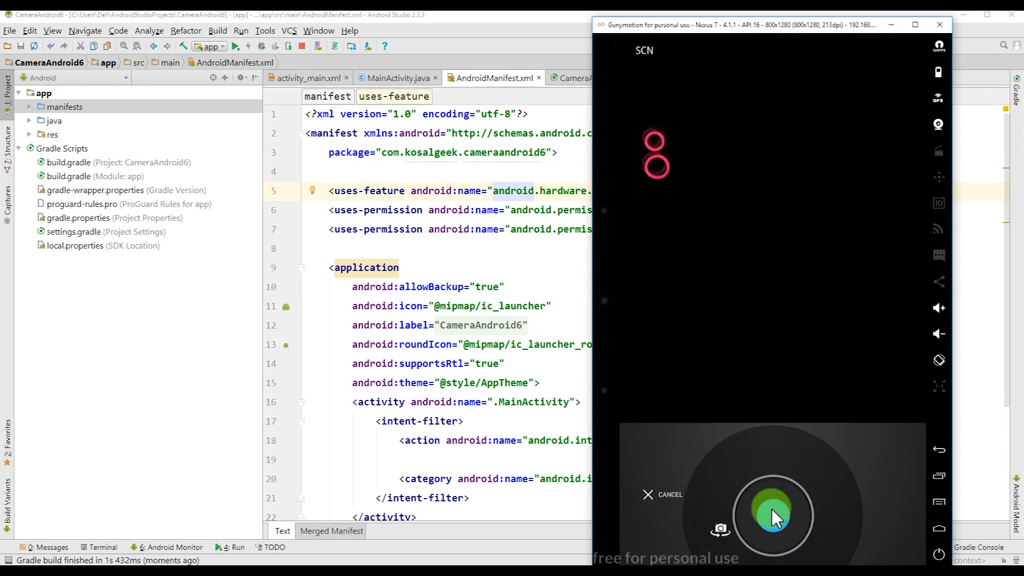
Take a photo in the finished camera app running in Genymotion.
{"action": "left_click", "coordinate": [769, 516]}
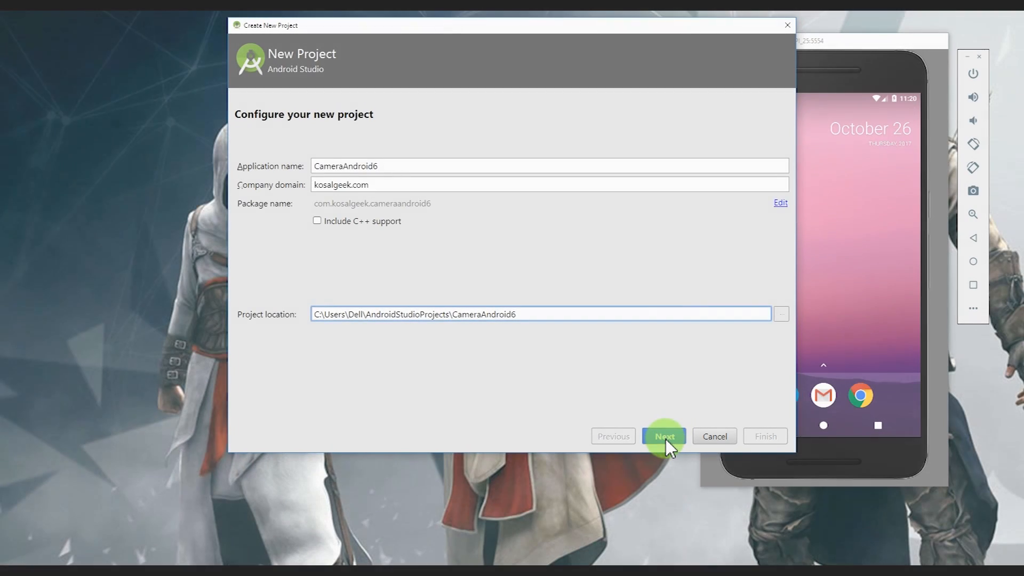
Create CameraAndroid6 with minimum SDK API 23 and the Empty Activity template.
{"action": "left_click", "coordinate": [663, 436]}
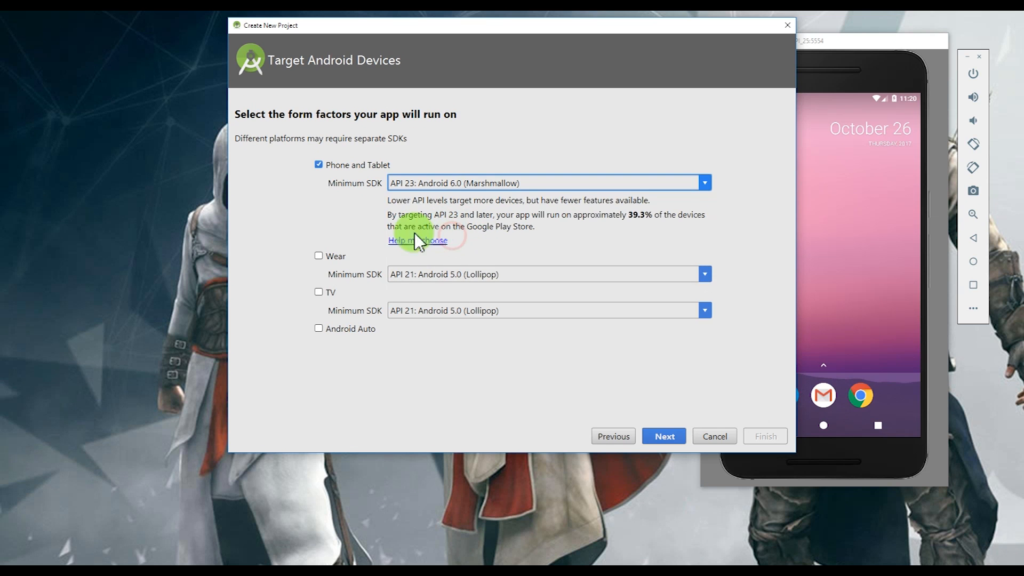
{"action": "left_click", "coordinate": [664, 436]}
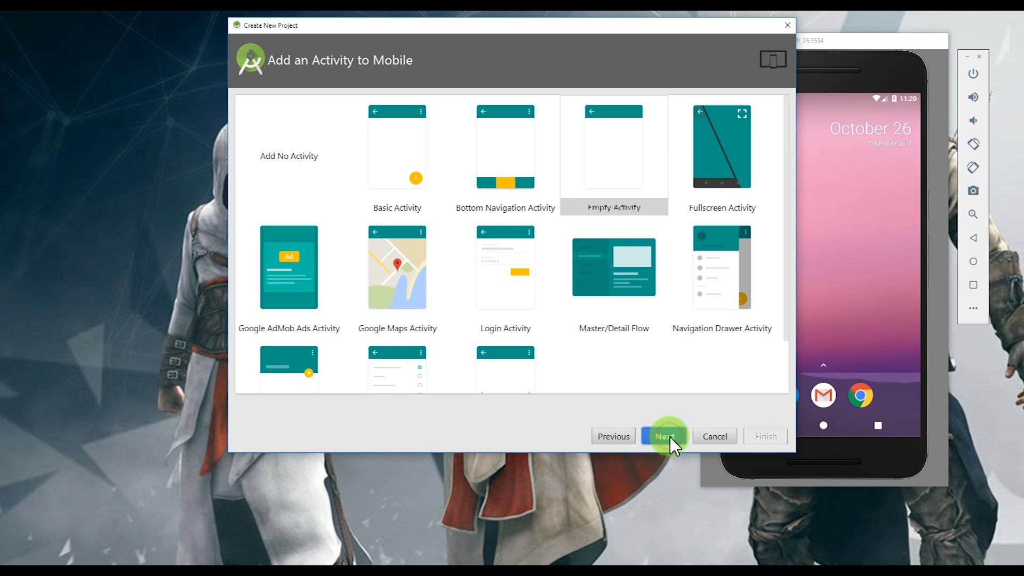
{"action": "left_click", "coordinate": [663, 436]}
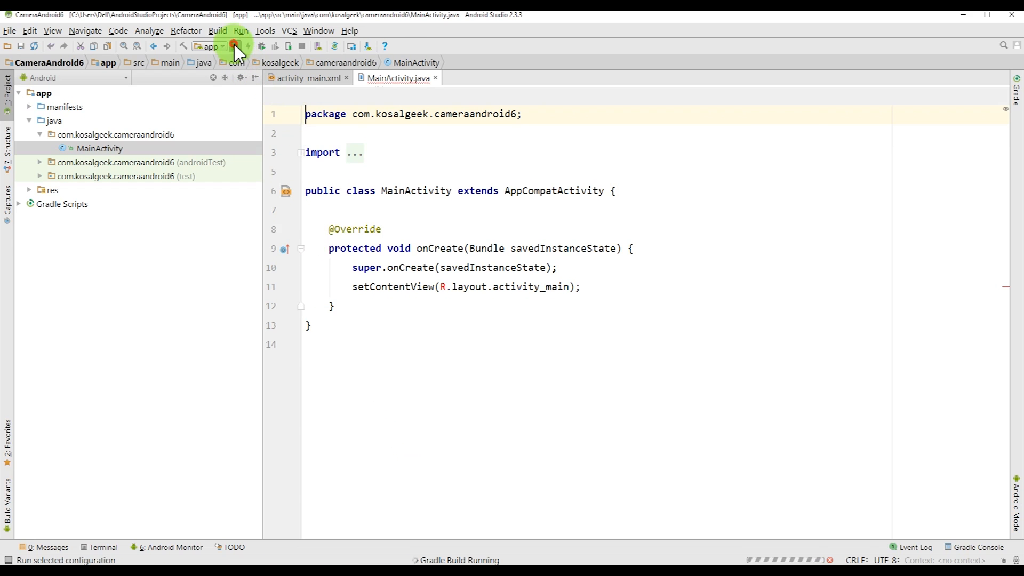
Deploy the blank app to the existing Nexus 5X API 24 emulator, skipping new device creation.
{"action": "left_click", "coordinate": [234, 45]}
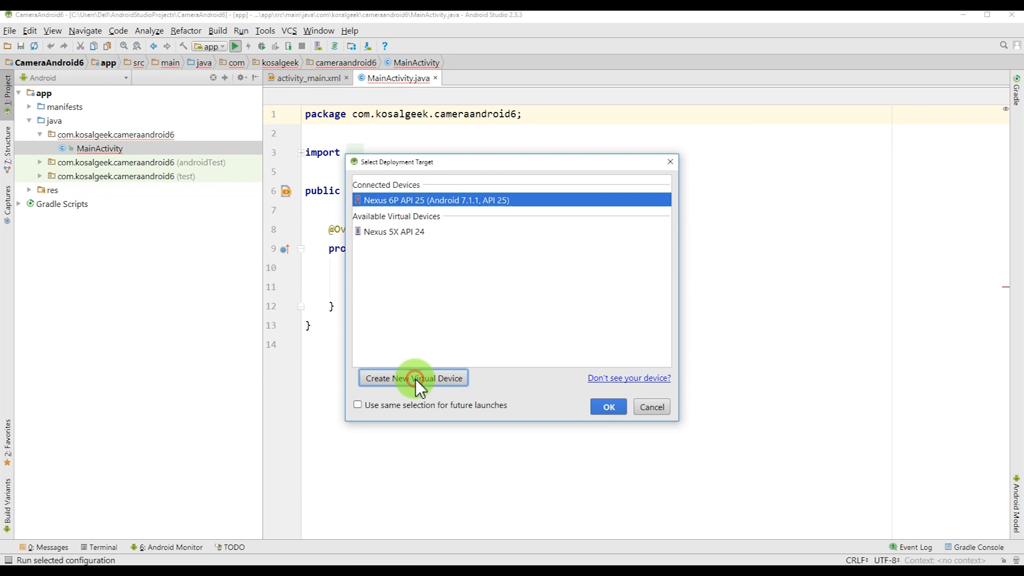
{"action": "left_click", "coordinate": [414, 377]}
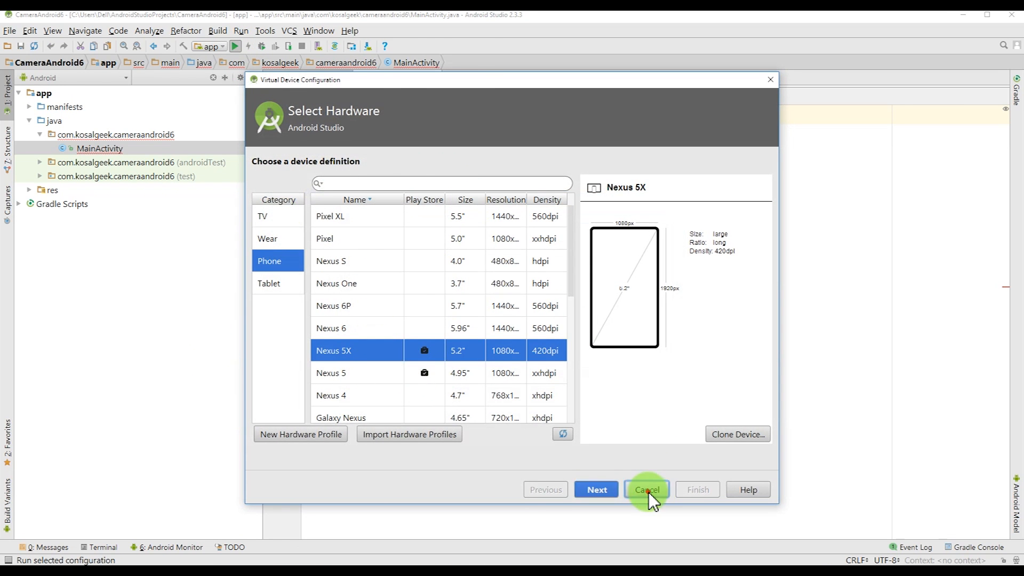
{"action": "left_click", "coordinate": [647, 488]}
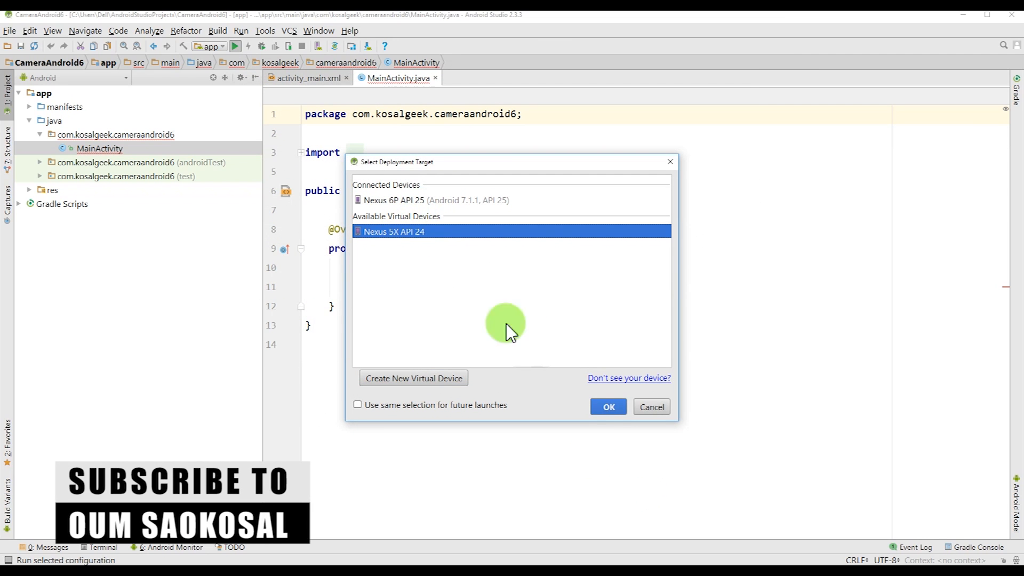
{"action": "left_click", "coordinate": [609, 406]}
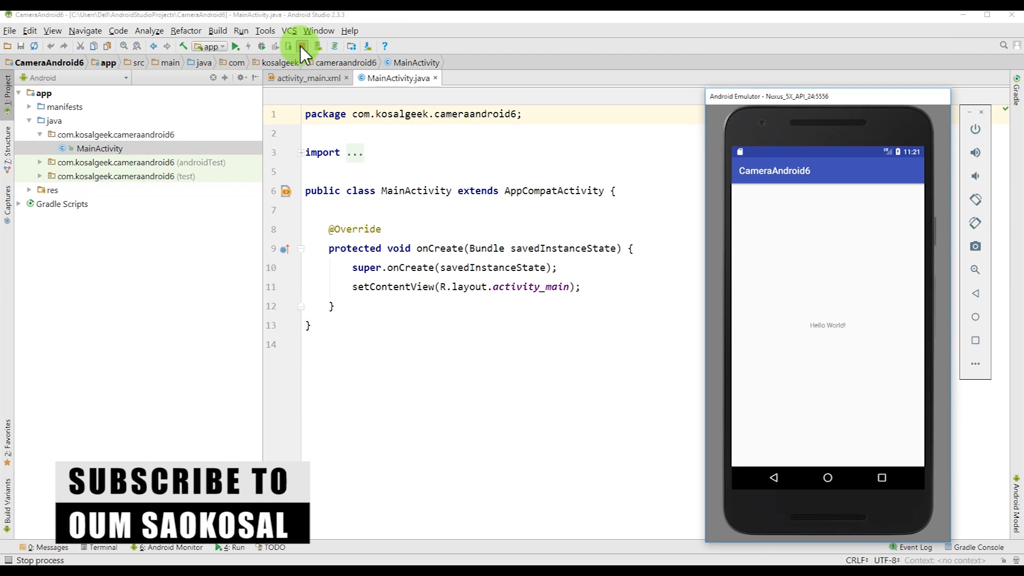
{"action": "mouse_move", "coordinate": [294, 46]}
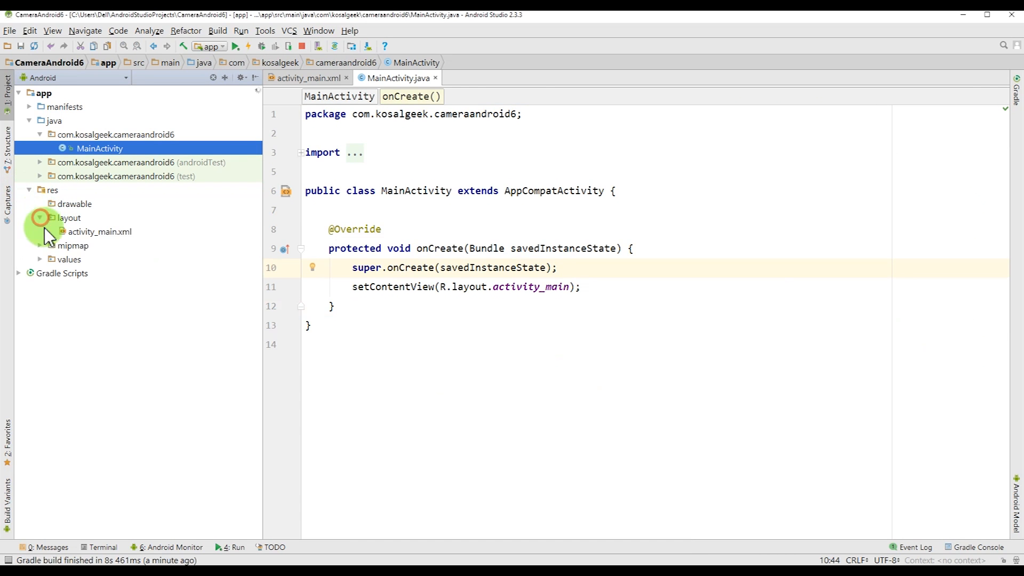
Convert activity_main.xml to a vertical LinearLayout with 'Open Camera' text and no constraints.
{"action": "double_click", "coordinate": [100, 231]}
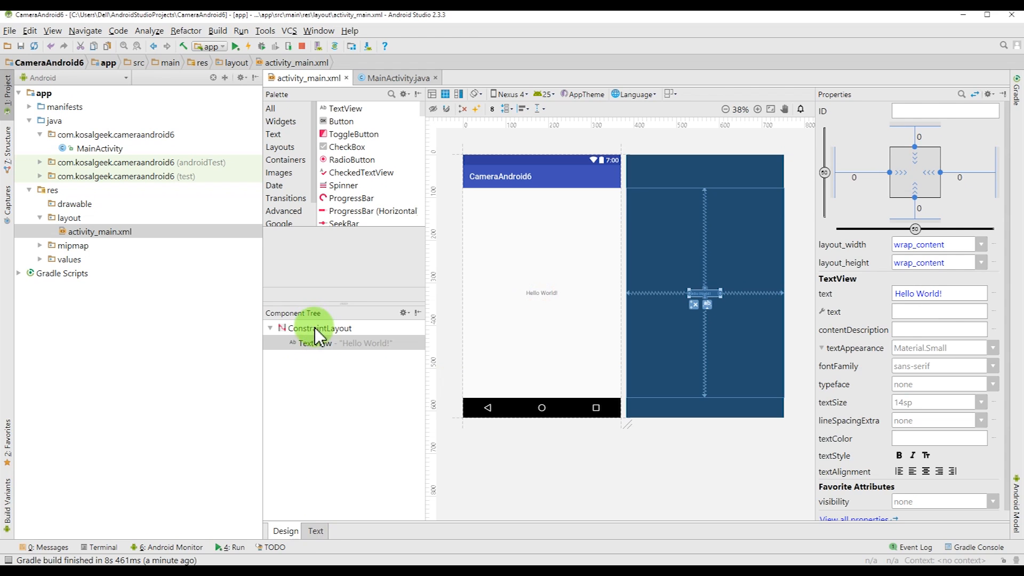
{"action": "left_click", "coordinate": [315, 531]}
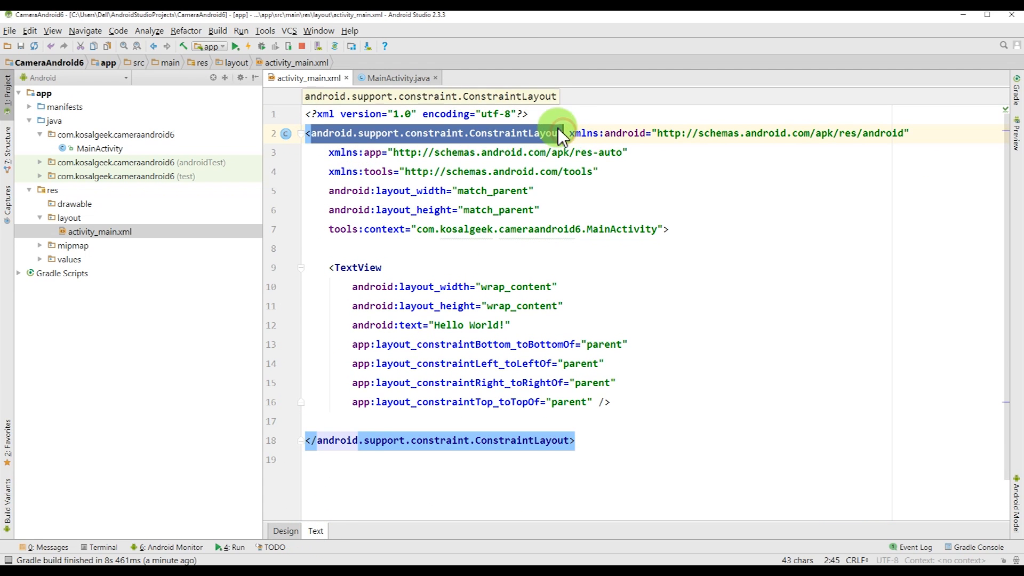
{"action": "type", "text": "LinearLayout"}
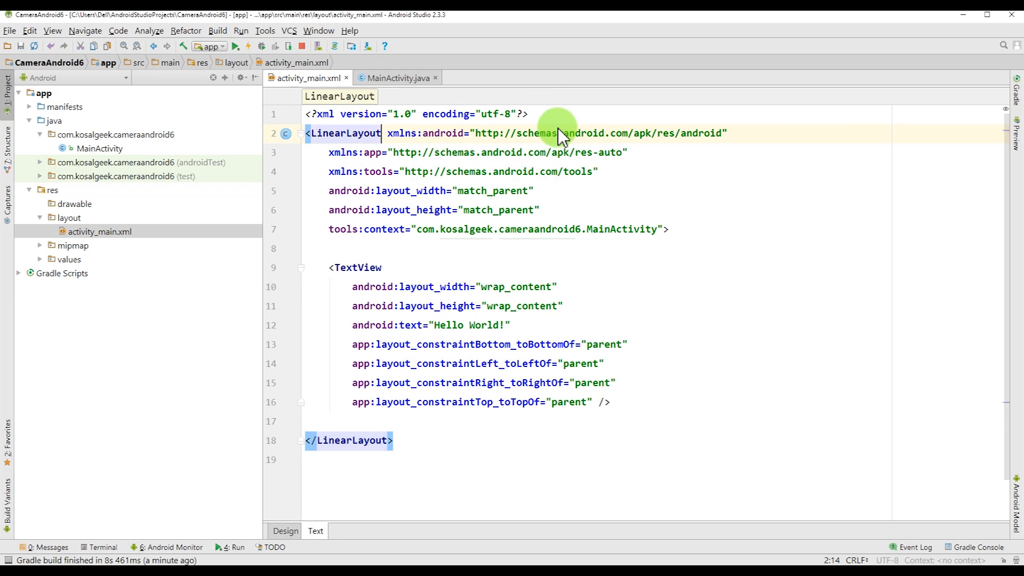
{"action": "mouse_move", "coordinate": [457, 344]}
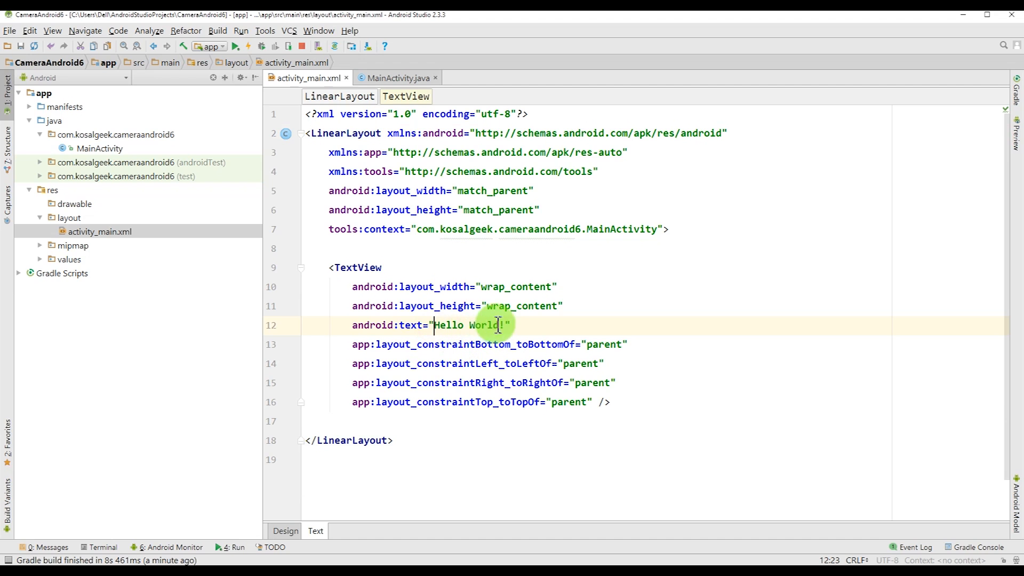
{"action": "type", "text": "Open"}
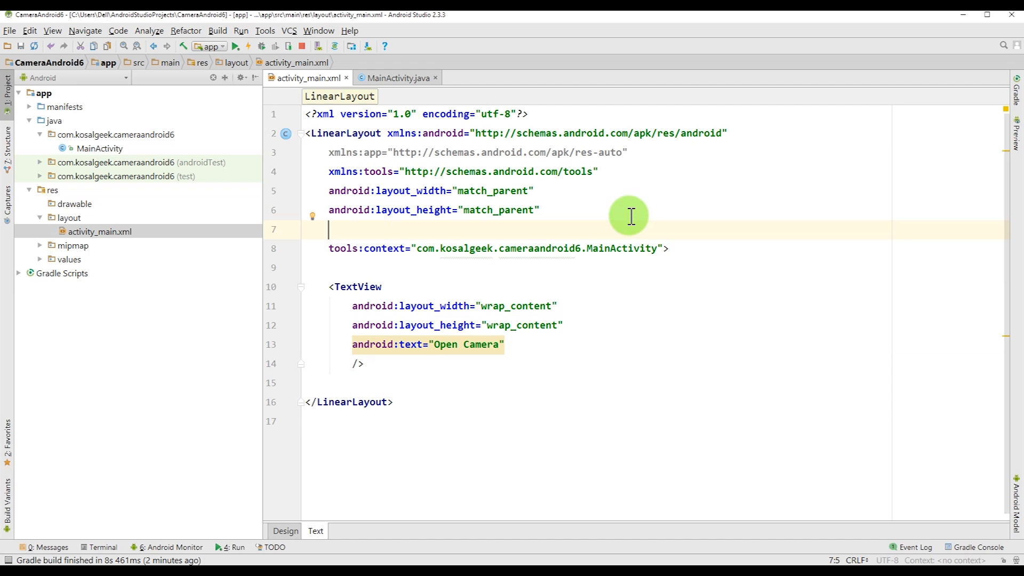
{"action": "type", "text": "orientation=\"vertical"}
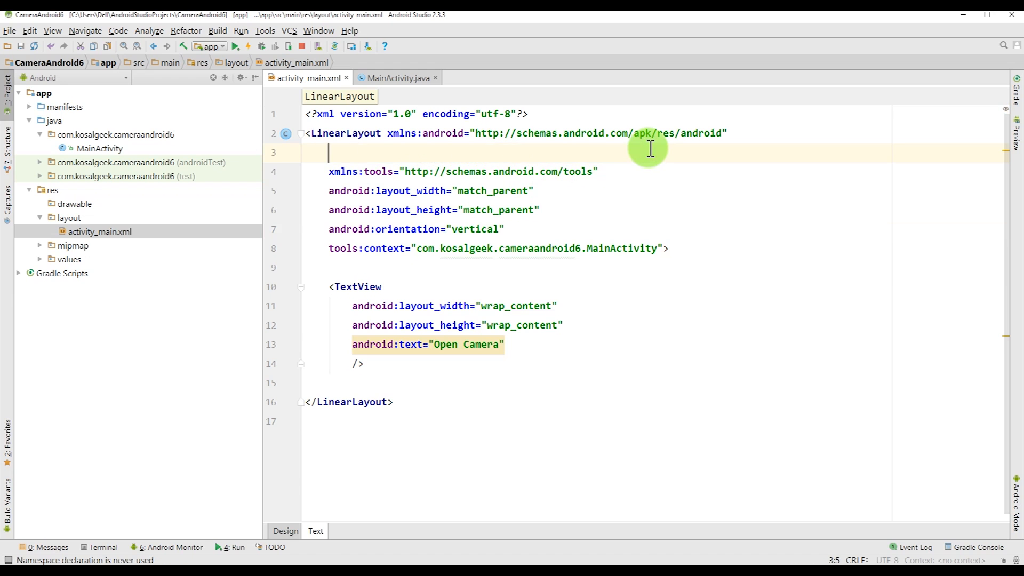
{"action": "left_click", "coordinate": [286, 530]}
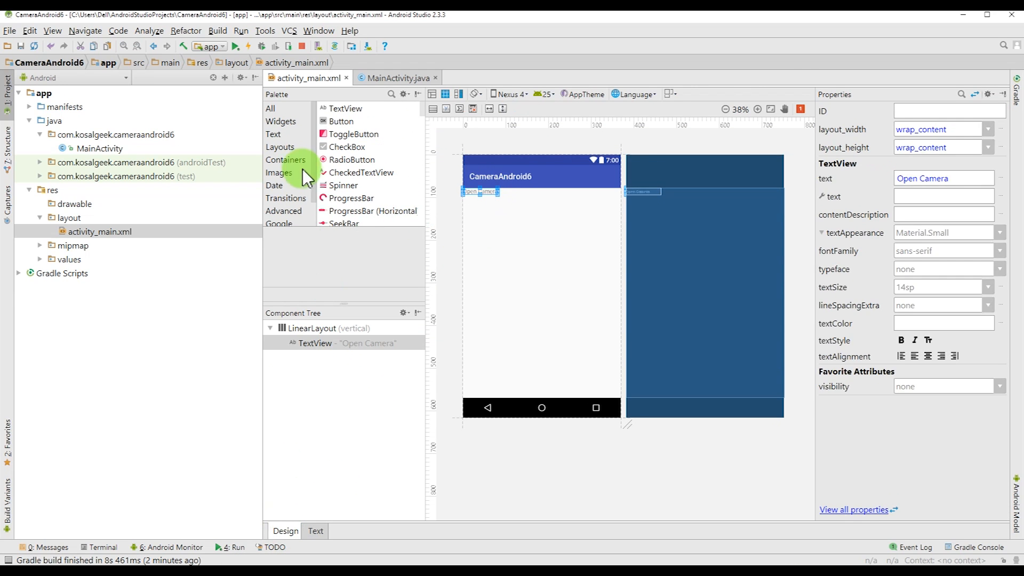
Add an ImageView below the Open Camera text and wrap it in a ScrollView.
{"action": "scroll", "scroll_direction": "down", "scroll_amount": 3}
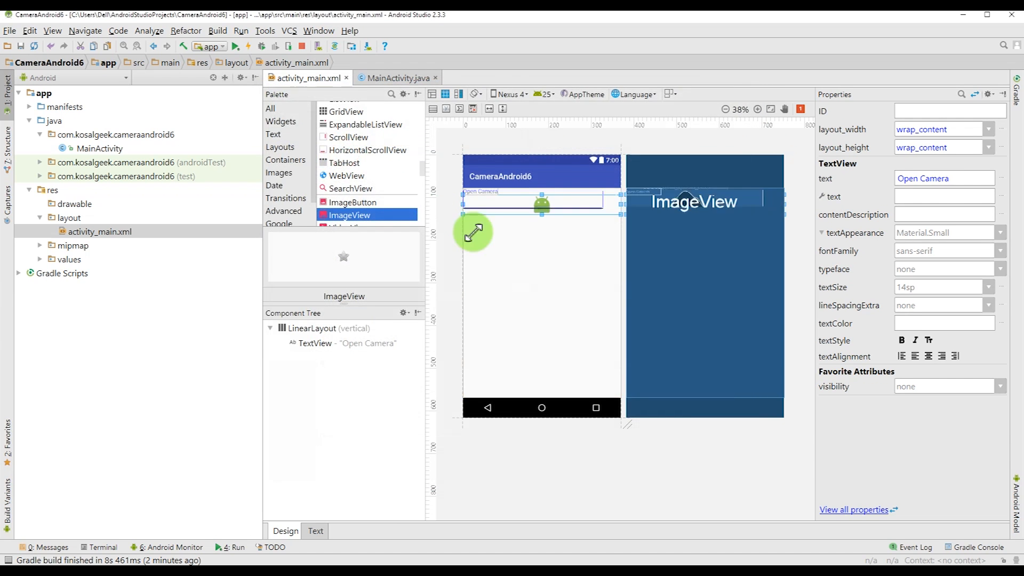
{"action": "left_click", "coordinate": [315, 530]}
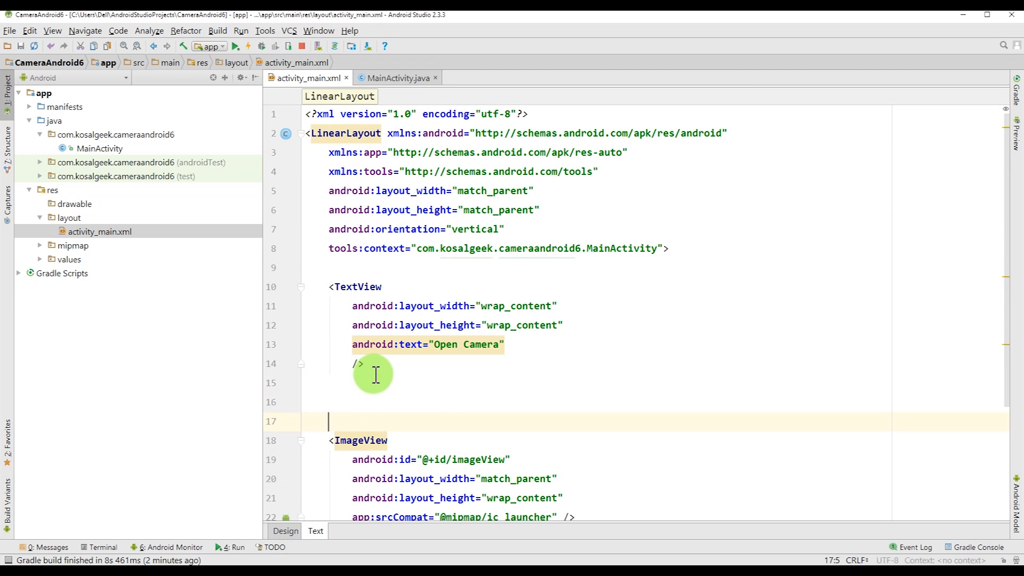
{"action": "type", "text": "<ScrollView"}
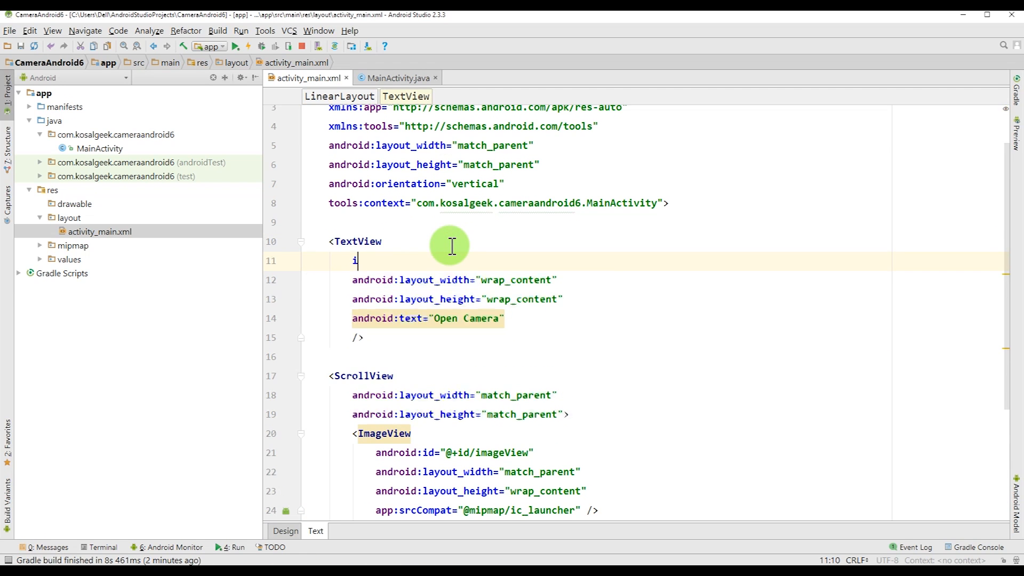
Give the TextView the id tvOpenCamera.
{"action": "type", "text": "android:id=\"@+id/"}
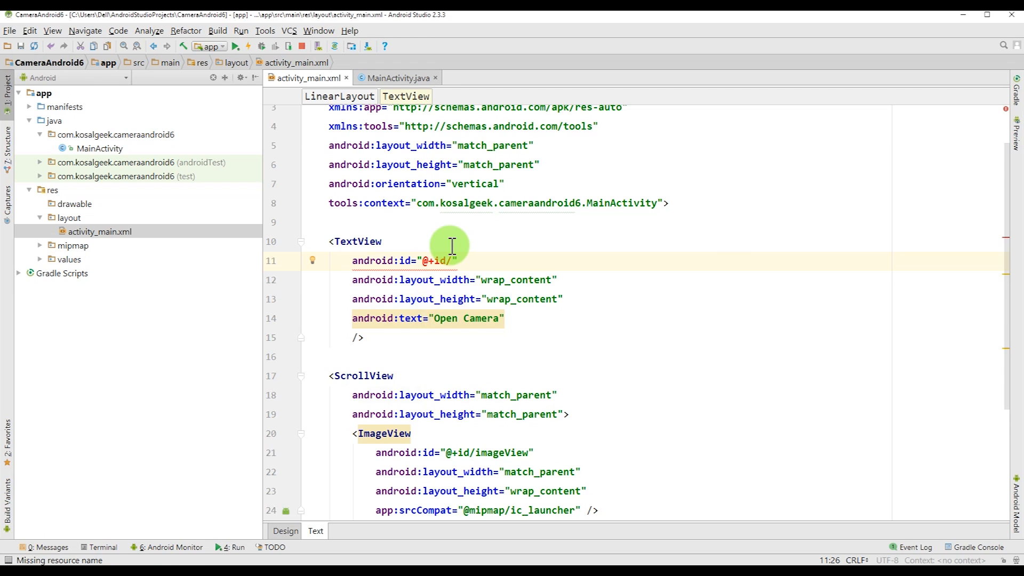
{"action": "type", "text": "t"}
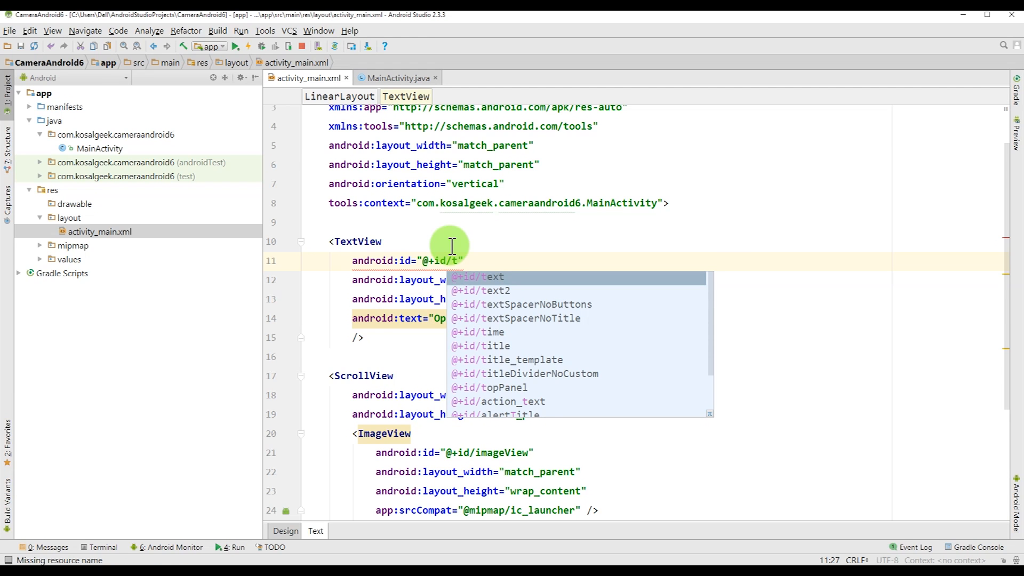
{"action": "type", "text": "vOpen"}
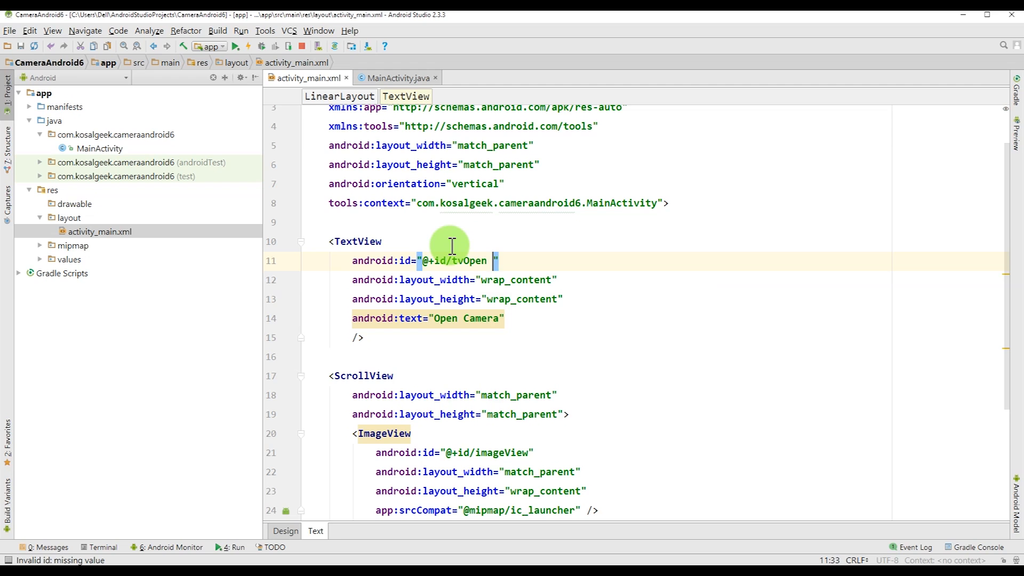
{"action": "type", "text": "Camera"}
{"action": "left_click", "coordinate": [480, 452]}
{"action": "type", "text": "vP"}
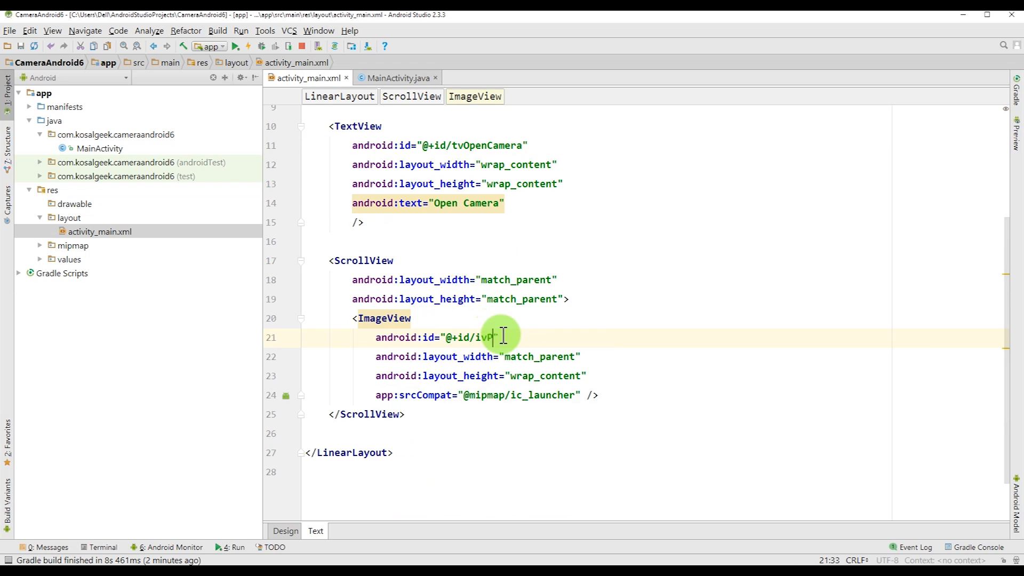
Declare TextView tvOpenCamera and ImageView ivPic fields in MainActivity.
{"action": "left_click", "coordinate": [395, 77]}
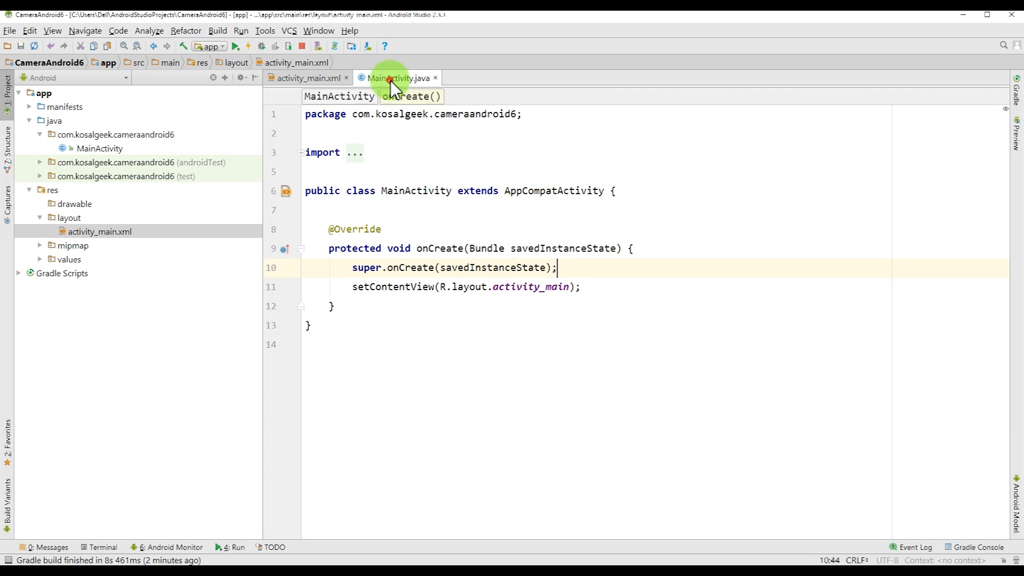
{"action": "left_click", "coordinate": [633, 192]}
{"action": "type", "text": "I"}
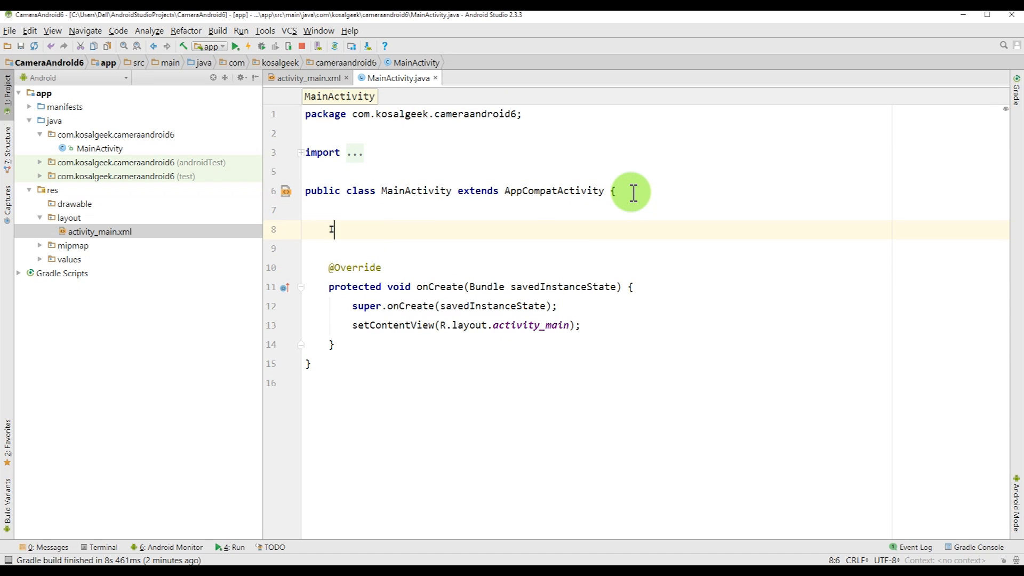
{"action": "type", "text": "TextView"}
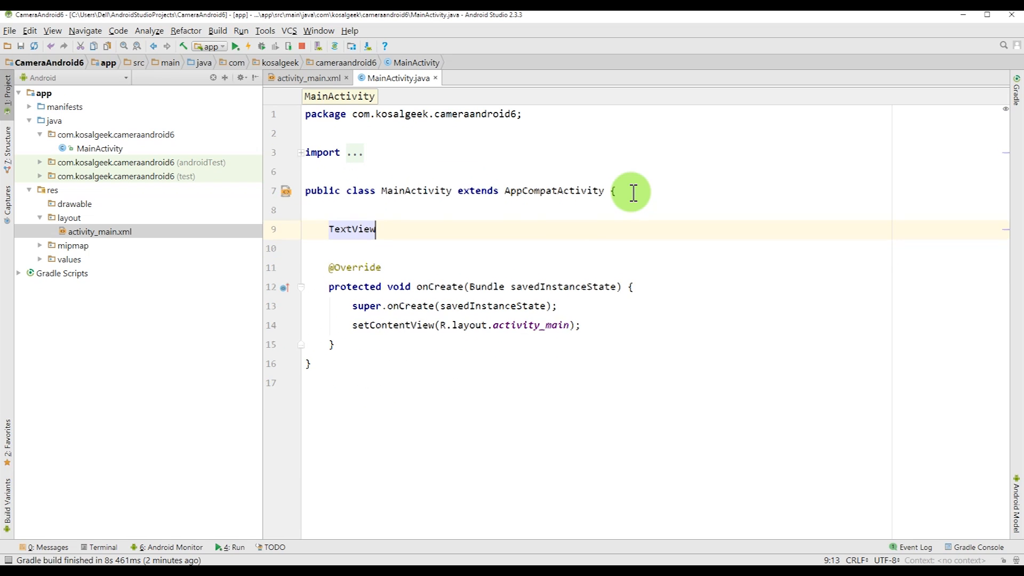
{"action": "type", "text": "tv"}
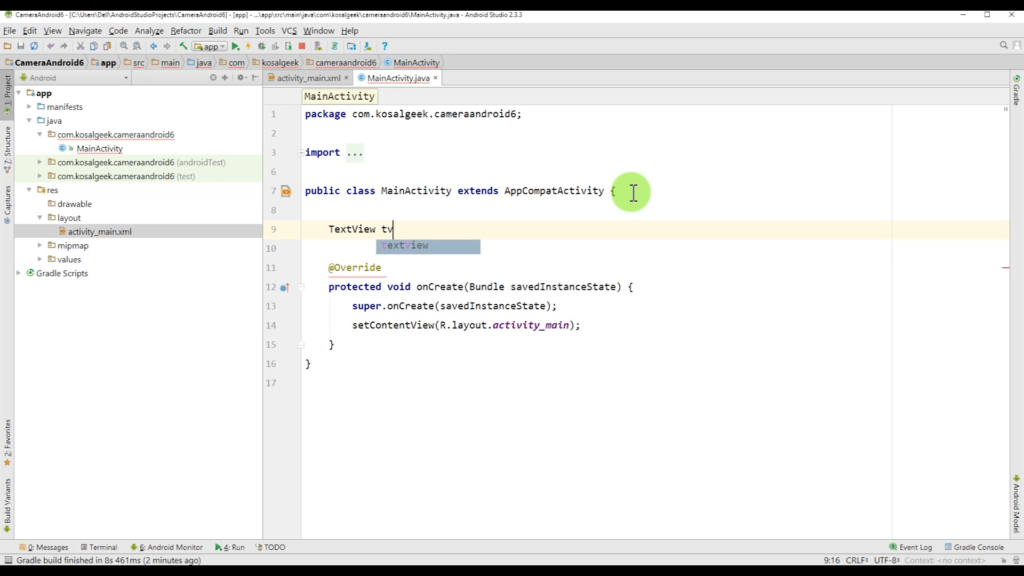
{"action": "type", "text": "Open"}
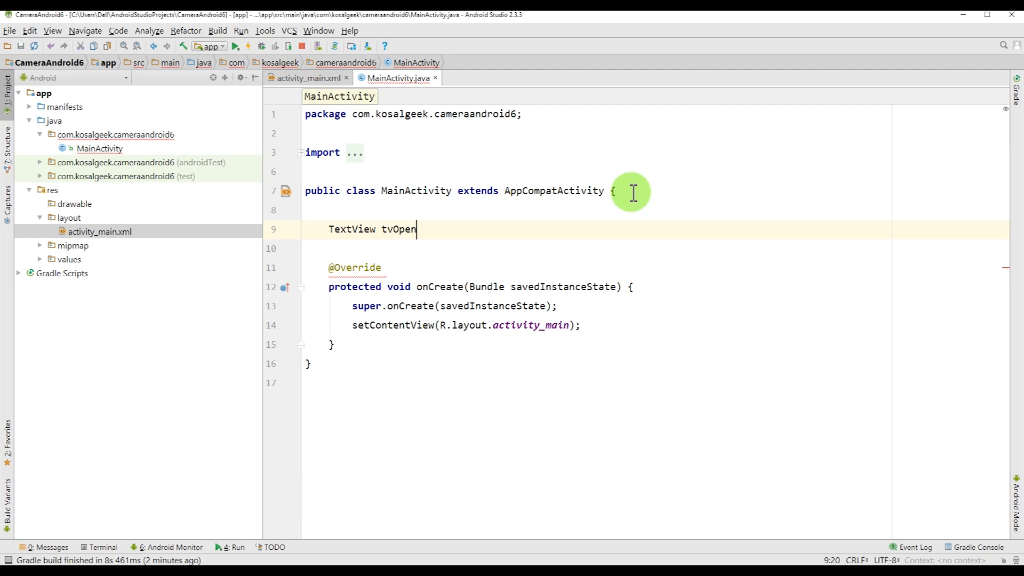
{"action": "type", "text": "Camera;"}
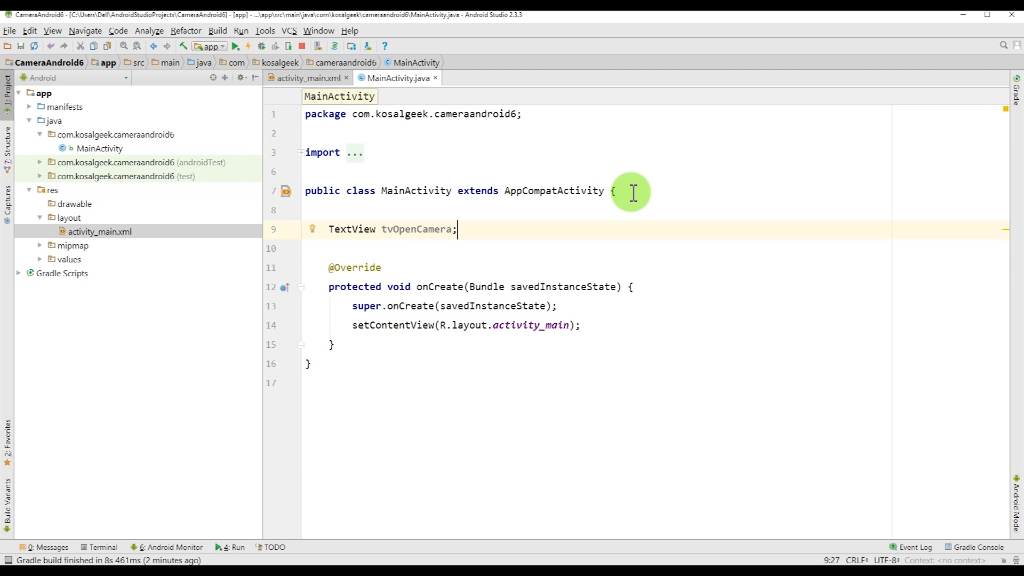
{"action": "type", "text": "ImageView ivPic;"}
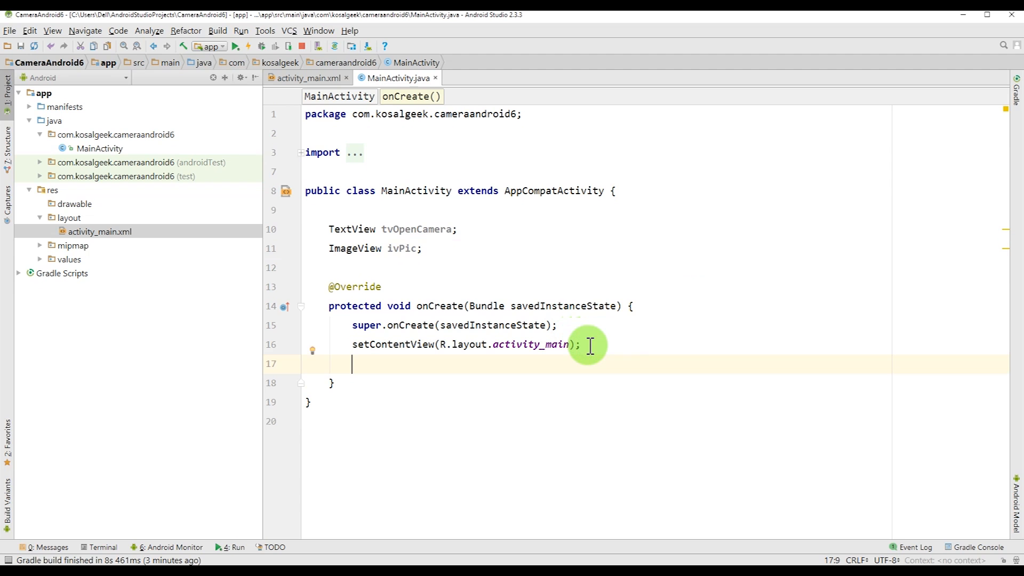
Assign tvOpenCamera and ivPic via casted findViewById(R.id...) calls in onCreate.
{"action": "type", "text": "tvOpenCamera =\\"}
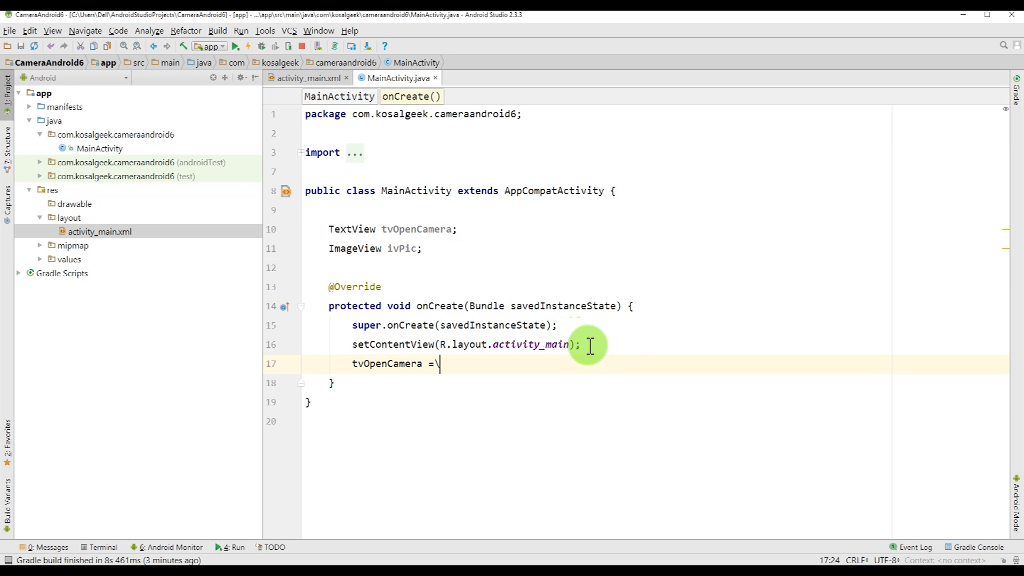
{"action": "key", "text": "BackSpace"}
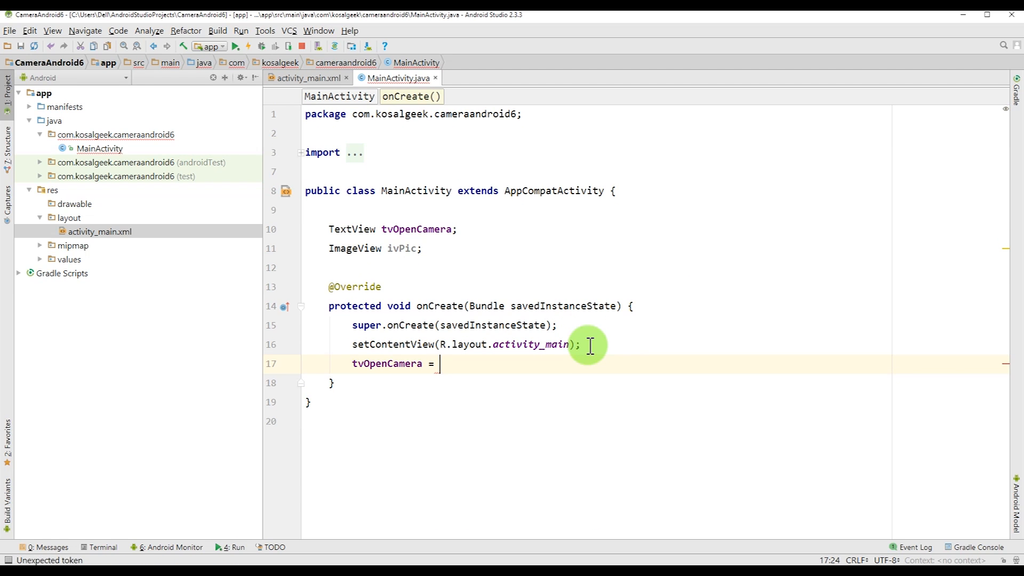
{"action": "type", "text": "(TextView)"}
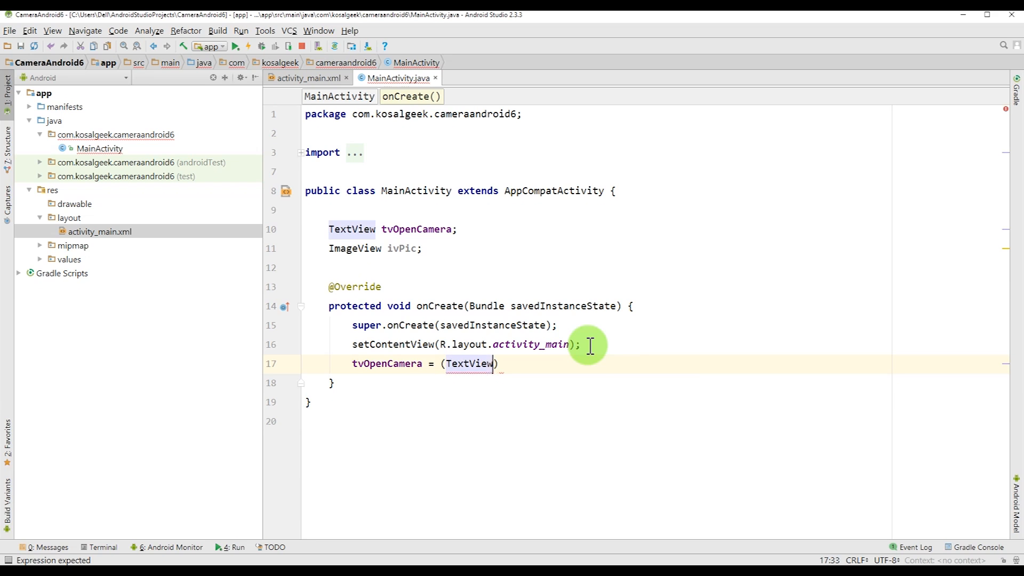
{"action": "type", "text": "fio"}
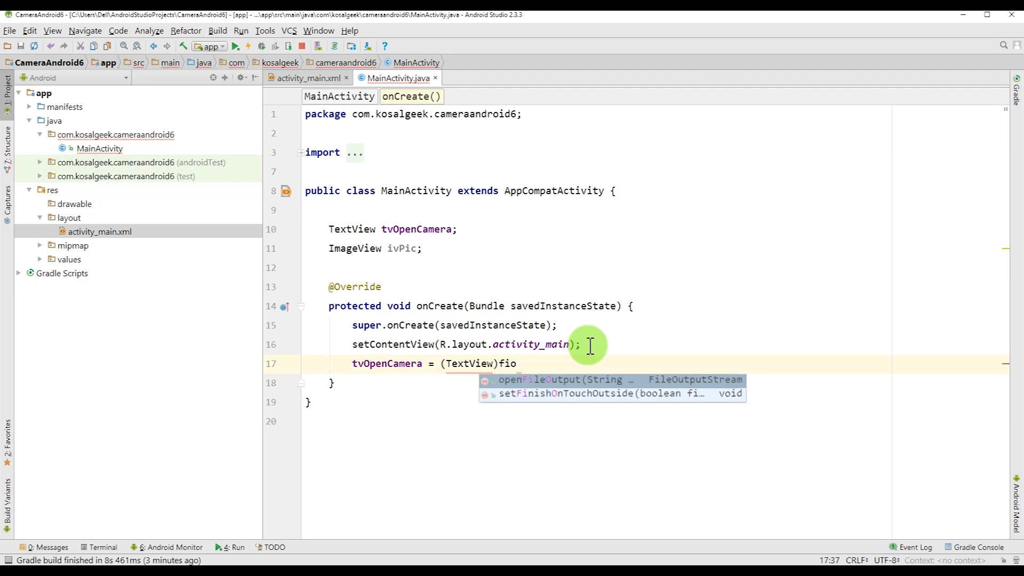
{"action": "type", "text": "findViewById(R"}
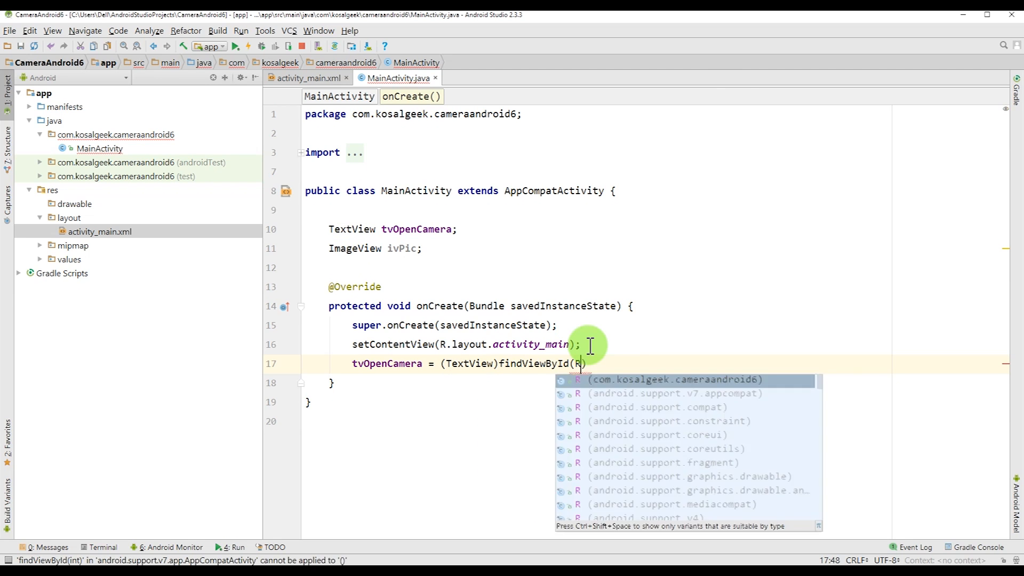
{"action": "type", "text": ".id.tvOpenCamera"}
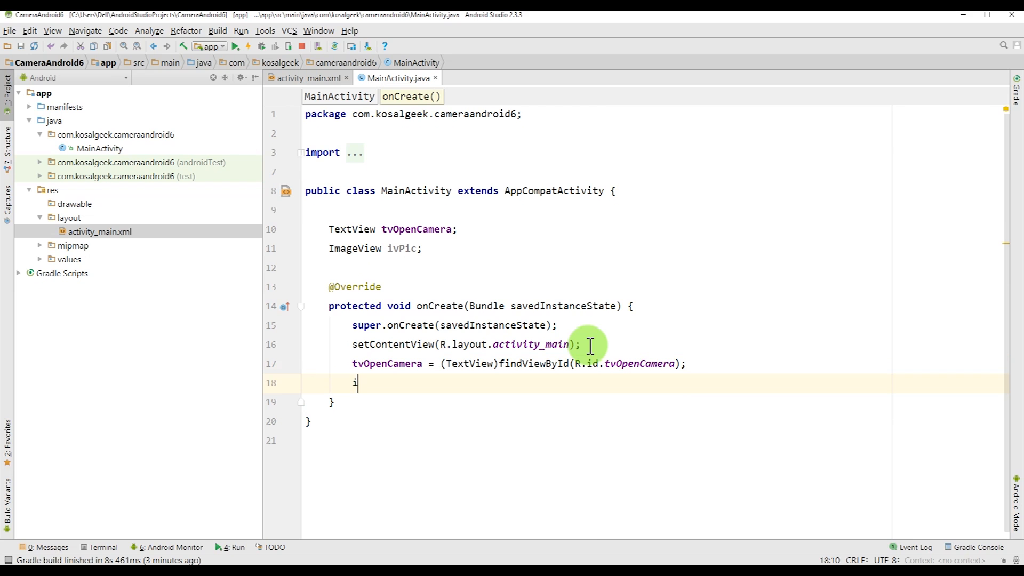
{"action": "type", "text": "vPic ="}
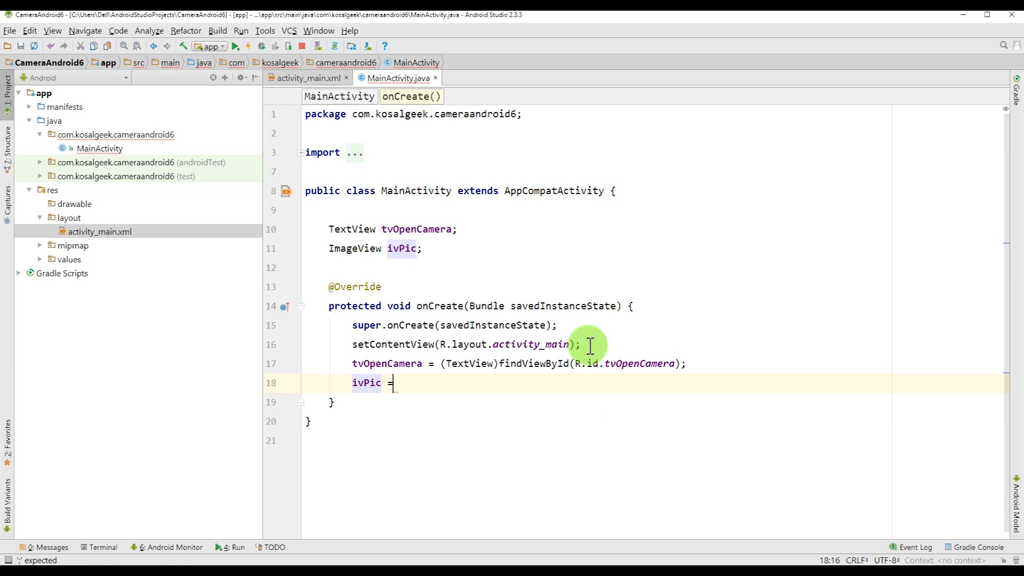
{"action": "type", "text": "(ImageView)find"}
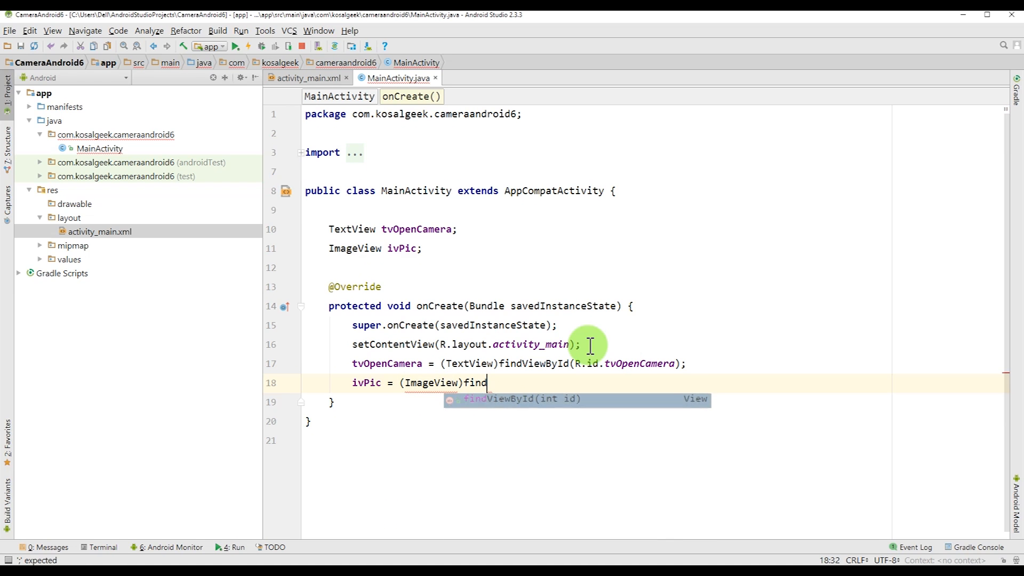
{"action": "type", "text": "ViewById(R.id.ivPic"}
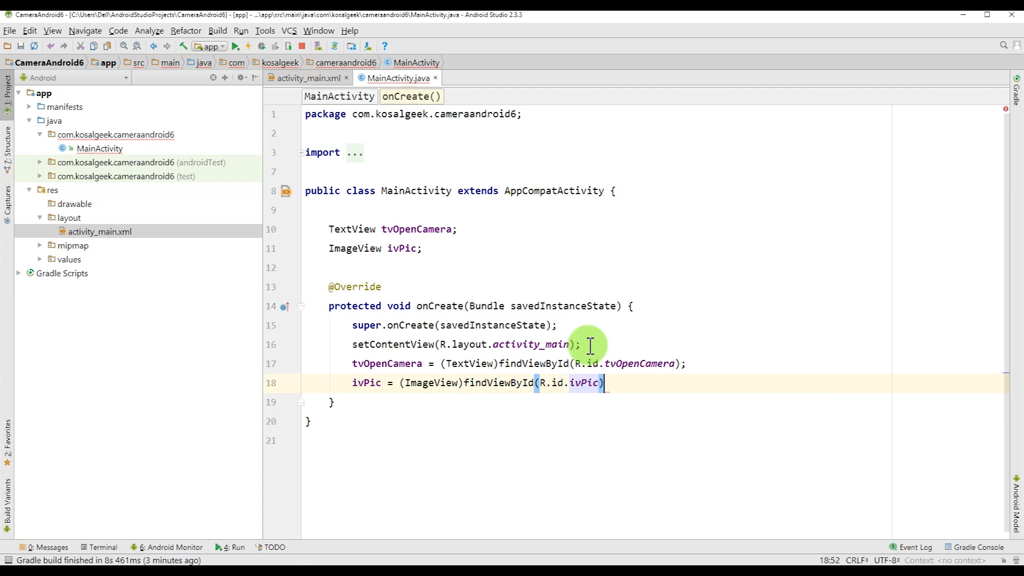
{"action": "type", "text": ";"}
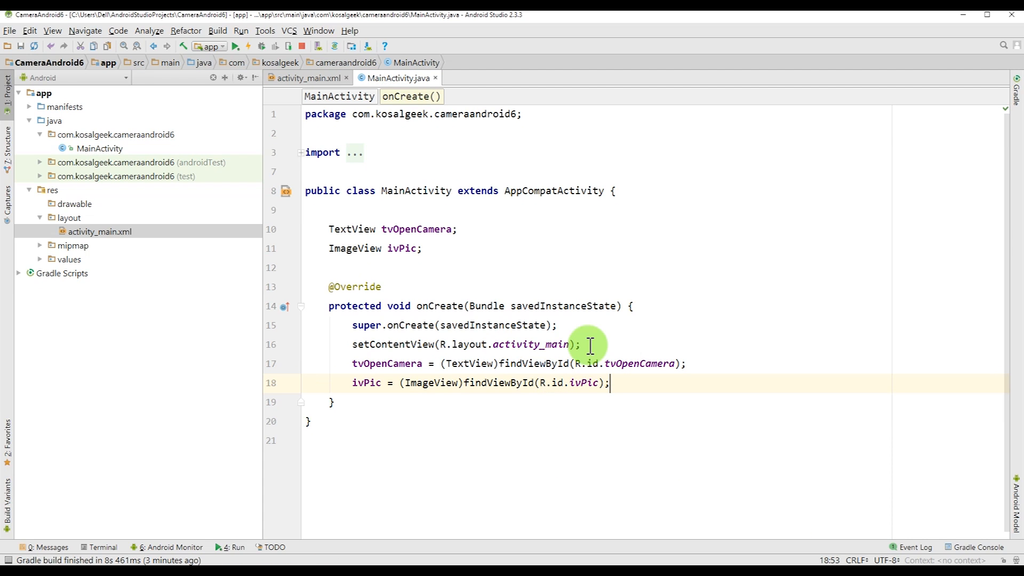
Add an empty View.OnClickListener to tvOpenCamera.
{"action": "key", "text": "Enter"}
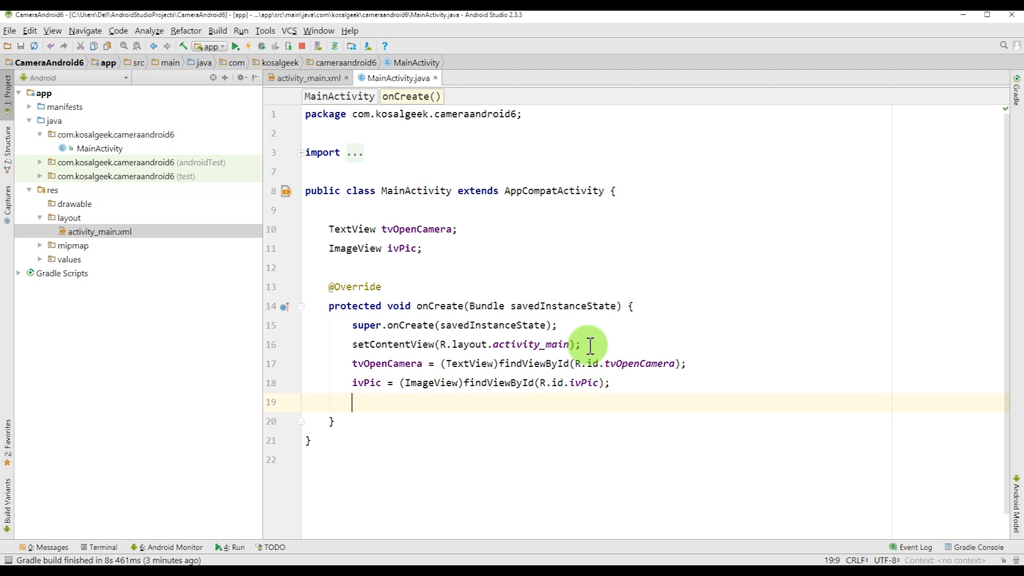
{"action": "type", "text": "tvOpenCamera.o"}
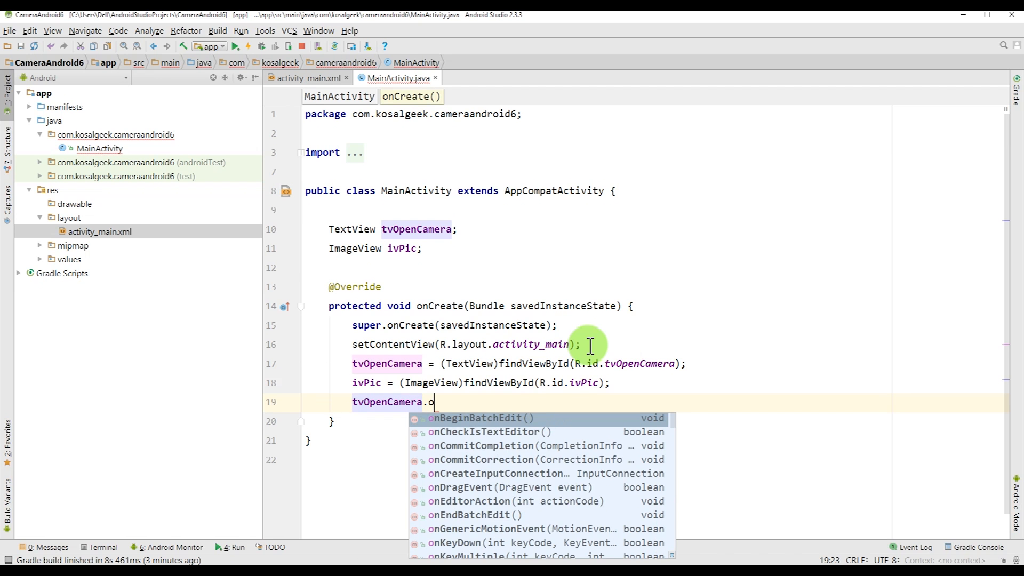
{"action": "type", "text": "setOnClickListener(new View.OnClickListener() {"}
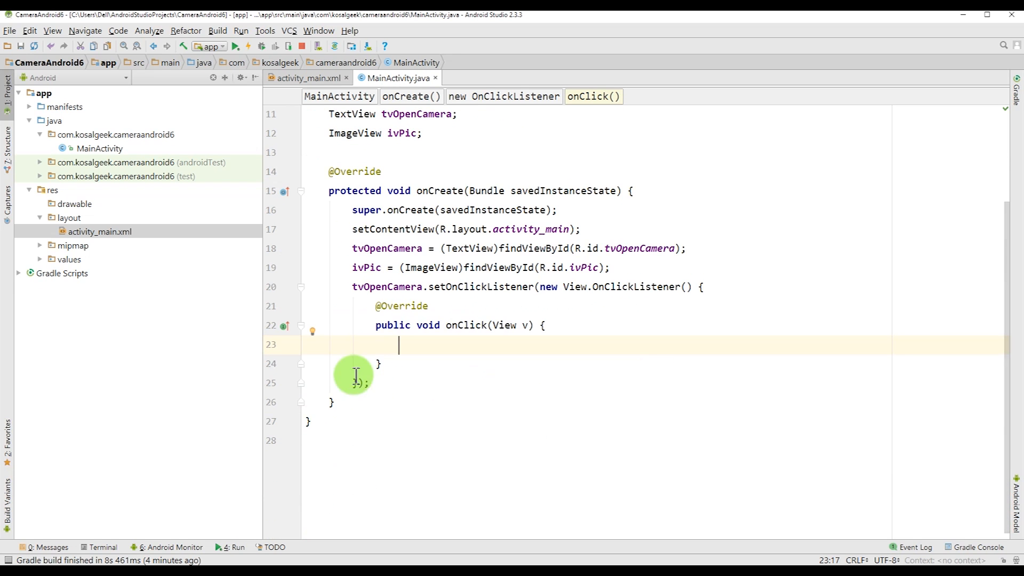
{"action": "mouse_move", "coordinate": [409, 357]}
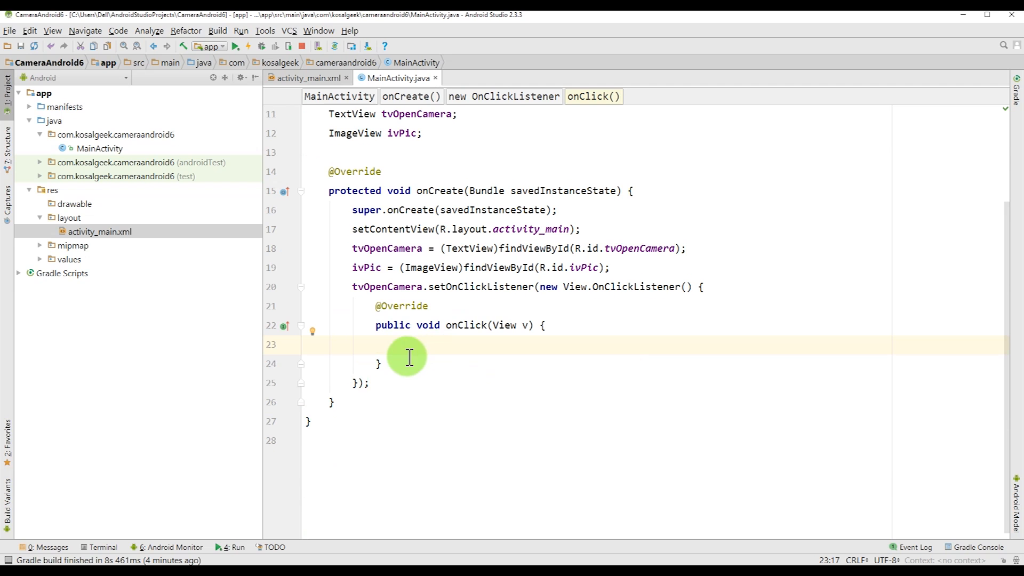
{"action": "mouse_move", "coordinate": [414, 354]}
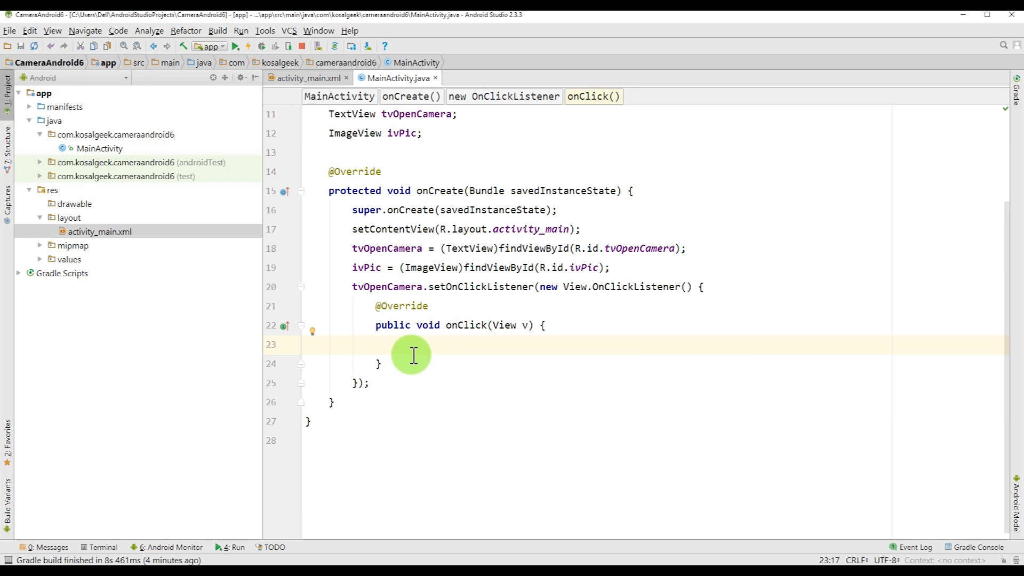
Write an if checking ContextCompat.checkSelfPermission for CAMERA equals PERMISSION_GRANTED.
{"action": "type", "text": "if("}
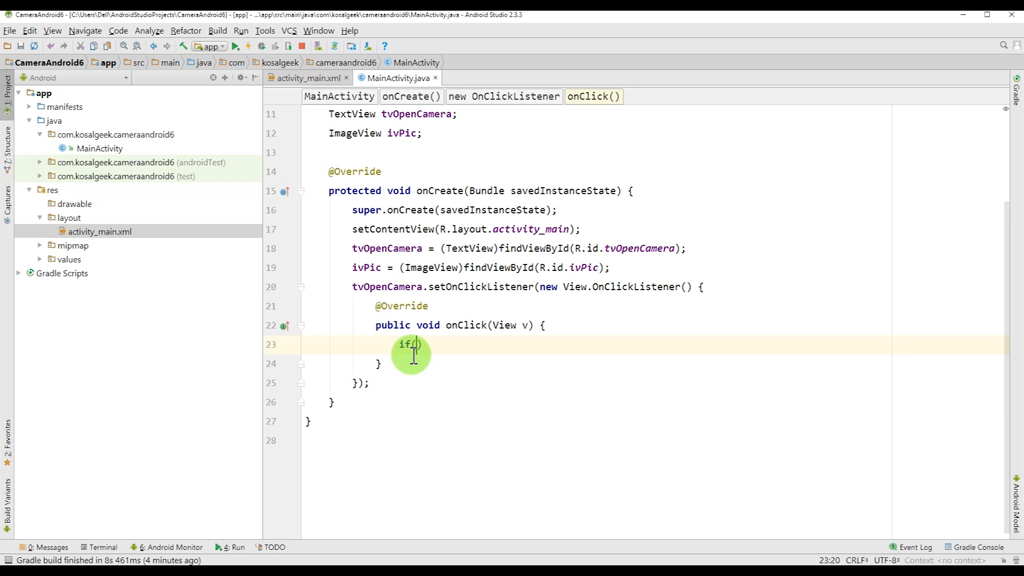
{"action": "type", "text": "V"}
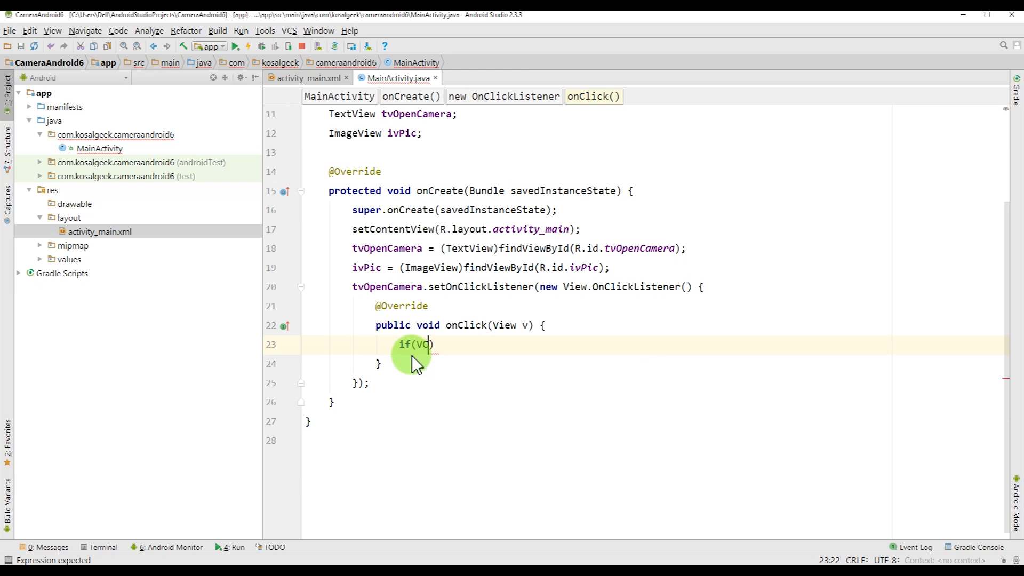
{"action": "type", "text": "ContextCompat"}
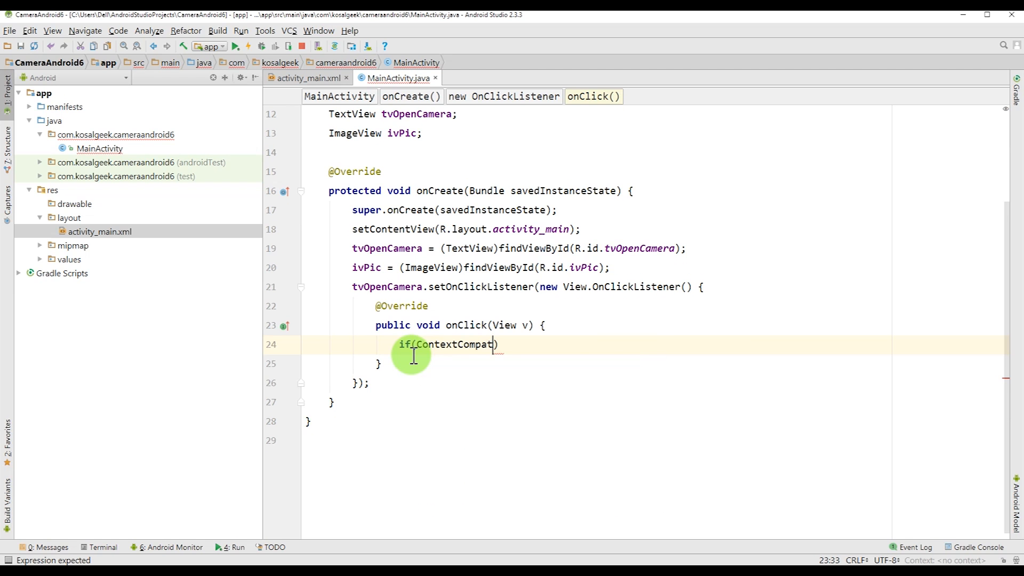
{"action": "type", "text": ".checkSelfPermission("}
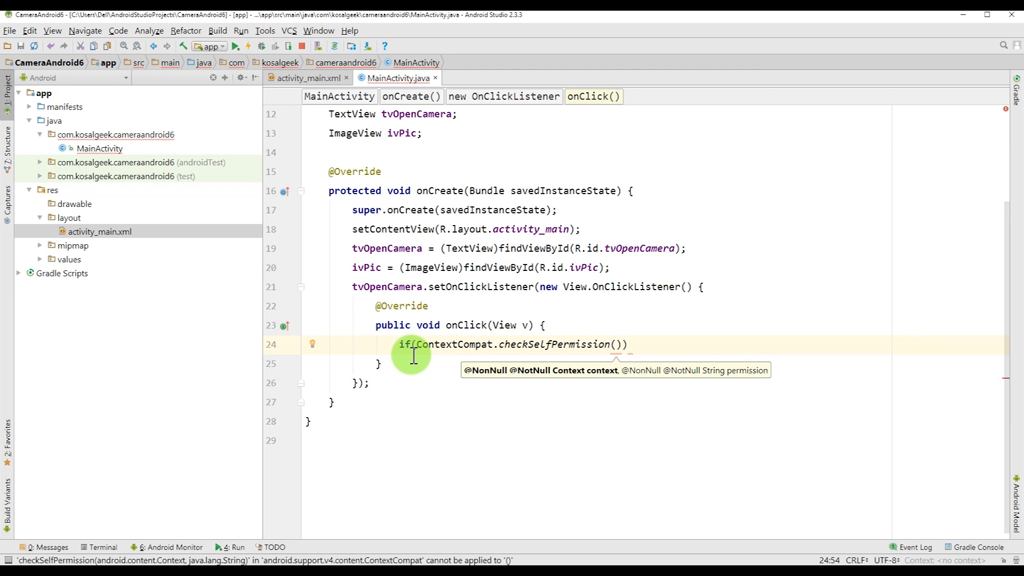
{"action": "type", "text": "MainActivity.this,"}
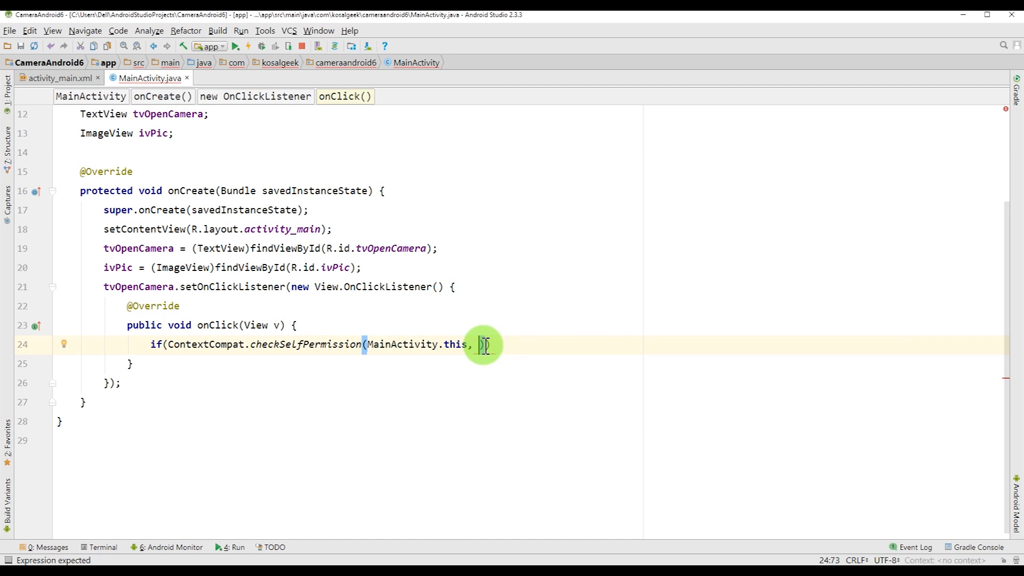
{"action": "type", "text": "Manifest."}
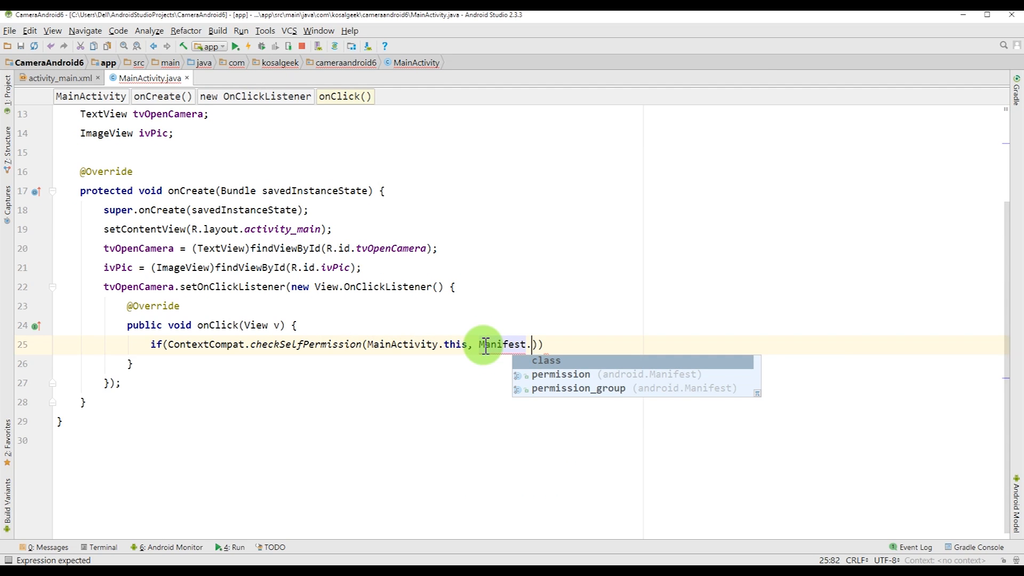
{"action": "type", "text": "permission.CAMERA"}
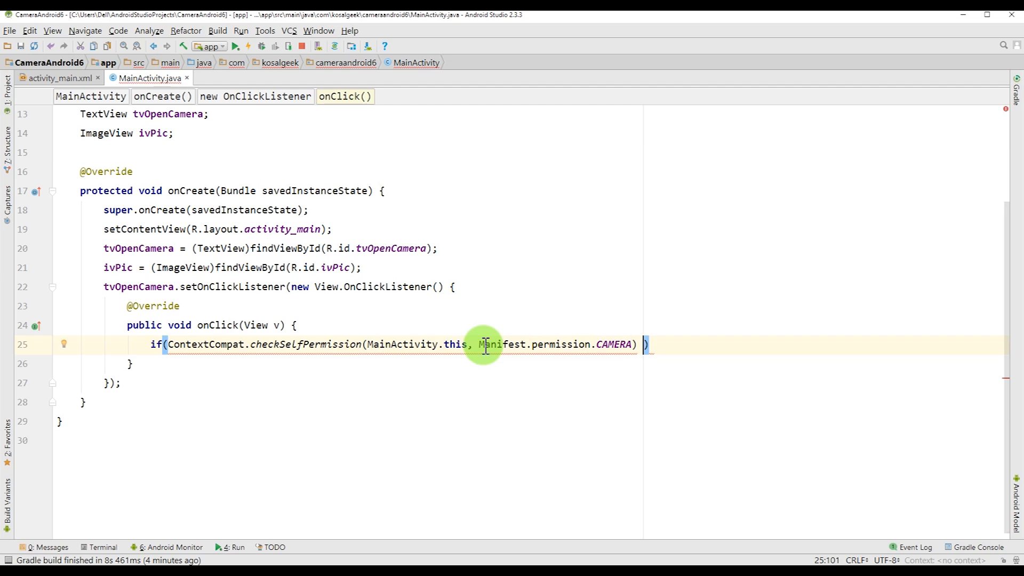
{"action": "type", "text": "== PackageManager."}
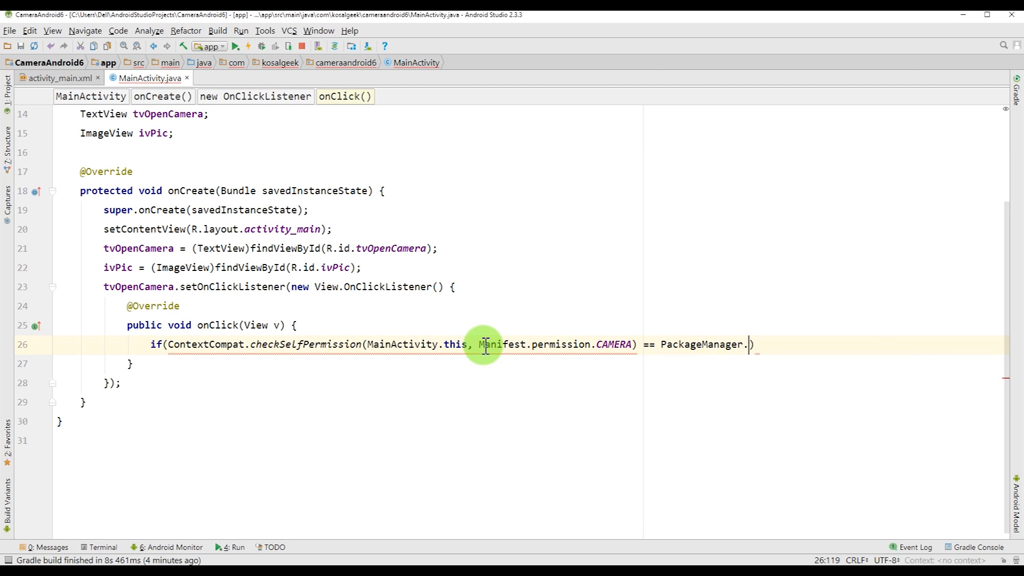
{"action": "type", "text": "PERMISSION_GRANTED"}
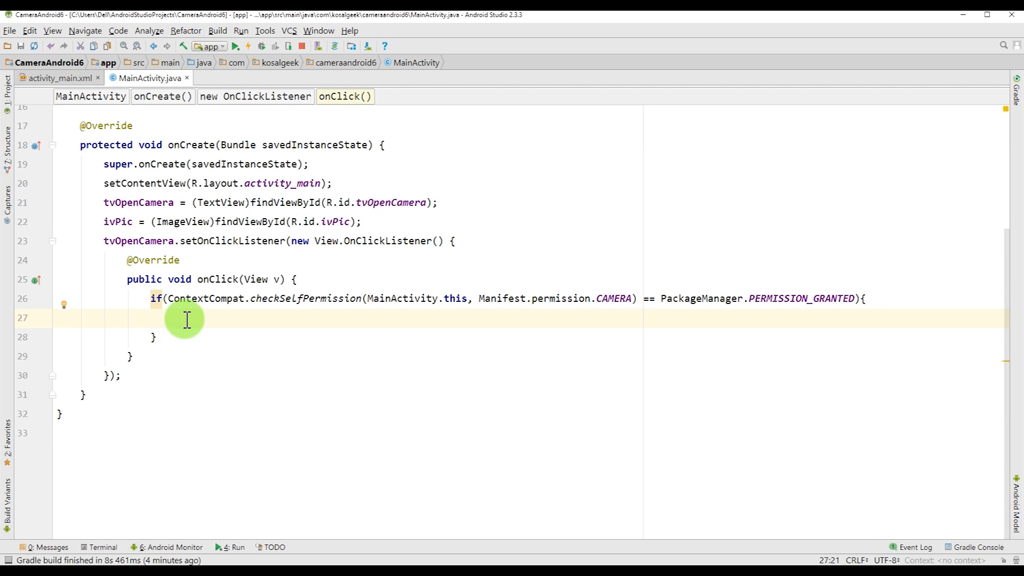
{"action": "type", "text": "di"}
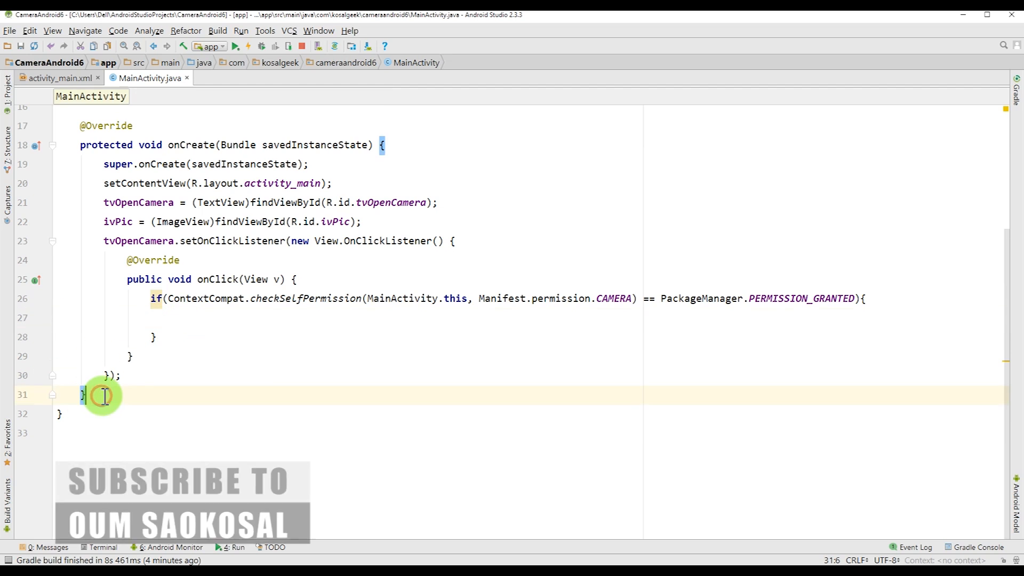
Declare a private dispatchTakenPictureIntent() method and call it in the granted block.
{"action": "type", "text": "private void d"}
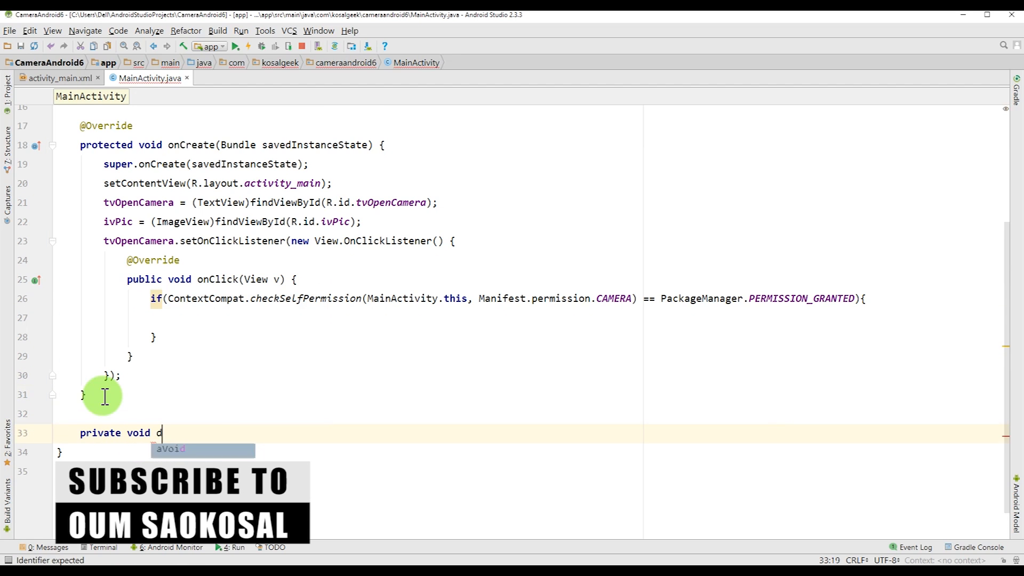
{"action": "type", "text": "ispatch"}
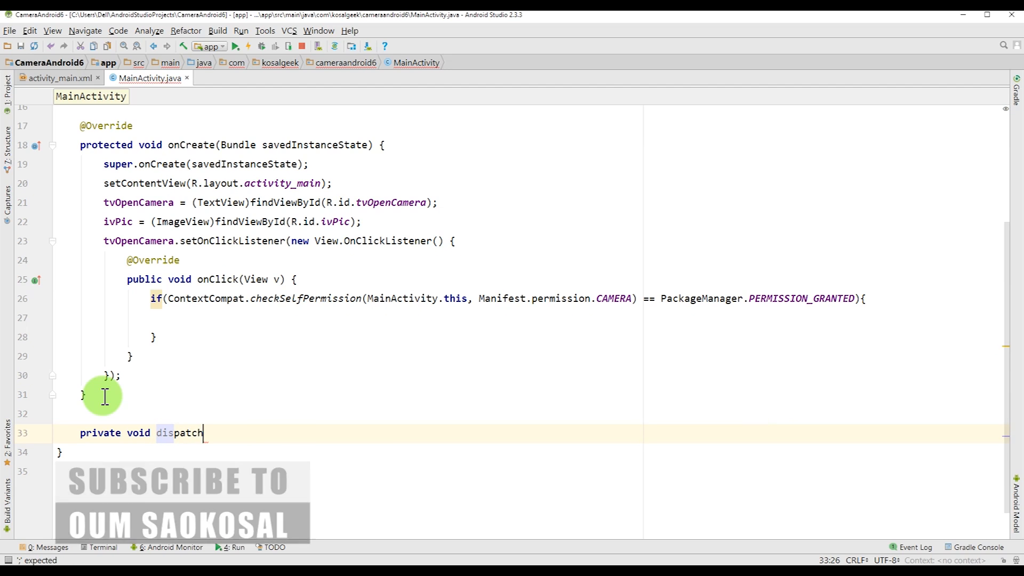
{"action": "type", "text": "Taken"}
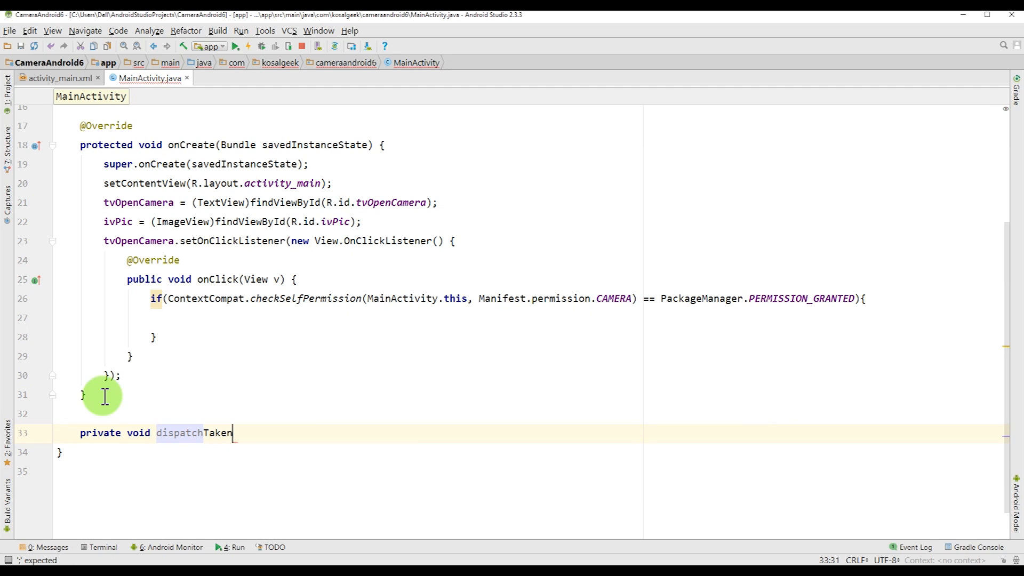
{"action": "type", "text": "Picture"}
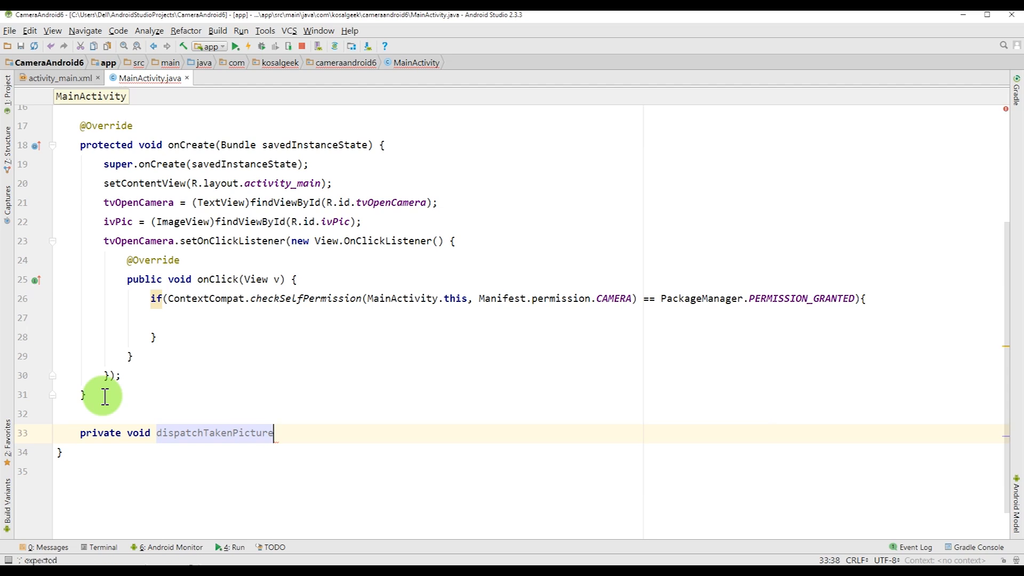
{"action": "type", "text": "Intent(){"}
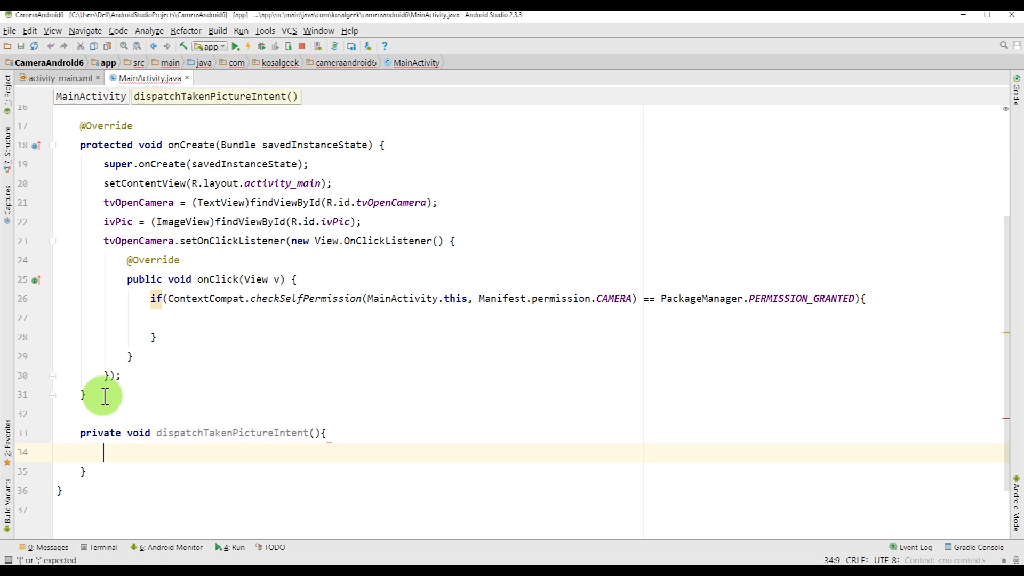
{"action": "double_click", "coordinate": [230, 433]}
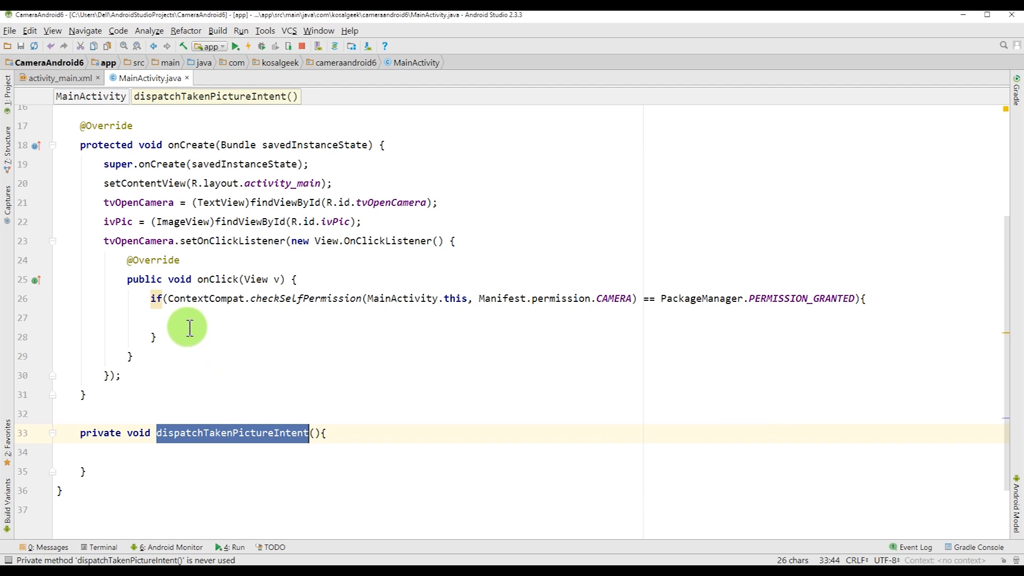
{"action": "type", "text": "dispatchTakenPictureIntent();"}
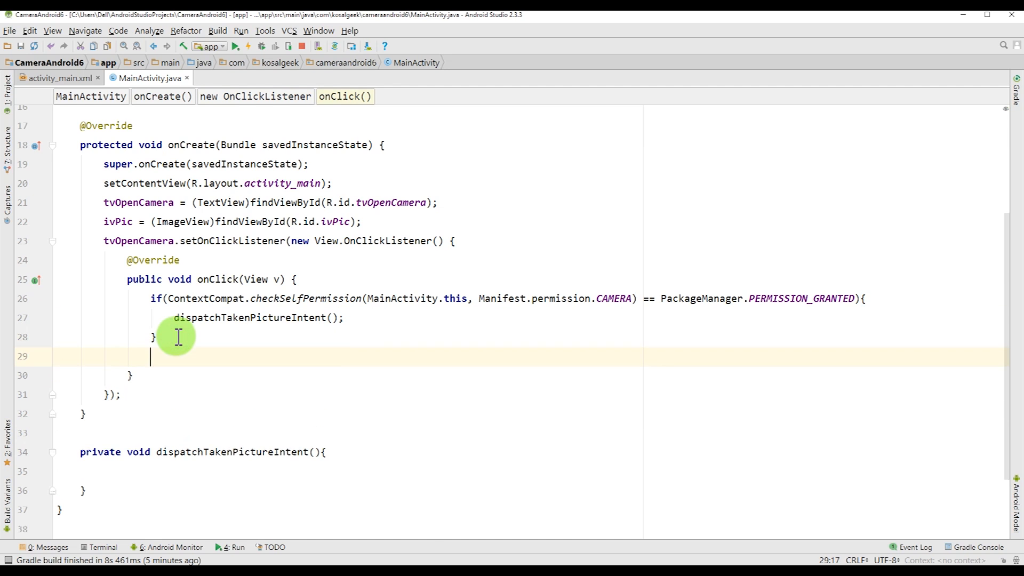
Add an else branch checking shouldShowRequestPermissionRationale for Manifest.permission.CAMERA.
{"action": "type", "text": "else\\"}
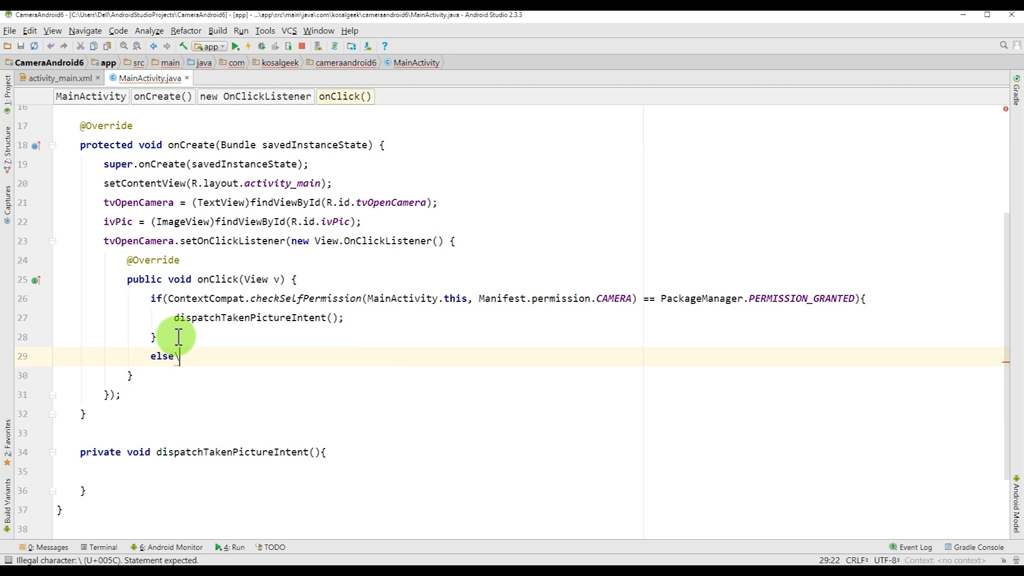
{"action": "type", "text": "{"}
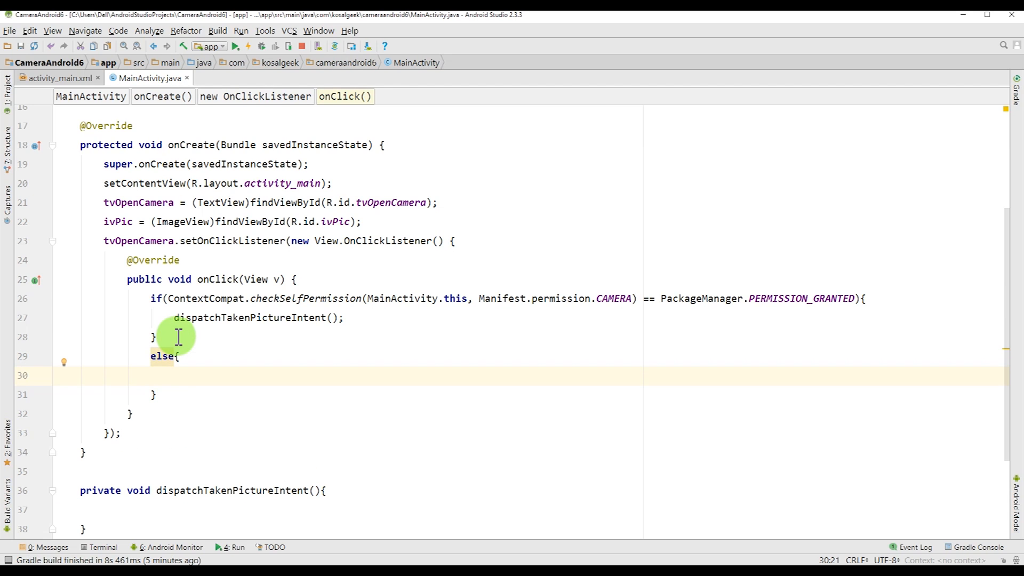
{"action": "type", "text": "if"}
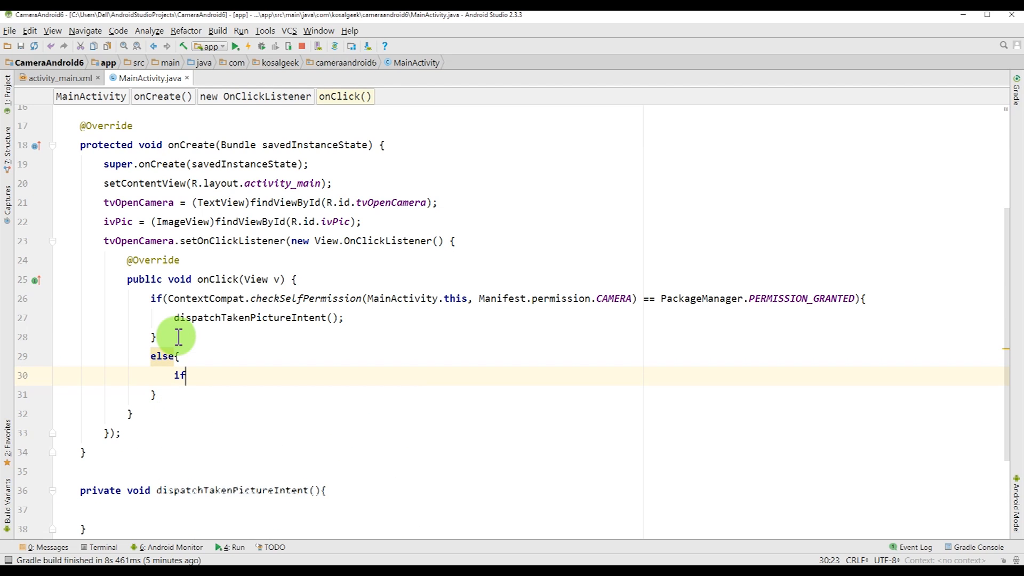
{"action": "type", "text": "(shouldShowRequestPermissionRationale("}
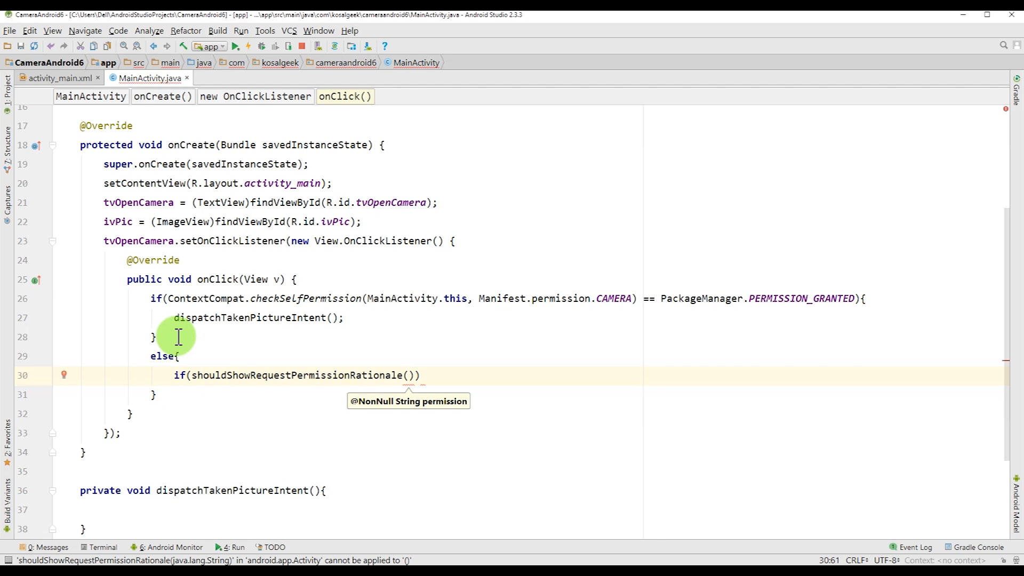
{"action": "type", "text": "Main"}
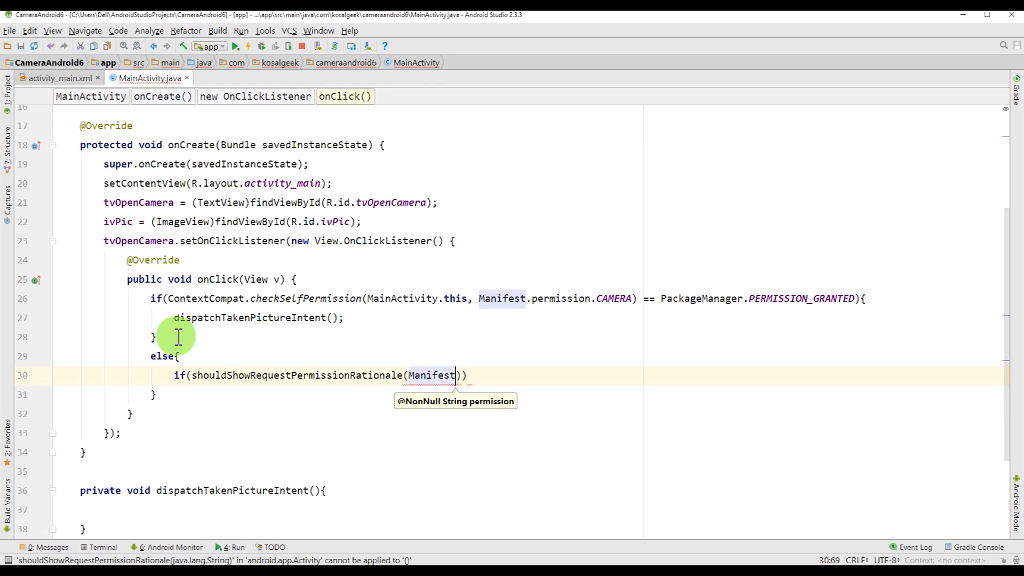
{"action": "type", "text": ".permission.CAMERA"}
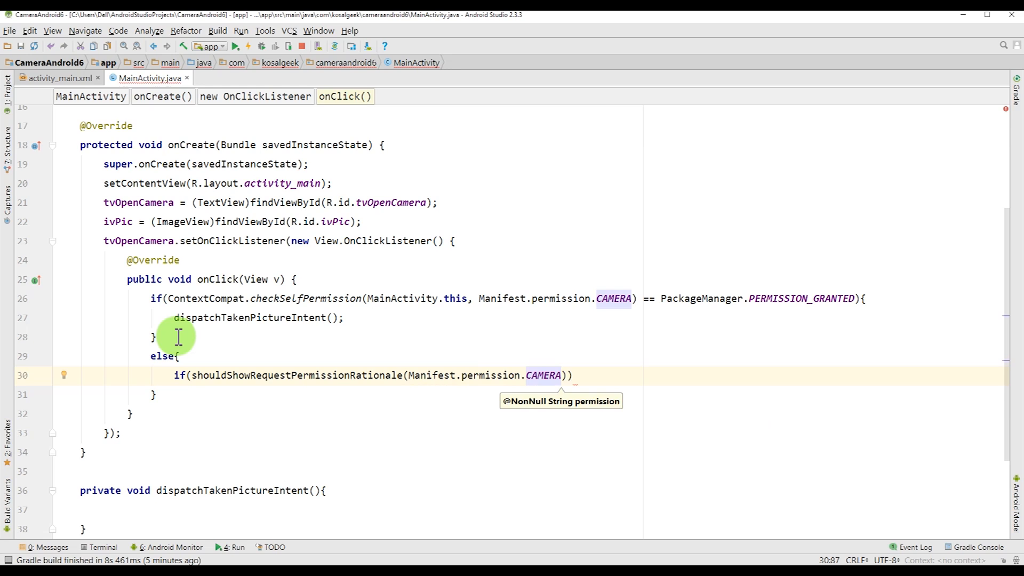
{"action": "type", "text": "{"}
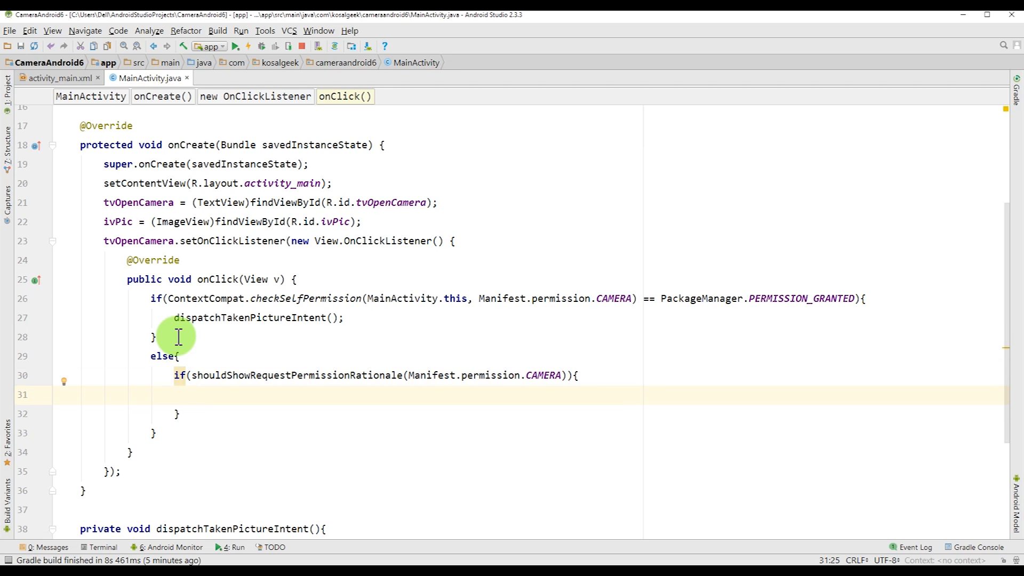
Show a Toast 'Permission Needed.' with getApplicationContext() and LENGTH_LONG.
{"action": "type", "text": "T"}
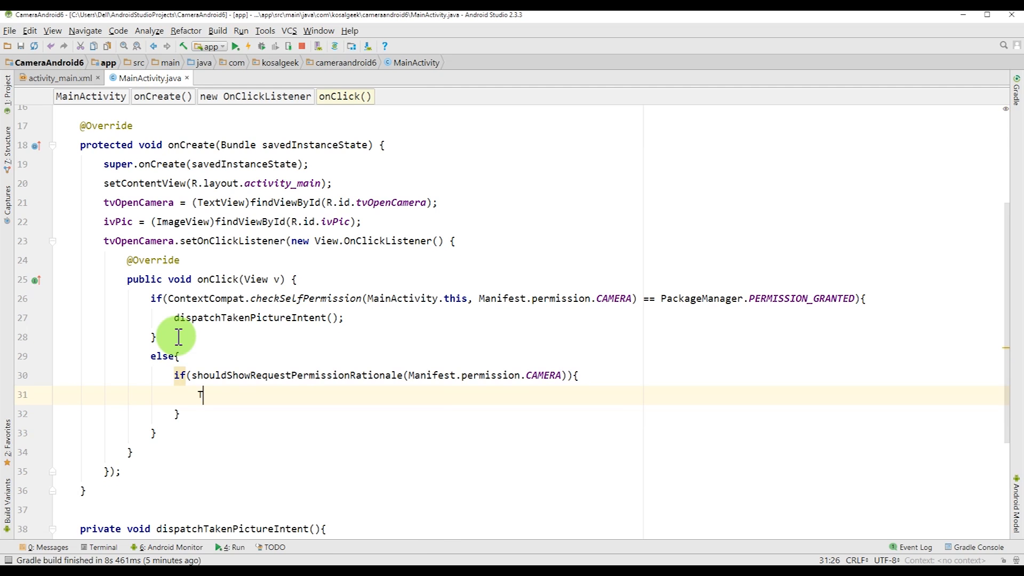
{"action": "type", "text": "a"}
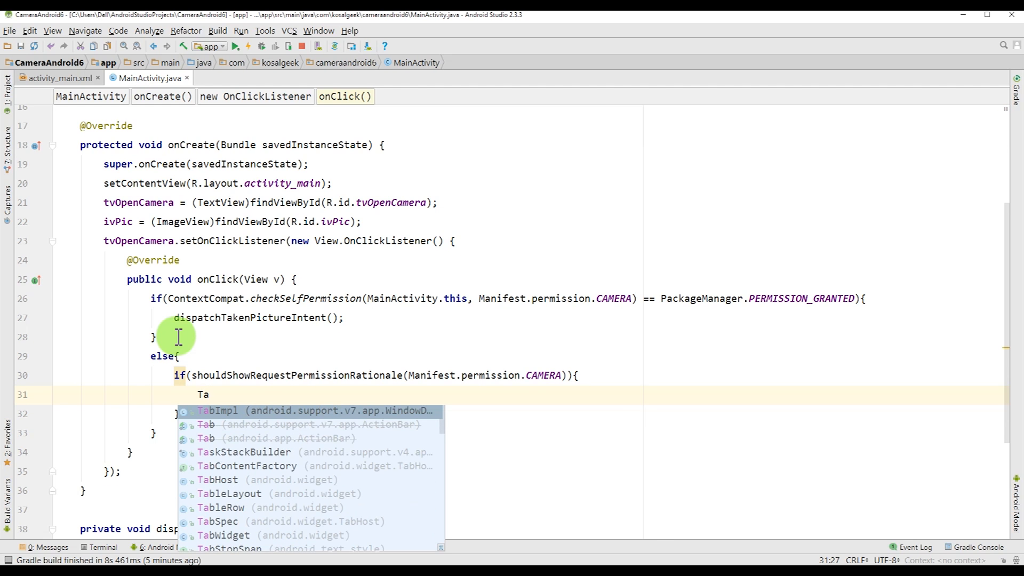
{"action": "type", "text": "oast.makeText("}
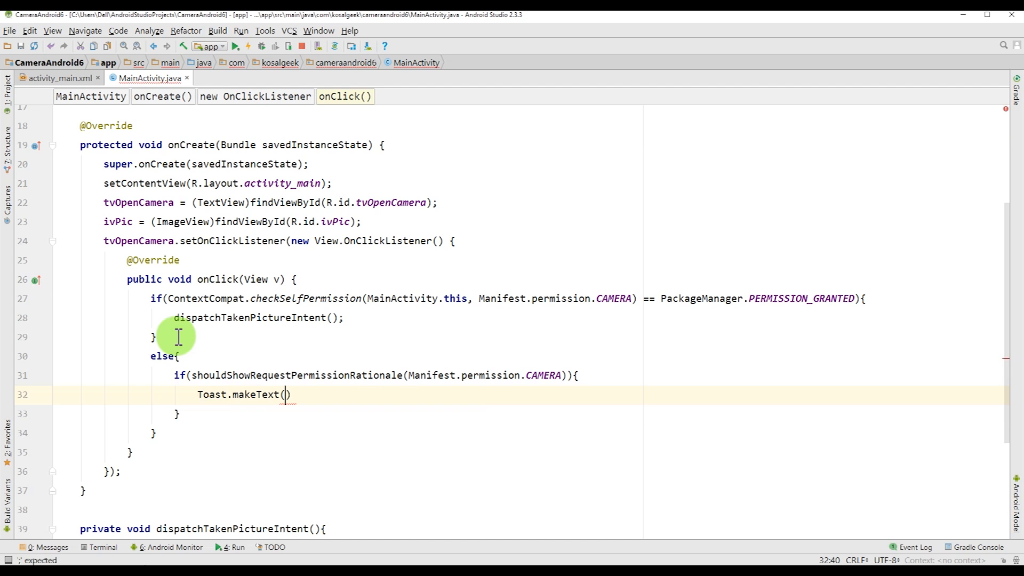
{"action": "type", "text": "ge"}
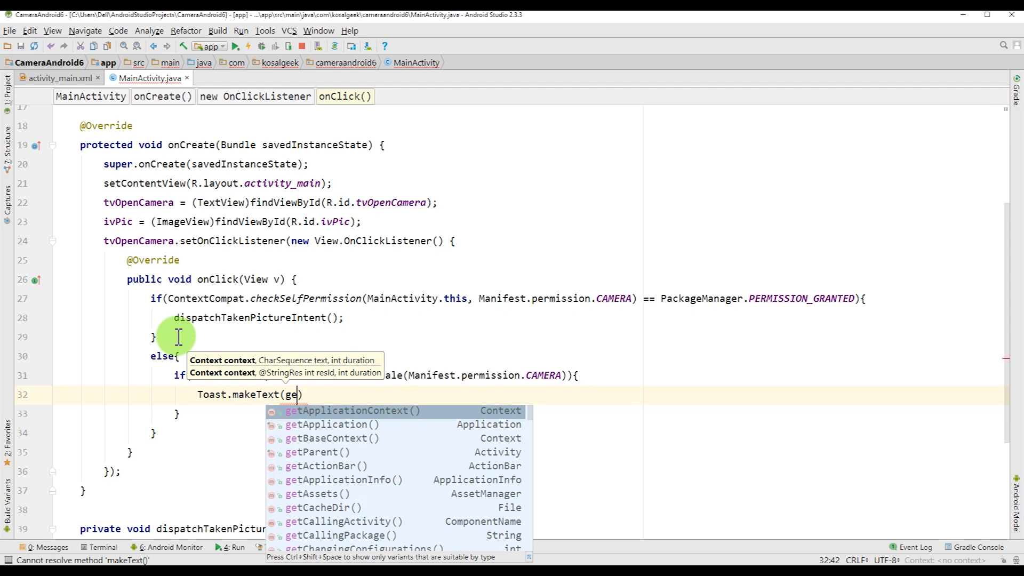
{"action": "left_click", "coordinate": [351, 410]}
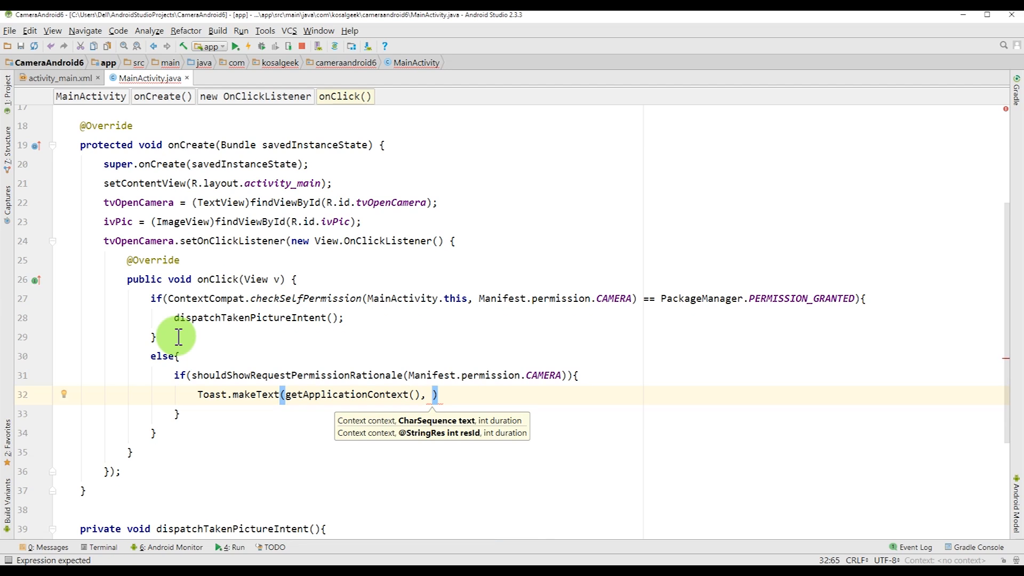
{"action": "type", "text": "\"\""}
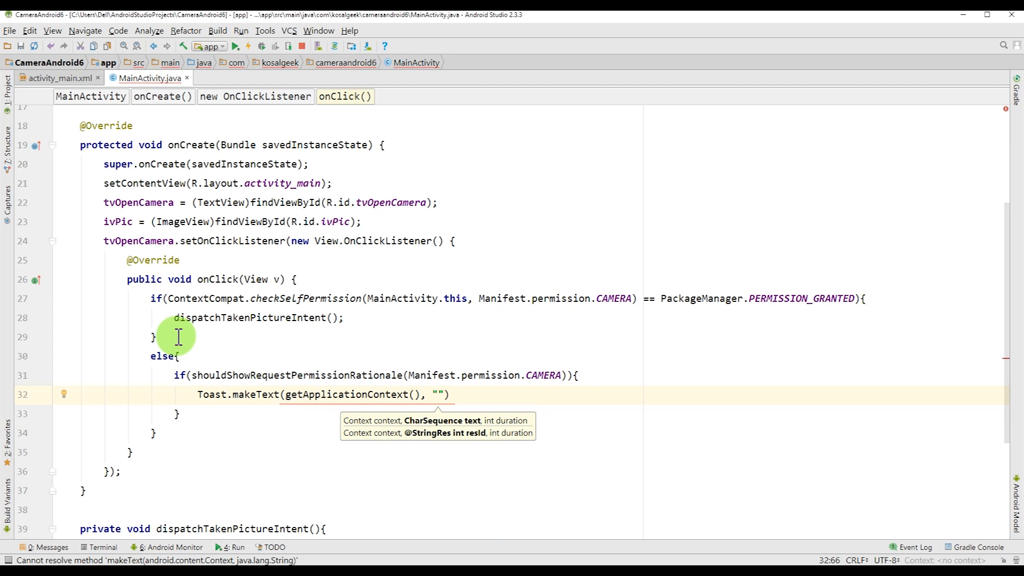
{"action": "type", "text": "P"}
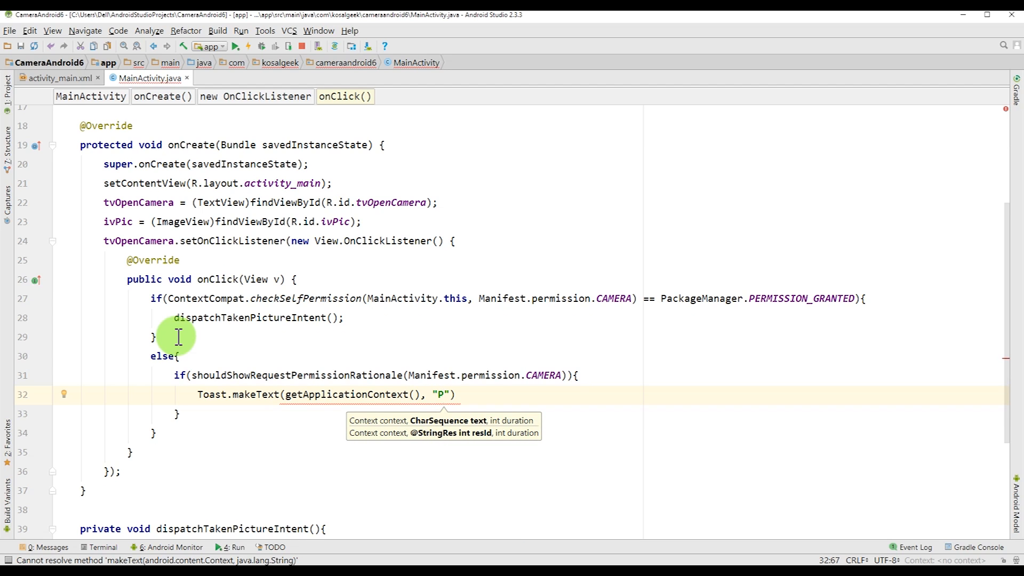
{"action": "type", "text": "ermission"}
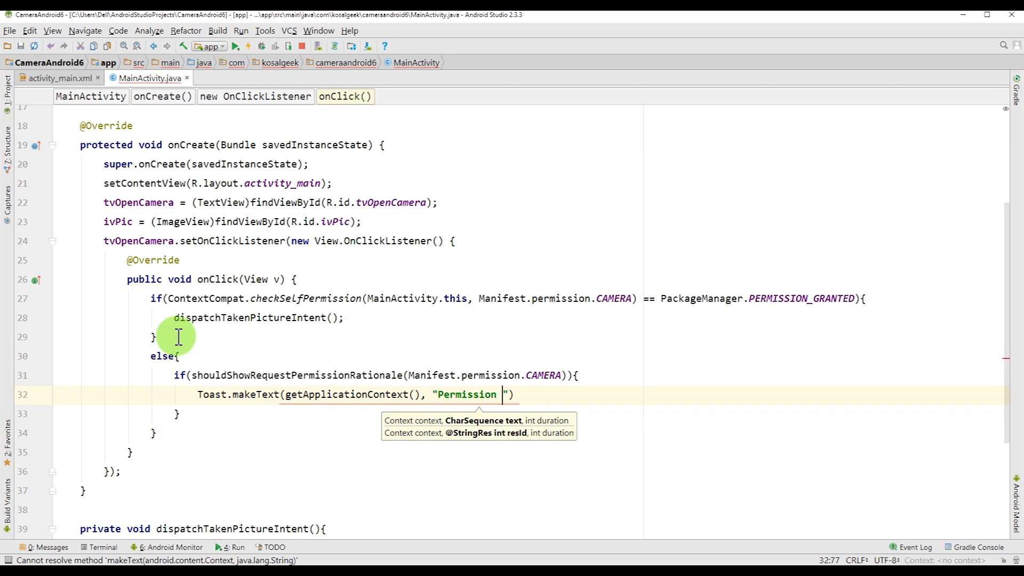
{"action": "type", "text": "Needed."}
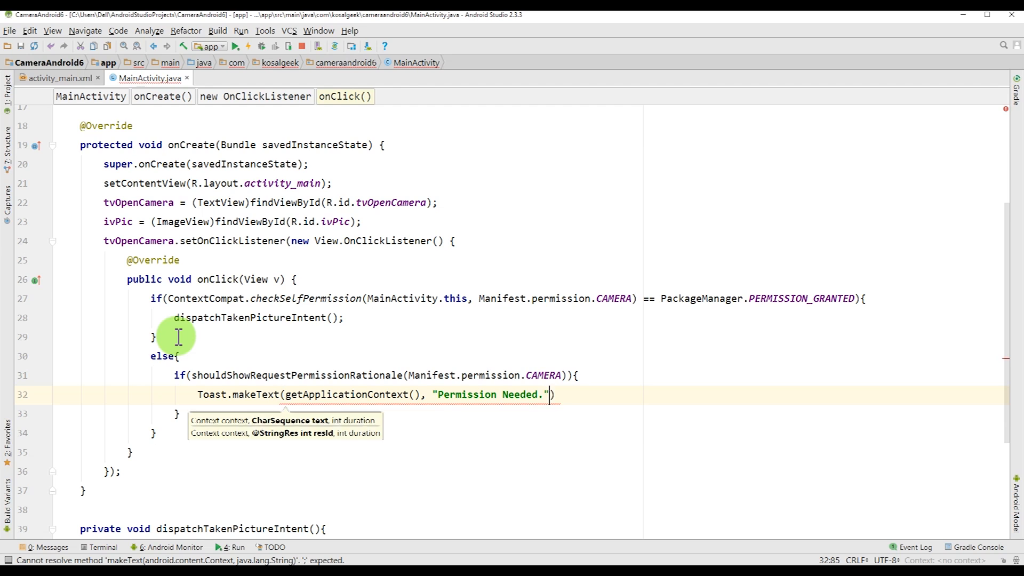
{"action": "type", "text": ", L"}
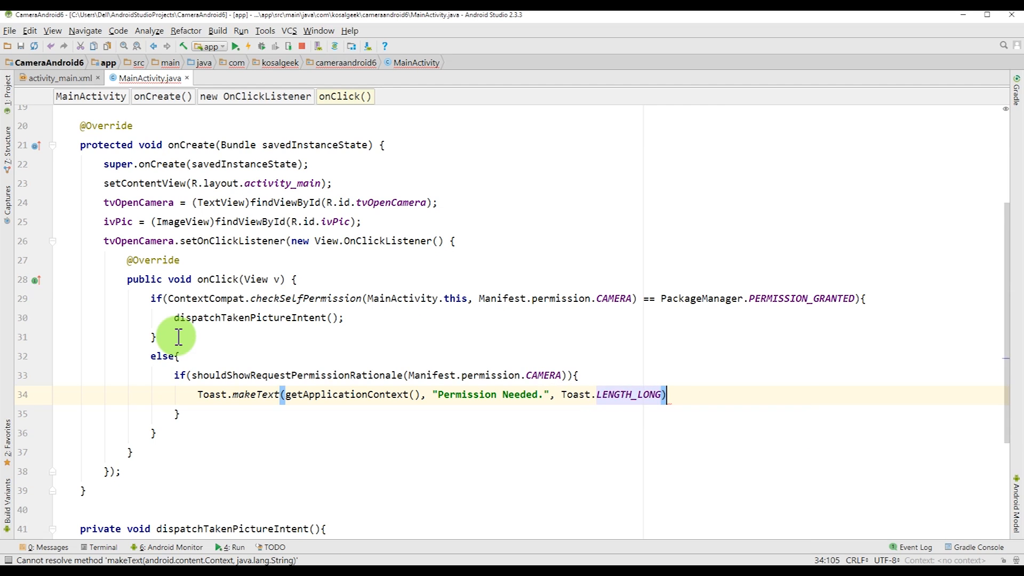
{"action": "type", "text": ".show();"}
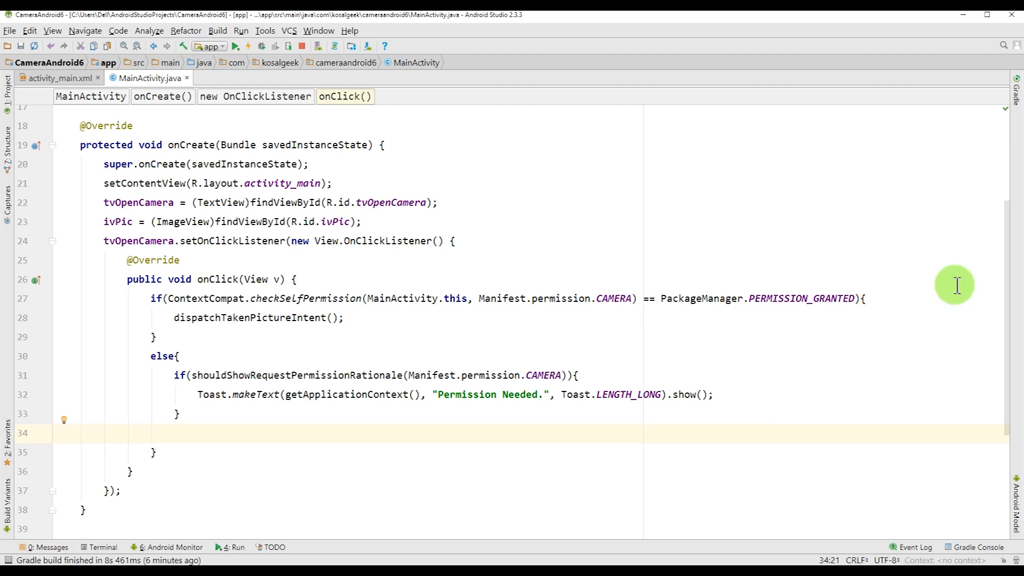
Call requestPermissions with new String[]{Manifest.permission.CAMERA} below the rationale check.
{"action": "type", "text": "requestPermissions();"}
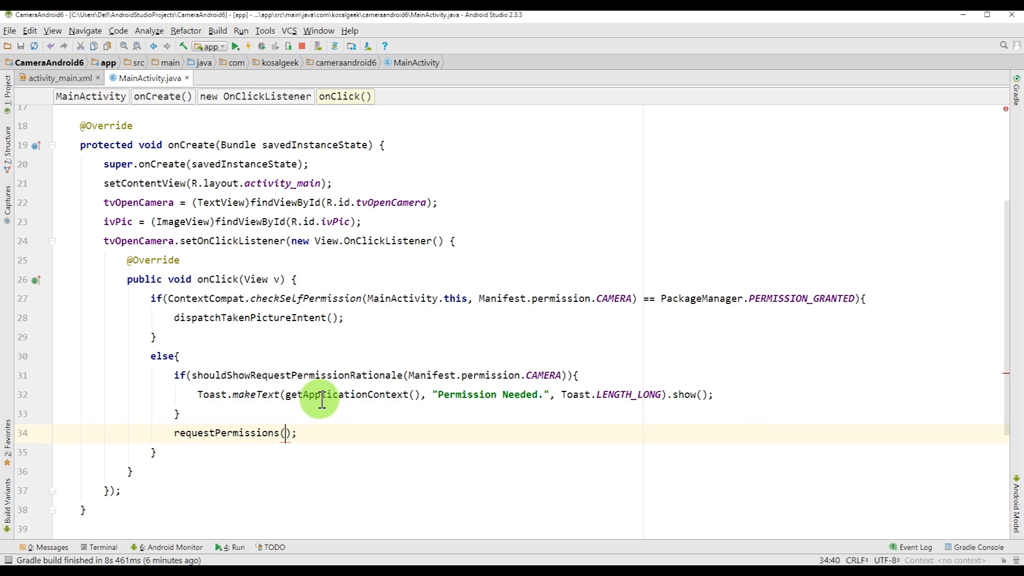
{"action": "type", "text": "ne"}
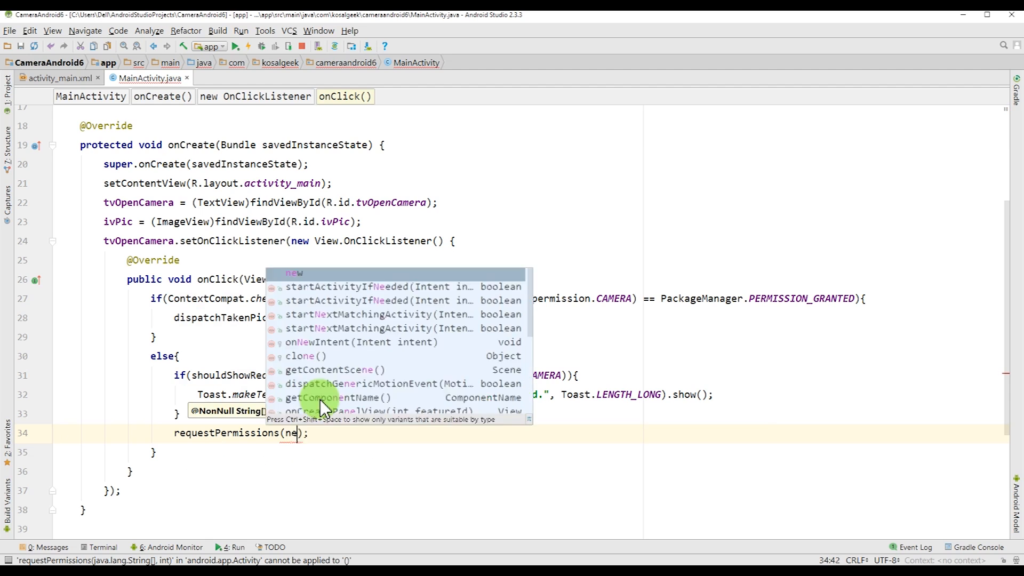
{"action": "type", "text": "String["}
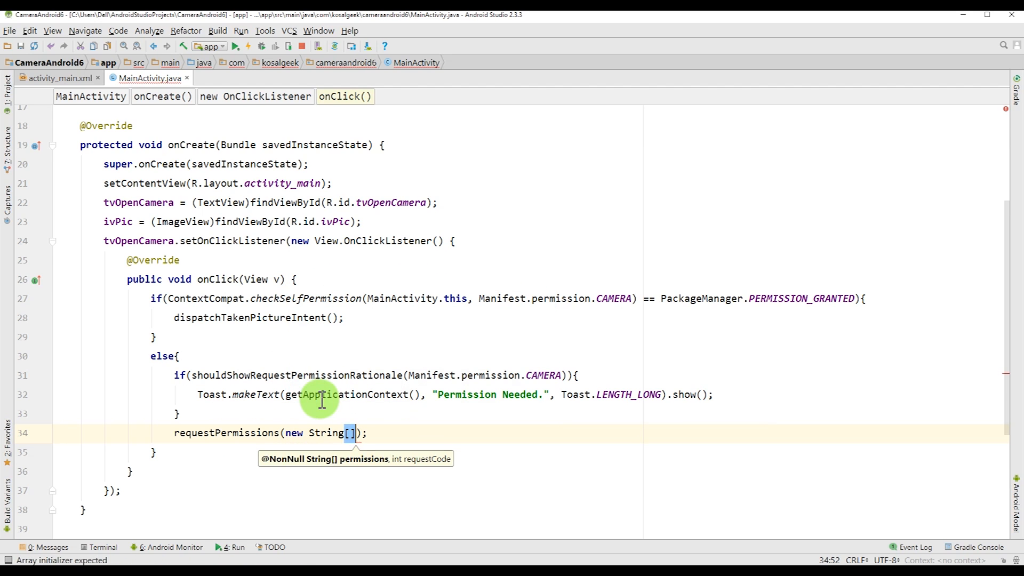
{"action": "type", "text": "{}"}
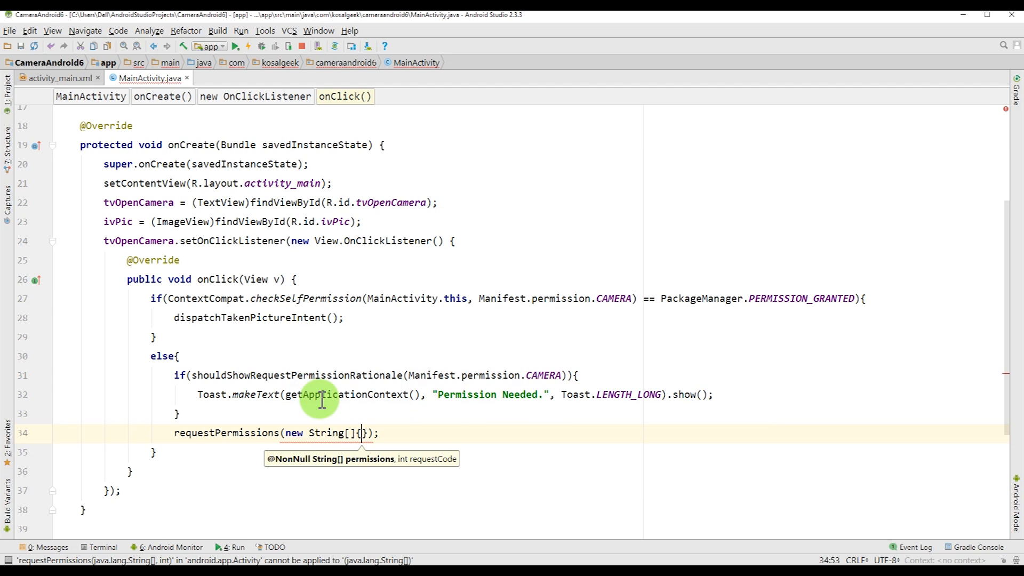
{"action": "type", "text": "Man"}
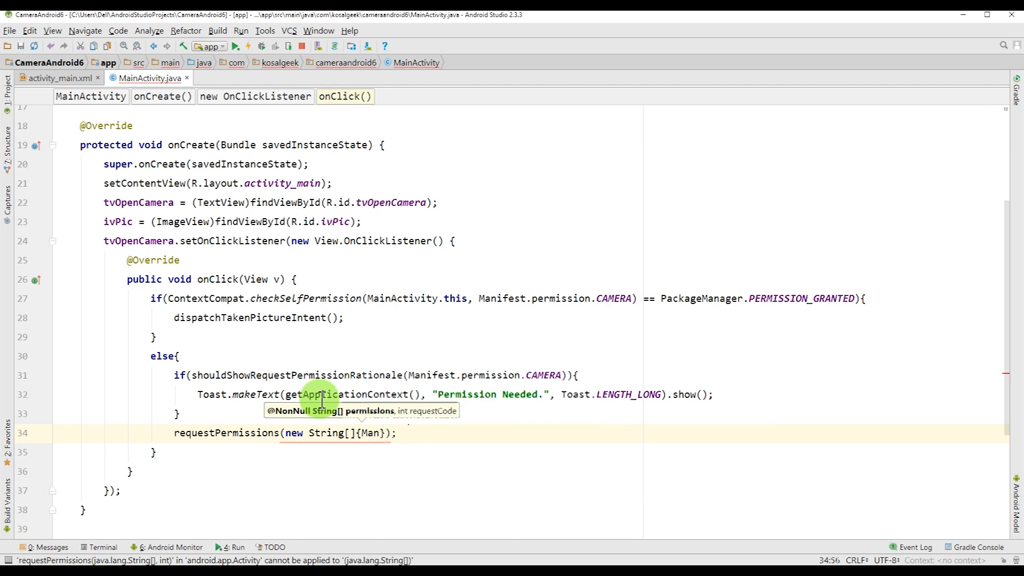
{"action": "type", "text": "Manifest.permission"}
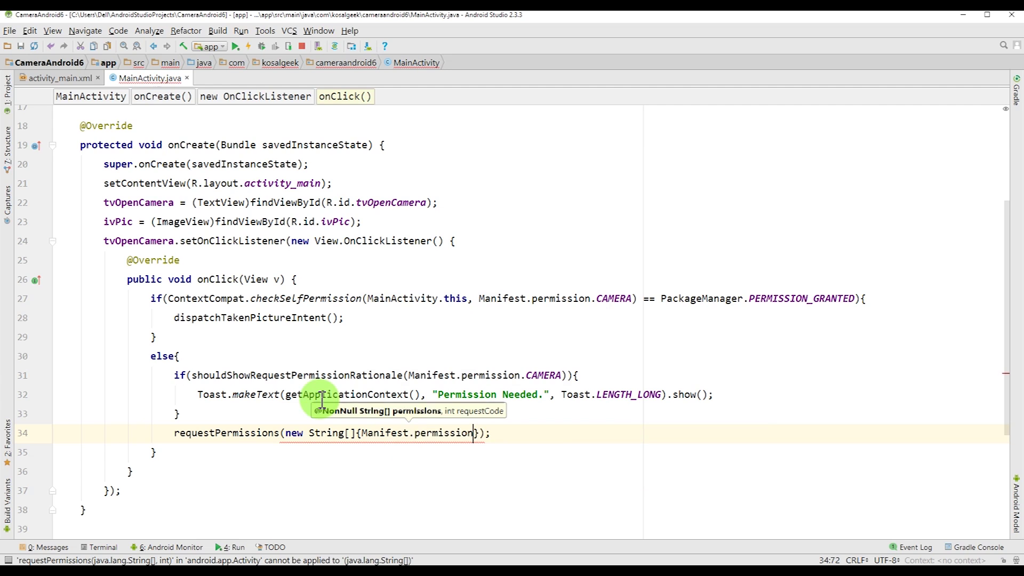
{"action": "type", "text": "CAMERA"}
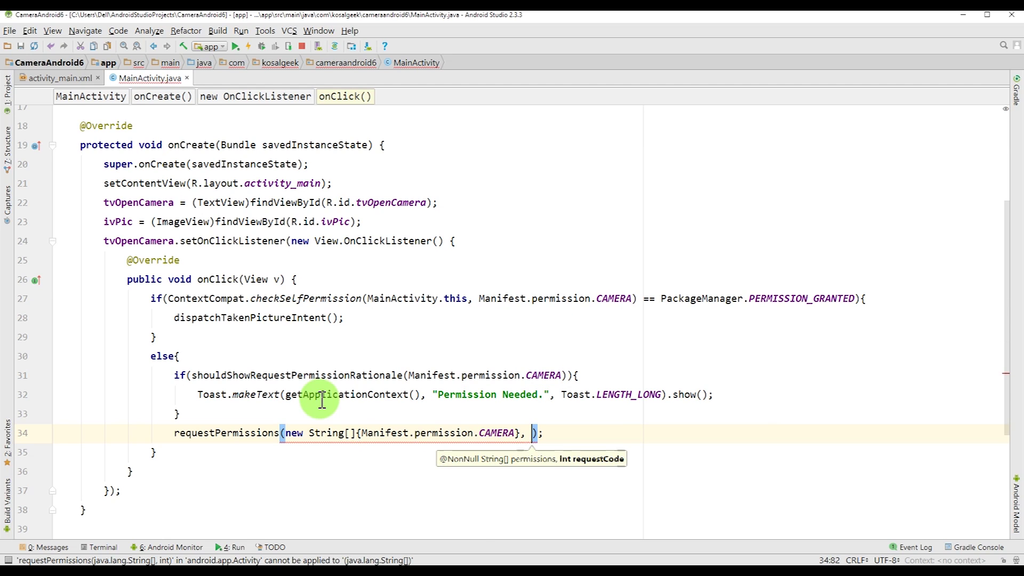
{"action": "type", "text": "CAME"}
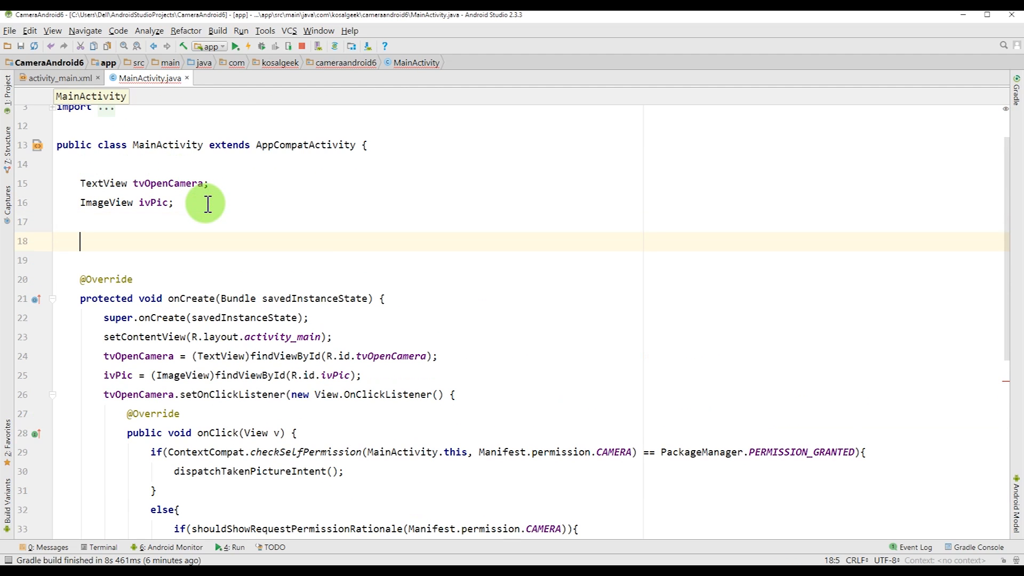
Declare the field private final int CAMERA_RESULT = 101 in MainActivity.
{"action": "type", "text": "private final"}
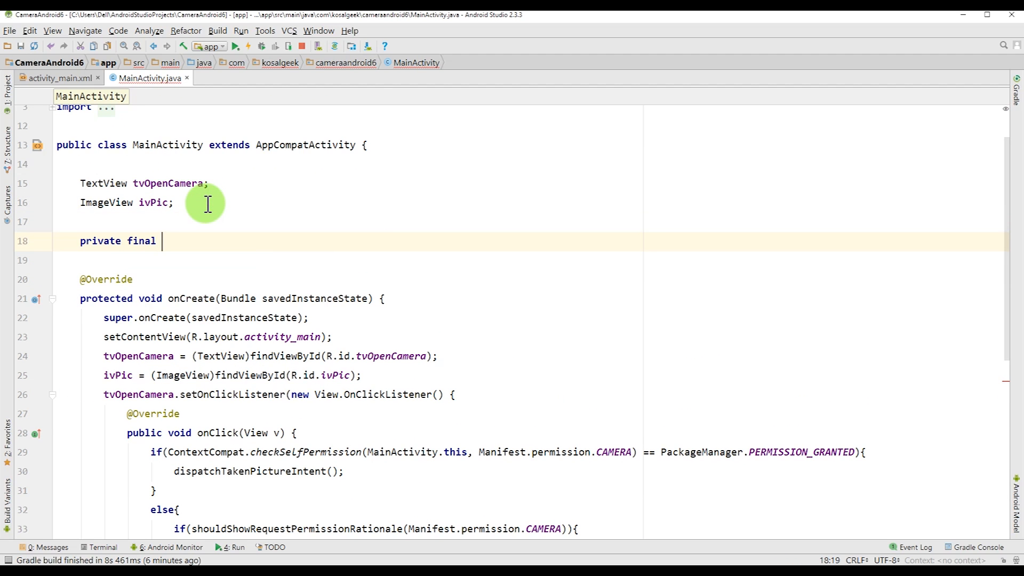
{"action": "type", "text": "int CAMERA_RESULT ="}
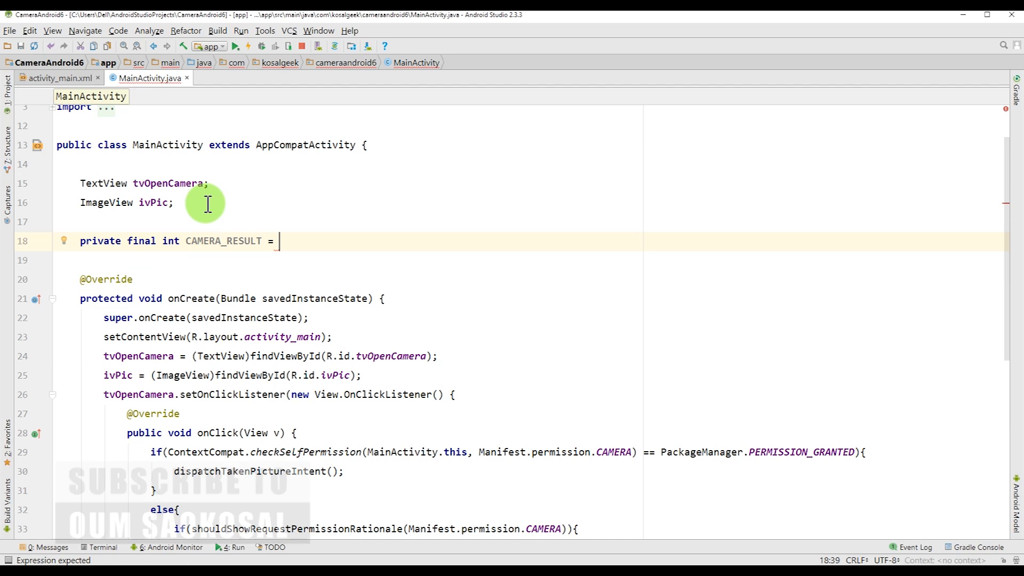
{"action": "type", "text": "101;"}
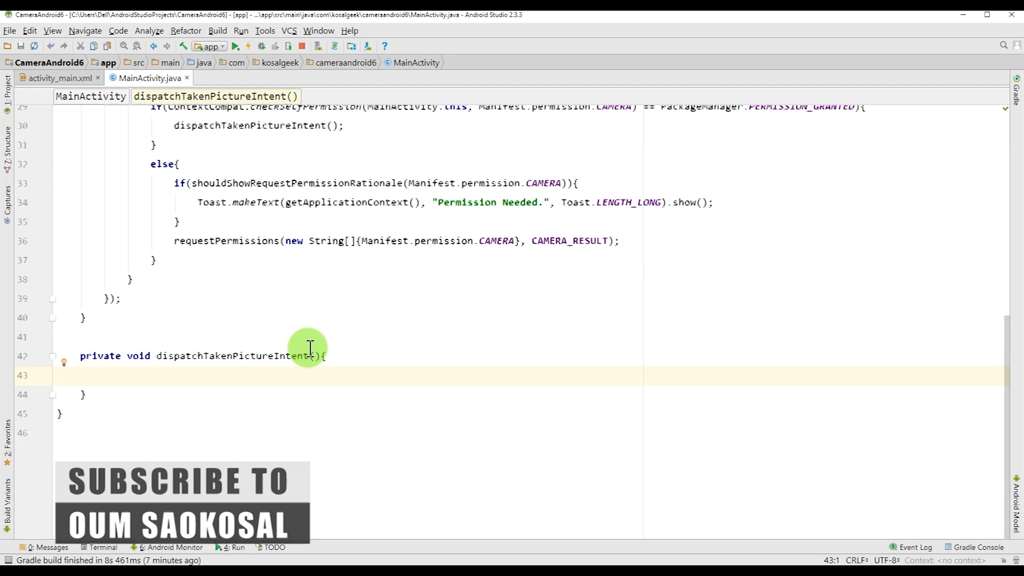
{"action": "mouse_move", "coordinate": [465, 268]}
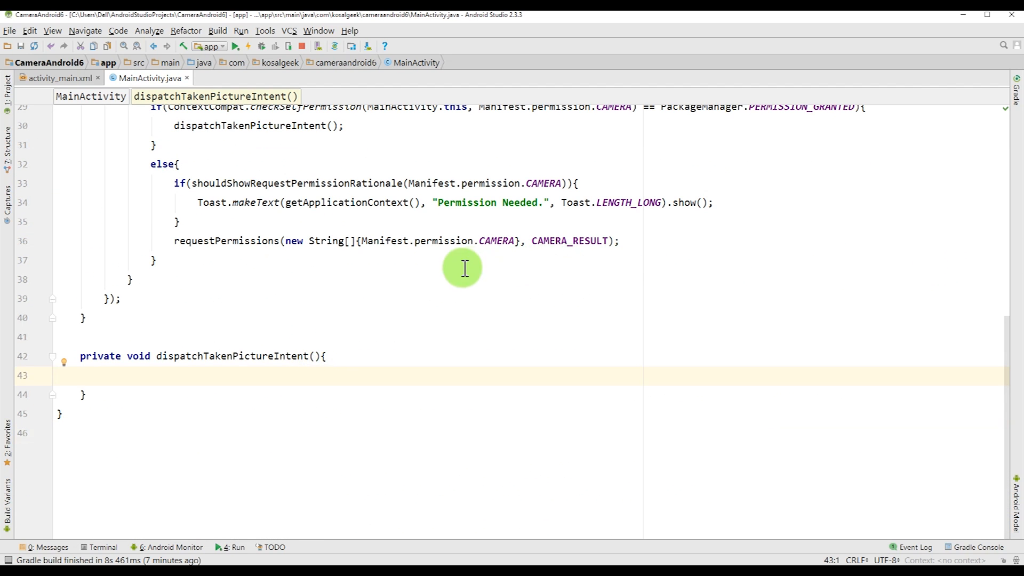
{"action": "mouse_move", "coordinate": [626, 280]}
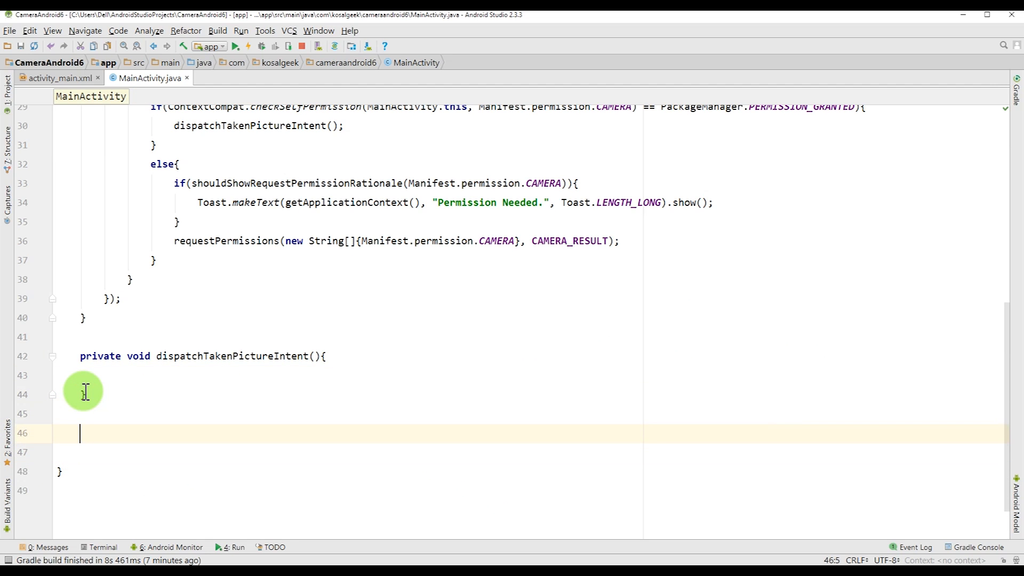
Override onRequestPermissionsResult and open an if block for requestCode == CAMERA_RESULT.
{"action": "type", "text": "onRe"}
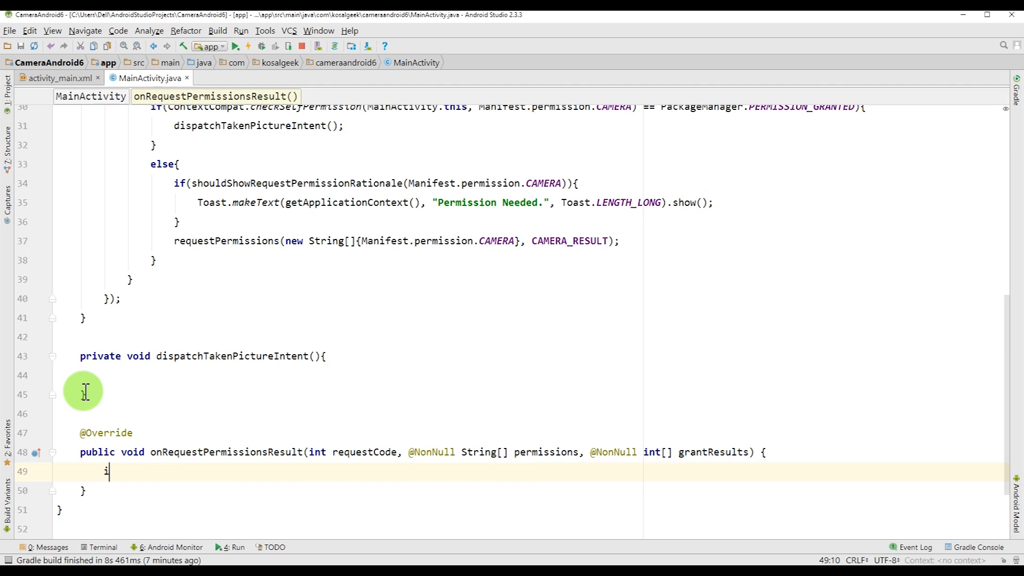
{"action": "type", "text": "if("}
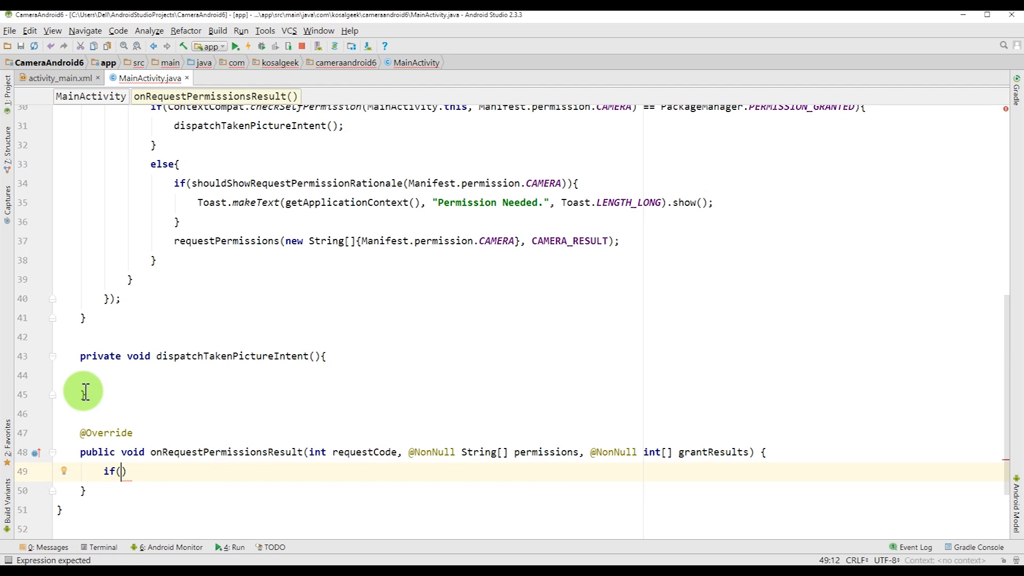
{"action": "type", "text": "requestCode"}
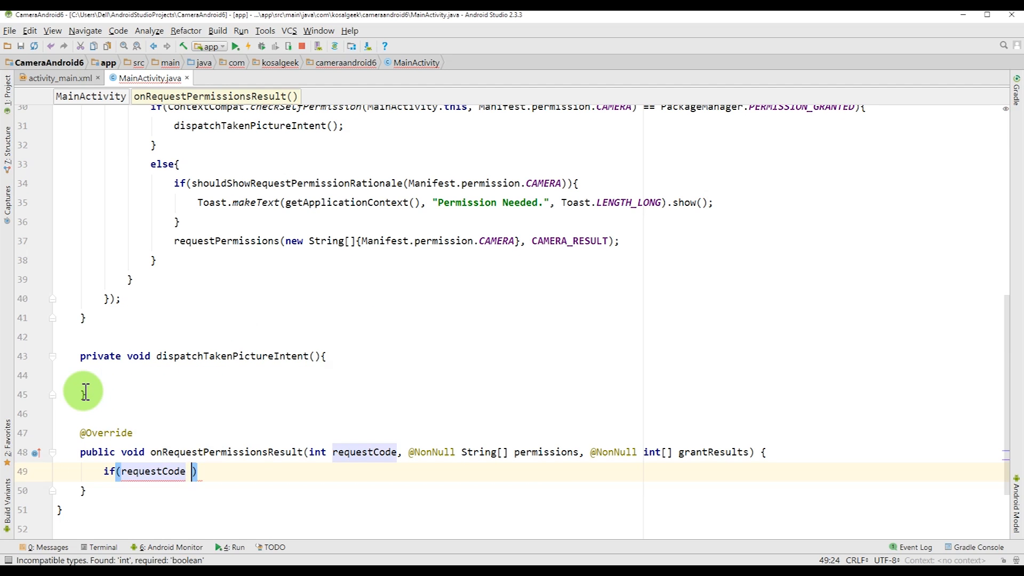
{"action": "type", "text": "== CAMERA_RESULT"}
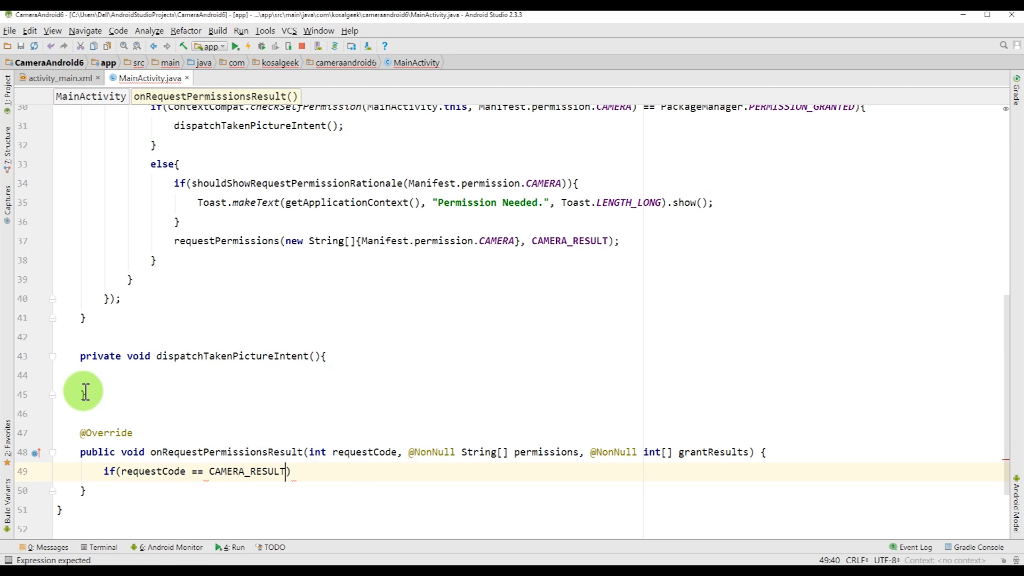
{"action": "type", "text": "{"}
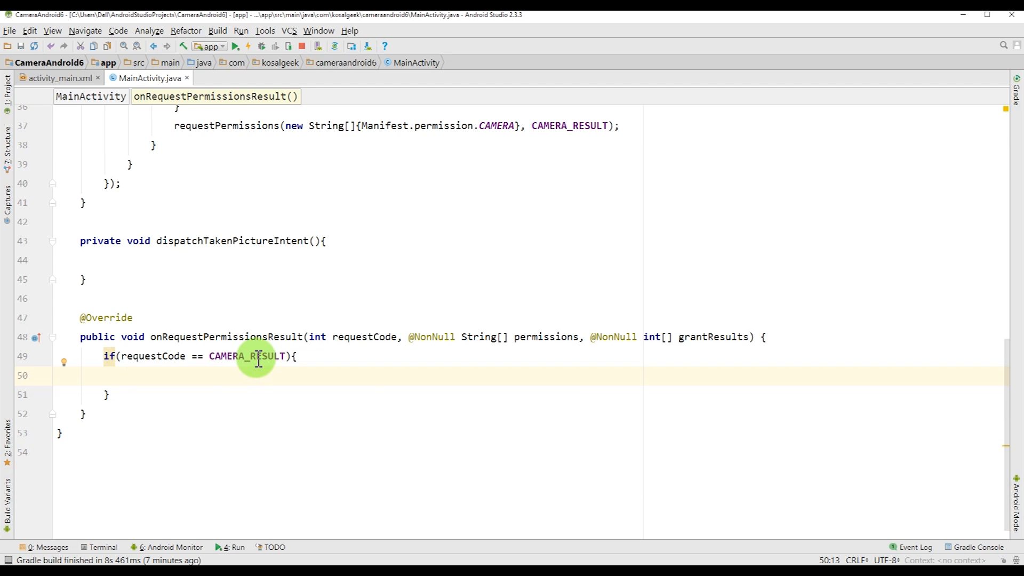
Nest a check that grantResults.length is above 0 and grantResults[0] is granted.
{"action": "type", "text": "if("}
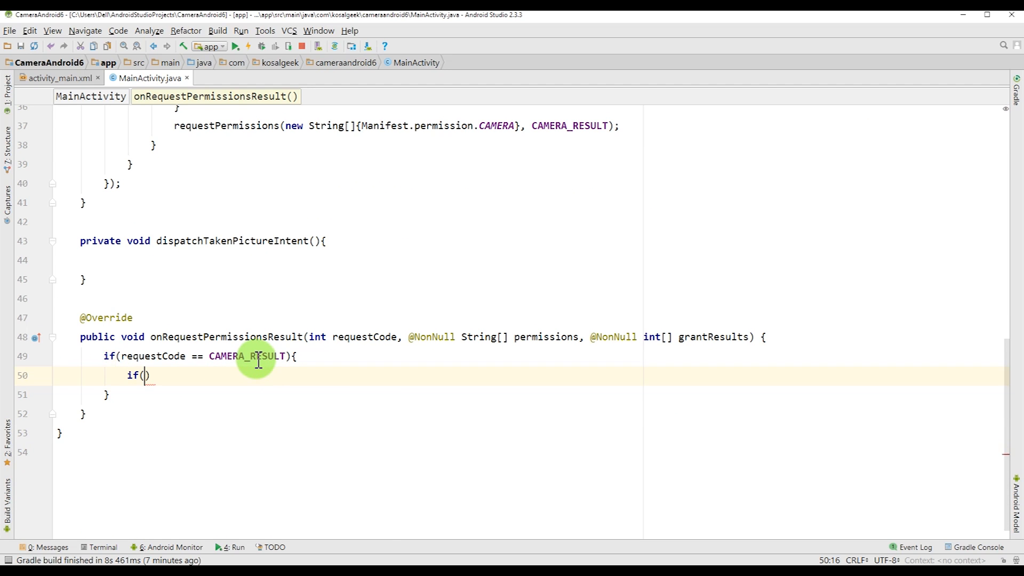
{"action": "type", "text": "grantResults"}
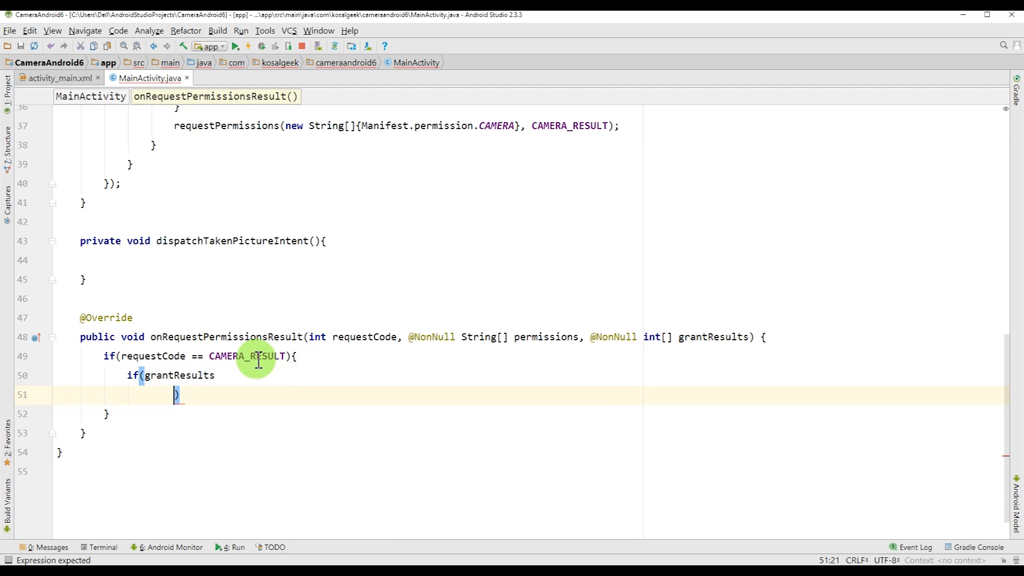
{"action": "type", "text": "[]"}
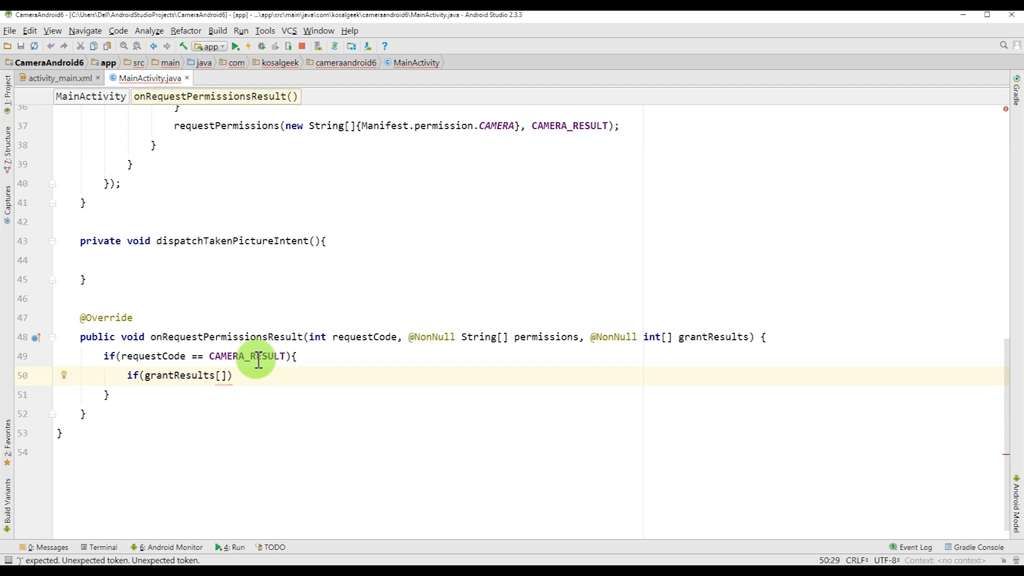
{"action": "type", "text": ".length > 0"}
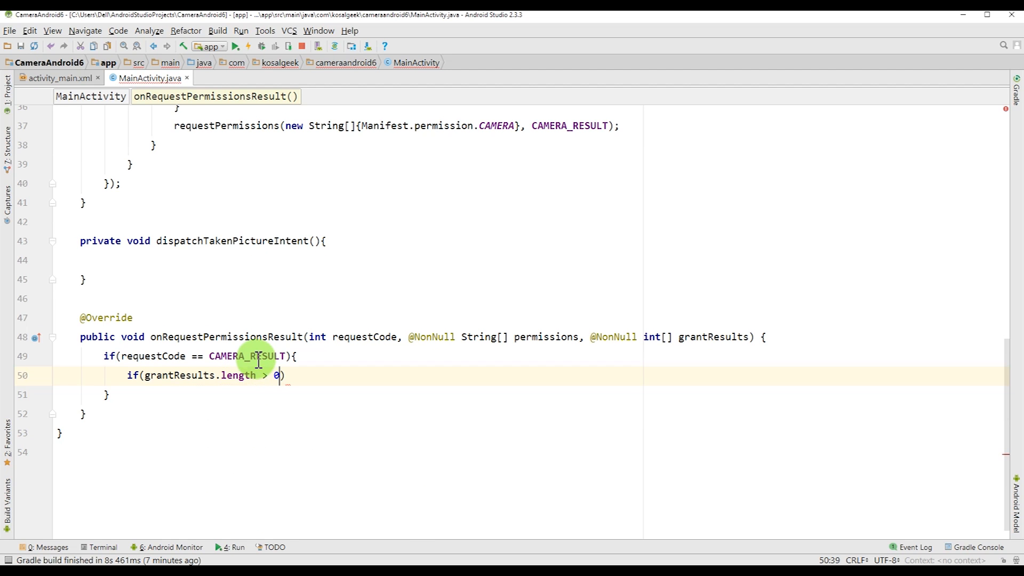
{"action": "type", "text": "&&"}
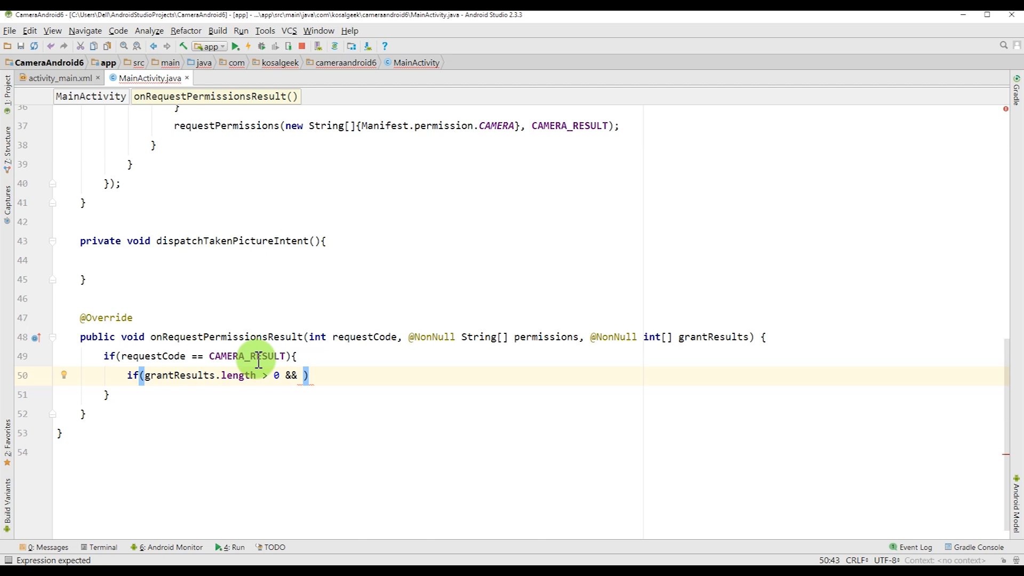
{"action": "type", "text": "grantResults"}
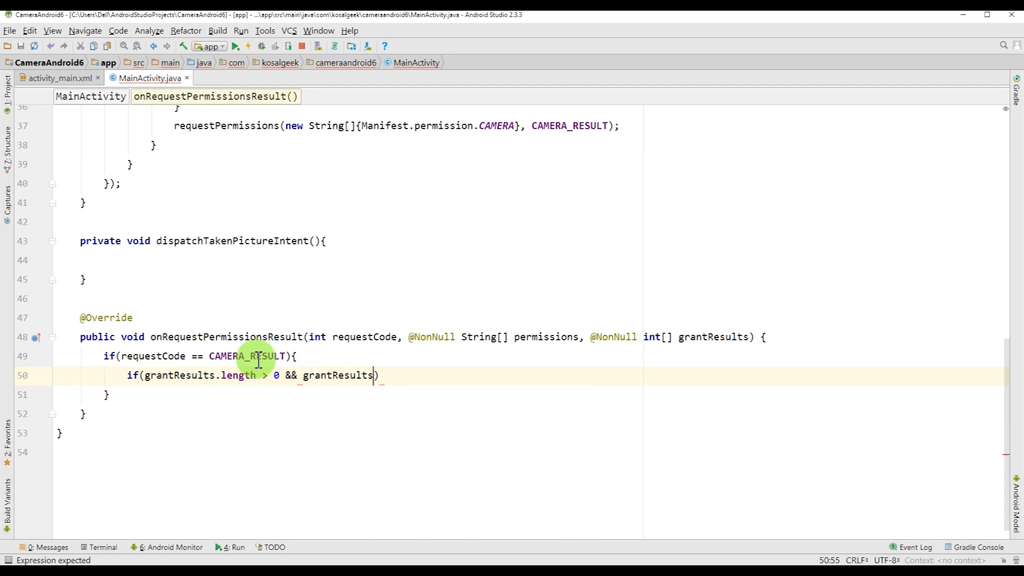
{"action": "type", "text": "[0]"}
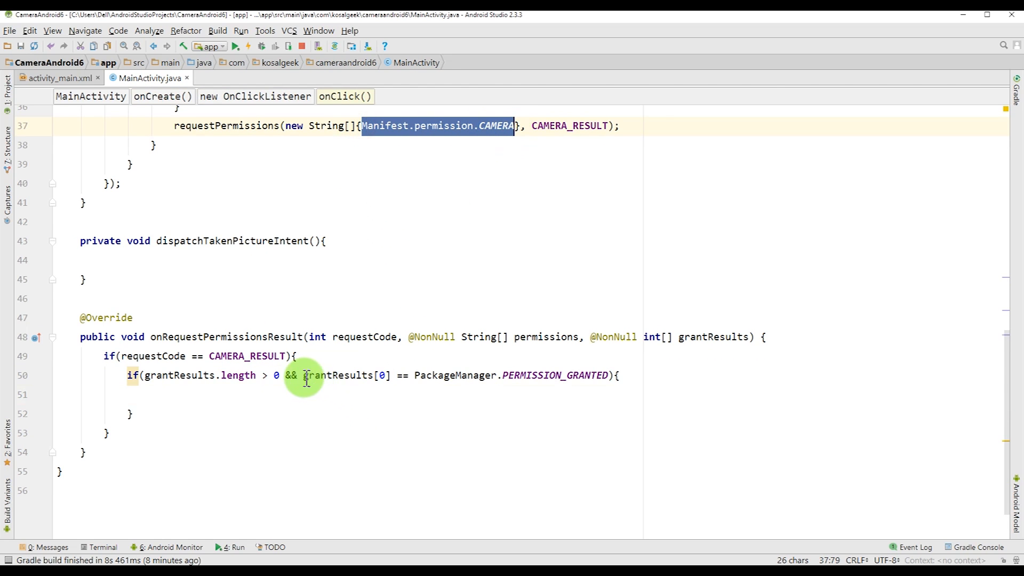
Add Manifest.permission.WRITE_EXTERNAL_STORAGE to the request array and require grantResults[1] granted.
{"action": "double_click", "coordinate": [345, 375]}
{"action": "type", "text": ", "}
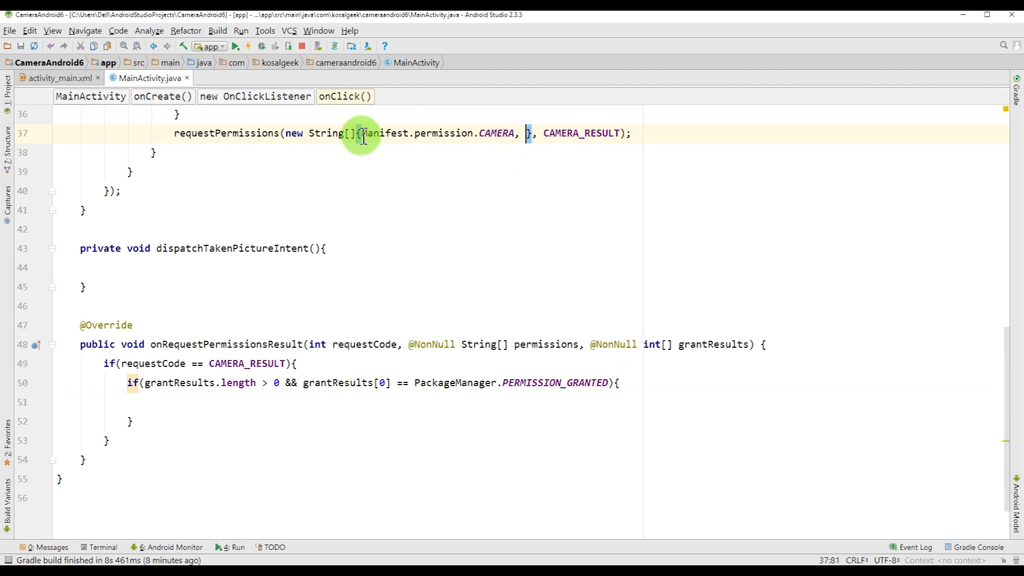
{"action": "left_click_drag", "start_coordinate": [364, 134], "coordinate": [527, 133]}
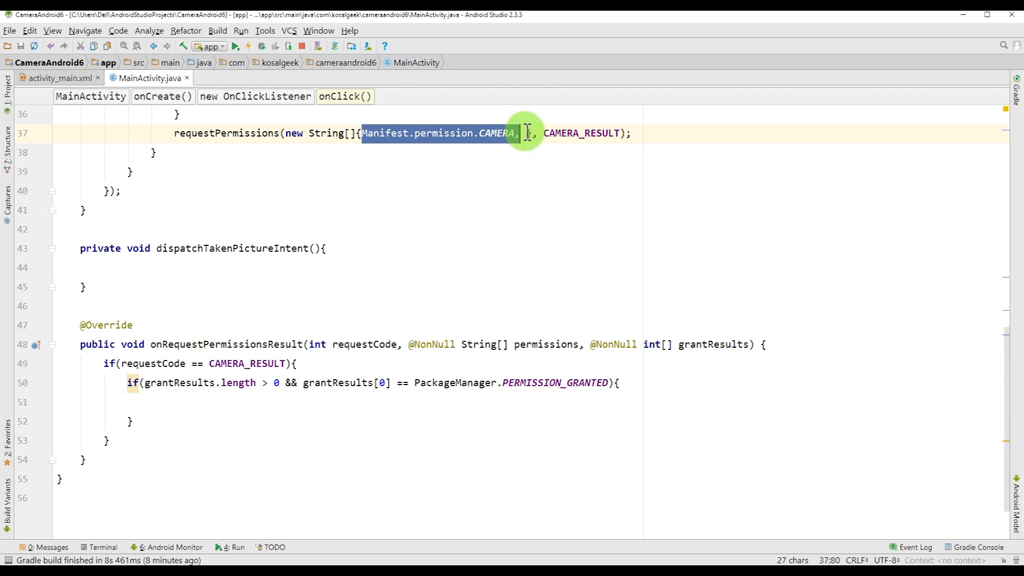
{"action": "type", "text": "Manifest.permission.CAM"}
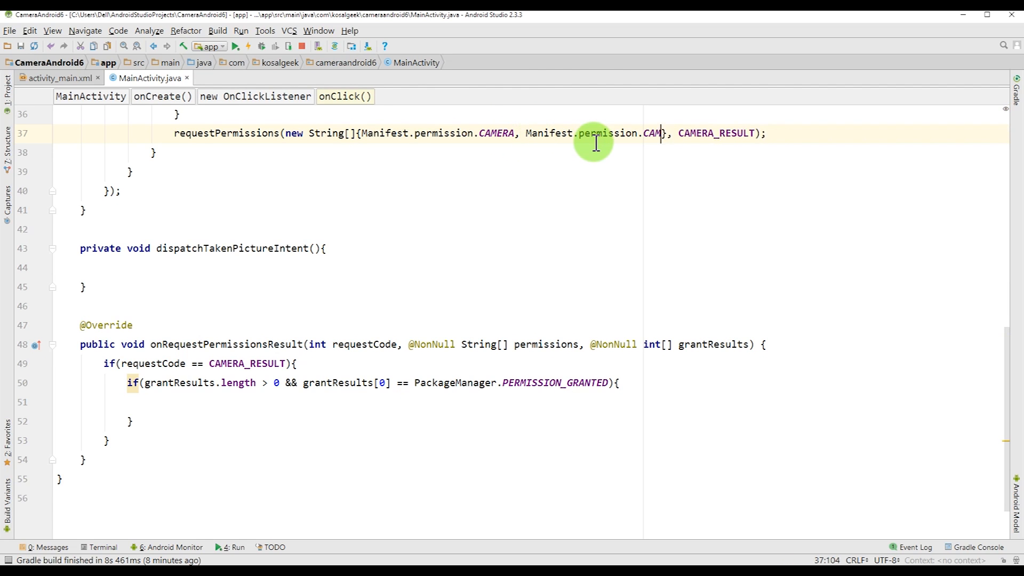
{"action": "type", "text": "EXTERNAL_STORAGE"}
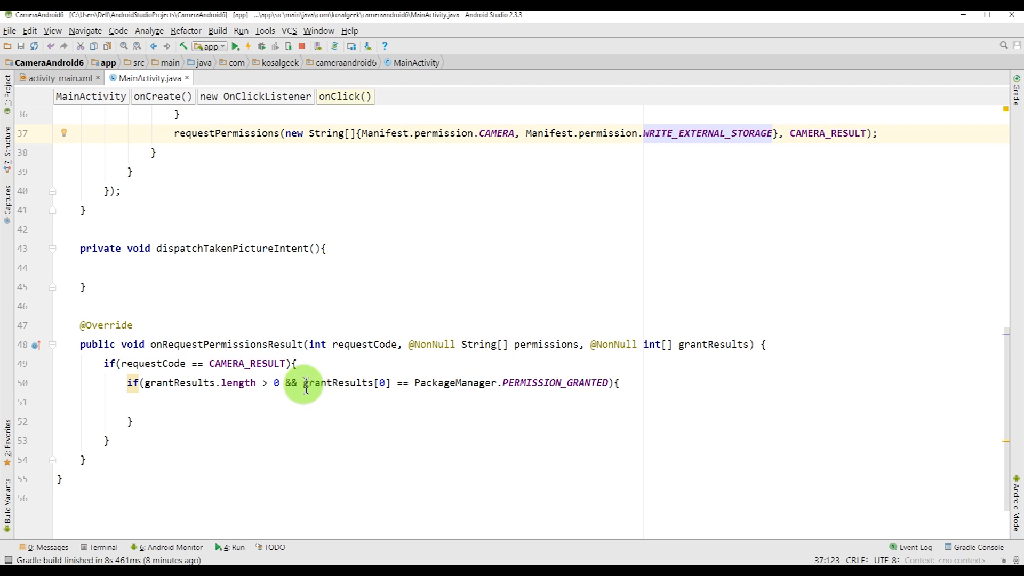
{"action": "left_click_drag", "start_coordinate": [284, 383], "coordinate": [611, 383]}
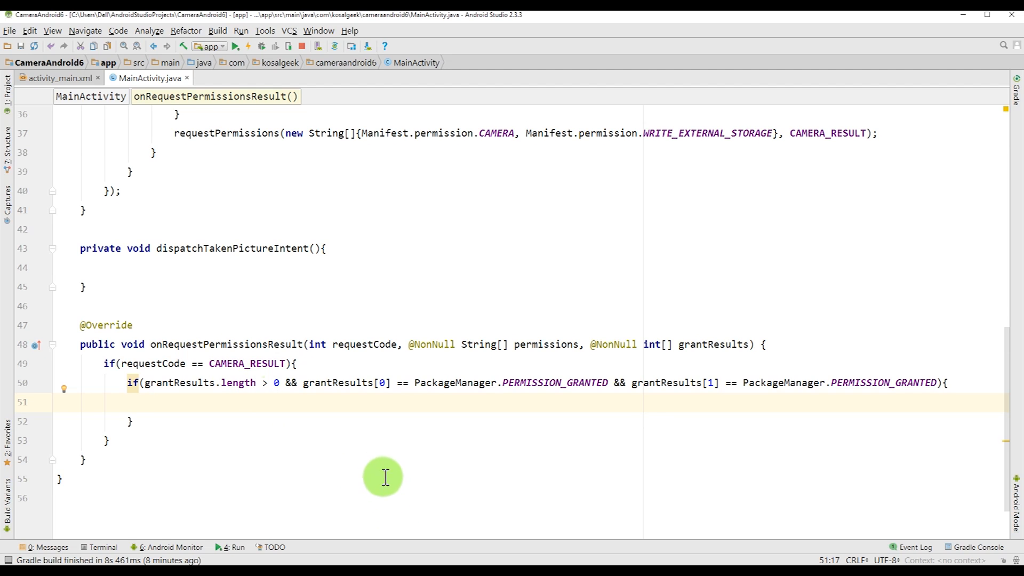
{"action": "mouse_move", "coordinate": [380, 473]}
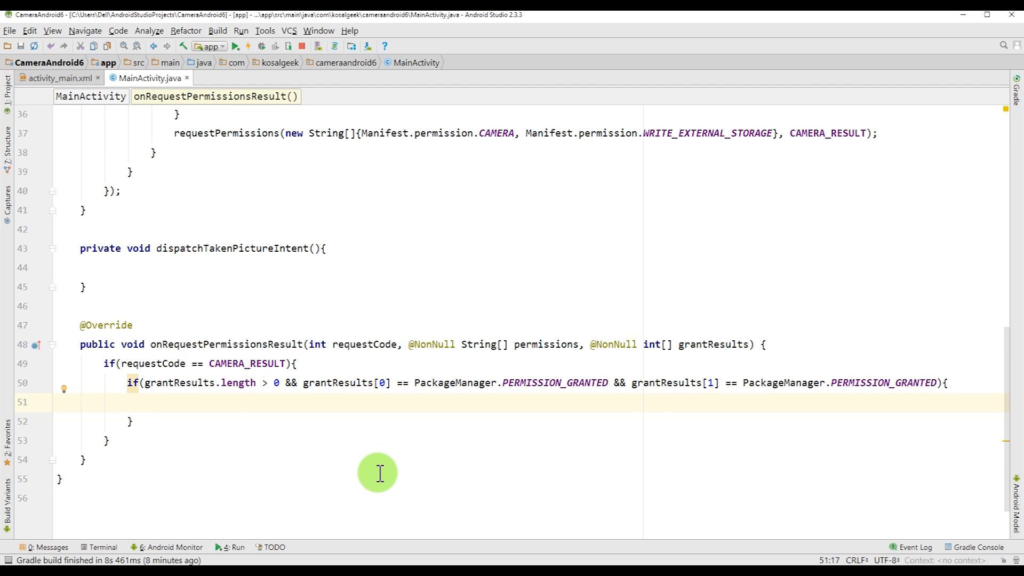
Call dispatchTakenPictureIntent() when the permissions are granted.
{"action": "left_click", "coordinate": [221, 248]}
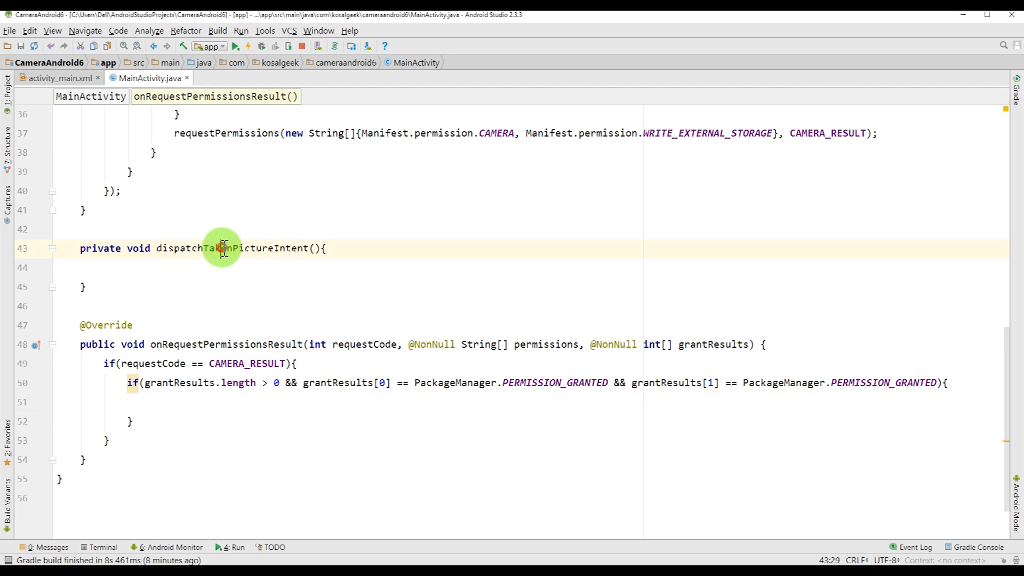
{"action": "type", "text": "dispatchTakenPictureIntent"}
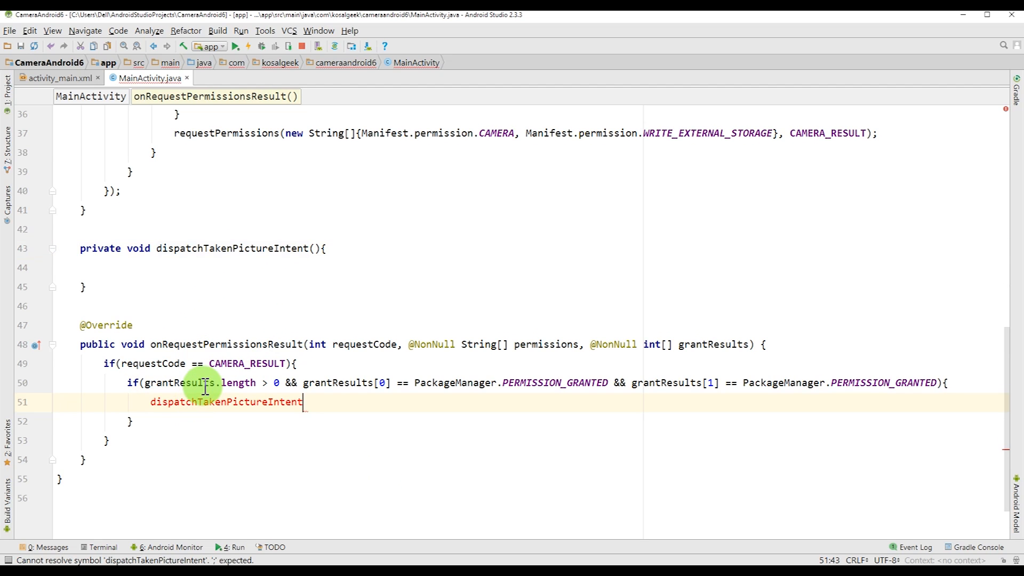
{"action": "type", "text": "();"}
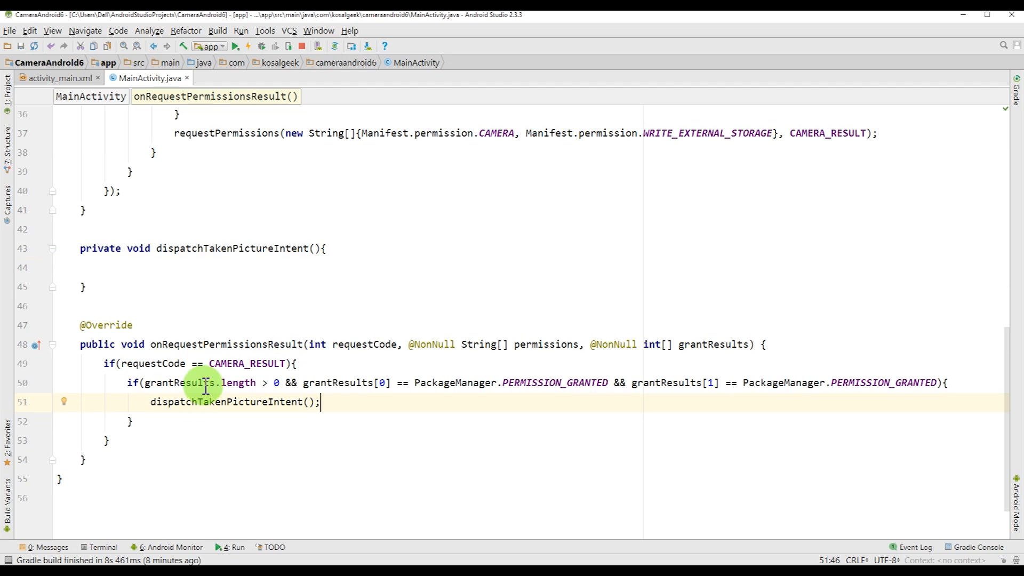
In the else branch, show Toast.makeText with "Permission Needed." and LENGTH_LONG.
{"action": "type", "text": "else"}
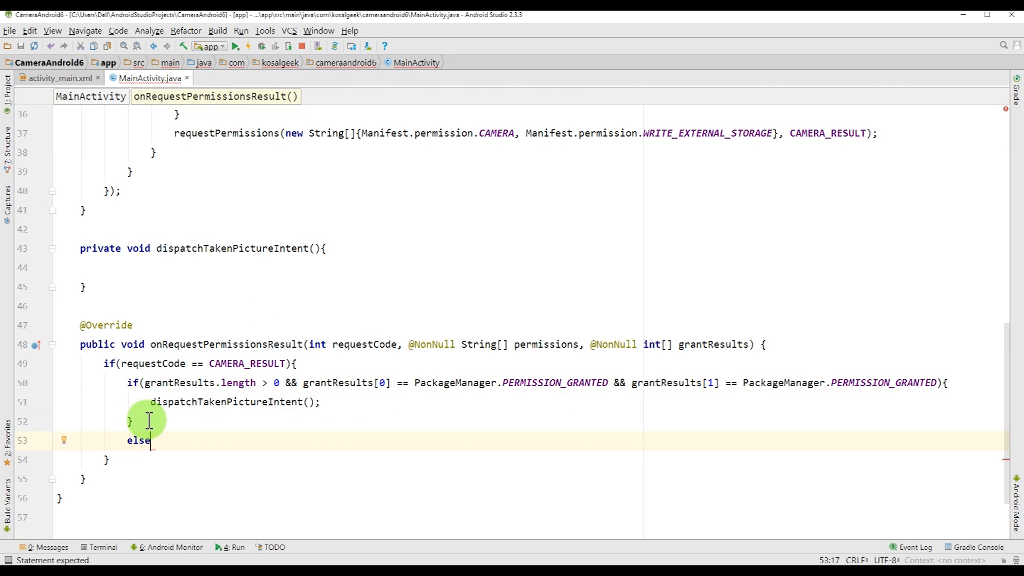
{"action": "type", "text": "Toast.makeText("}
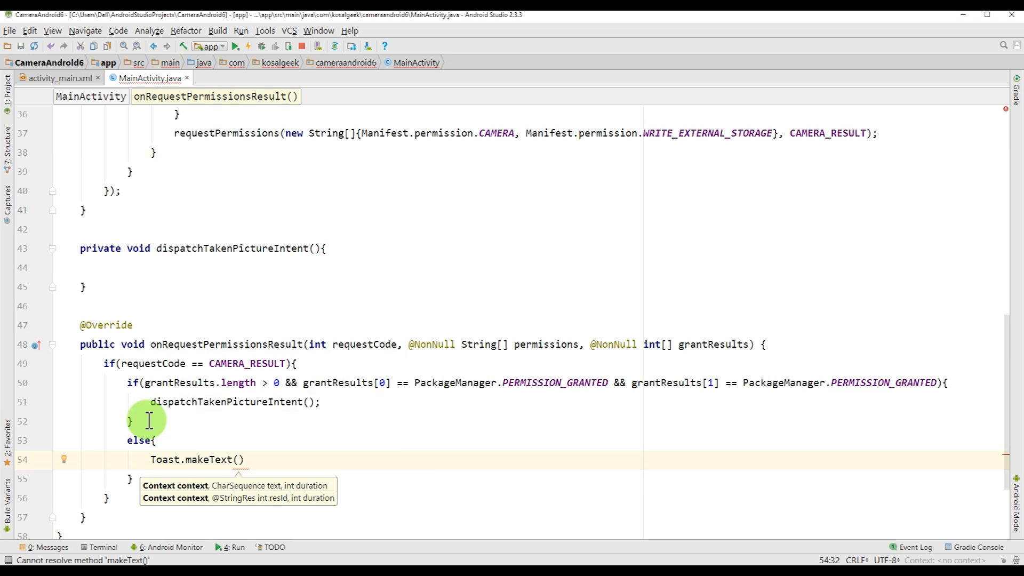
{"action": "type", "text": "getApplicationContext("}
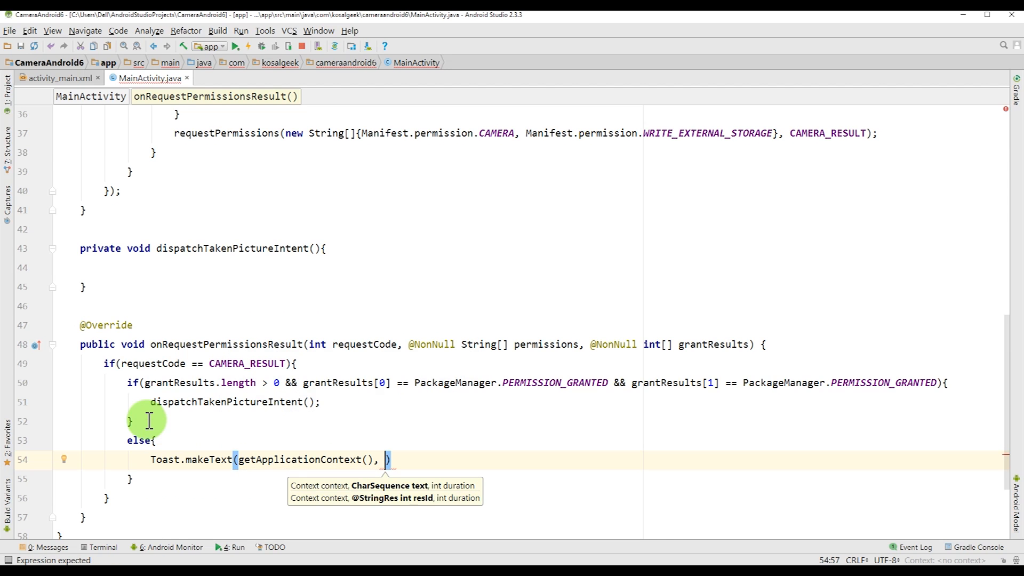
{"action": "type", "text": "\"\""}
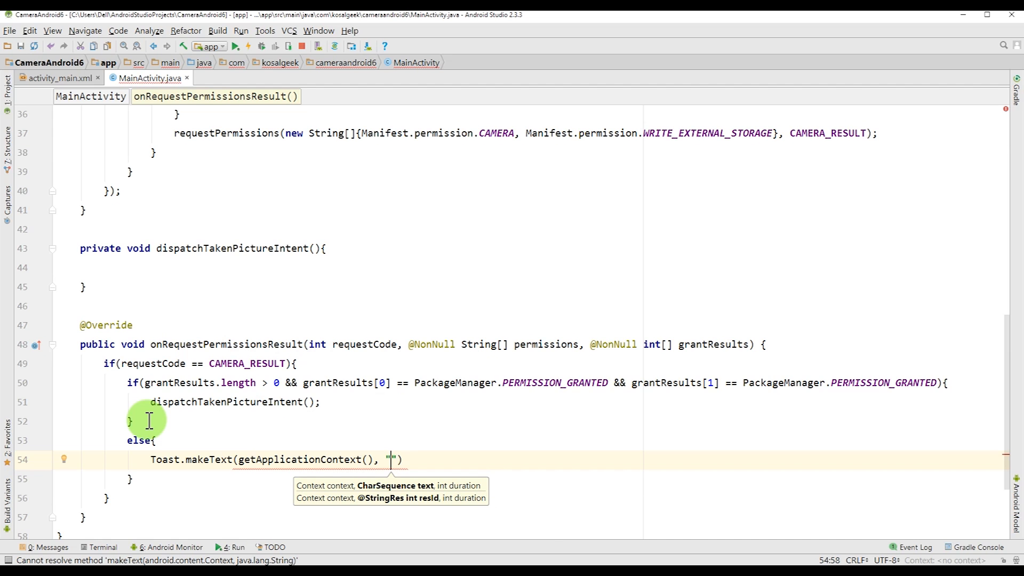
{"action": "type", "text": "Permission Ne"}
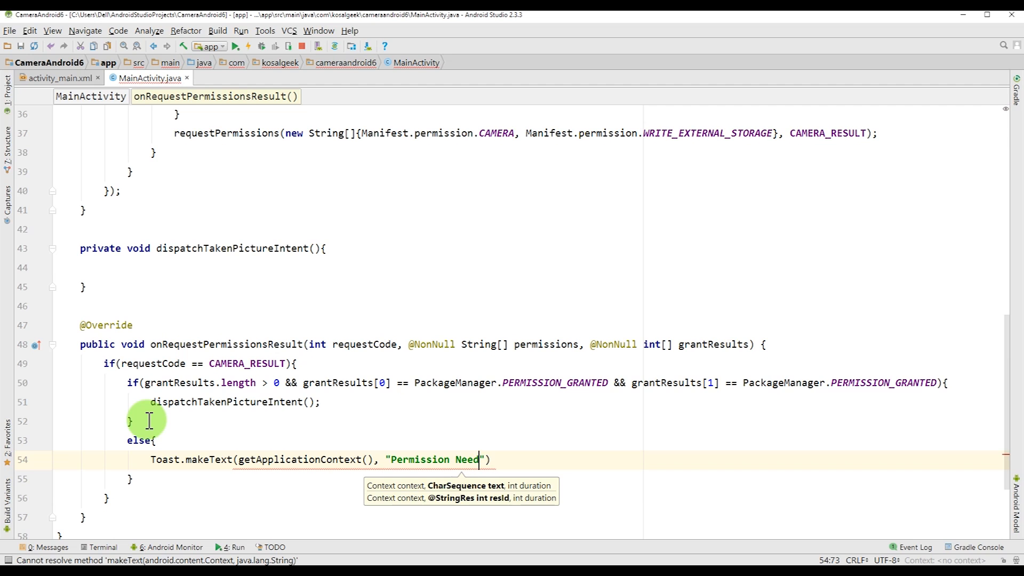
{"action": "type", "text": "ed."}
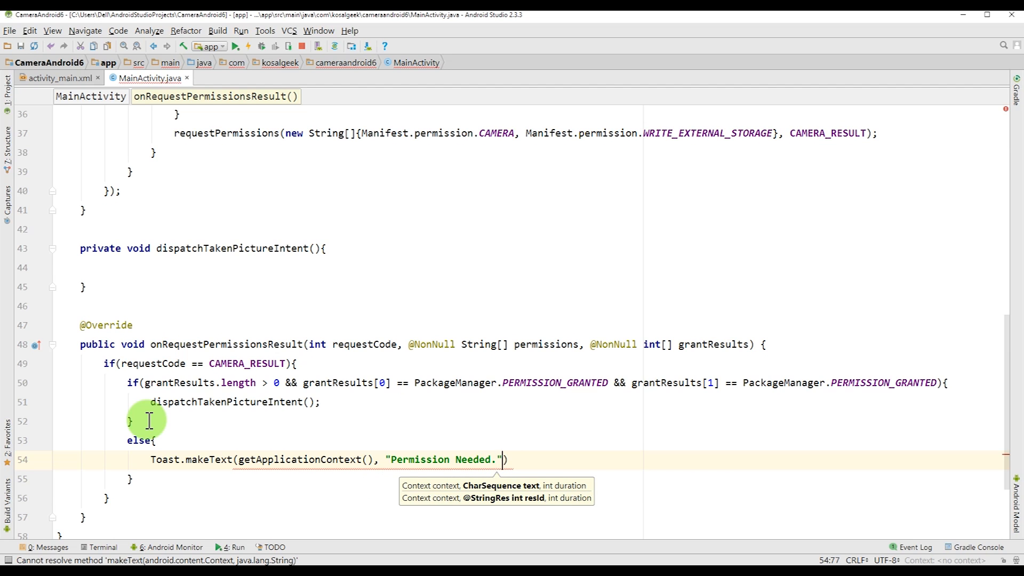
{"action": "type", "text": ", L"}
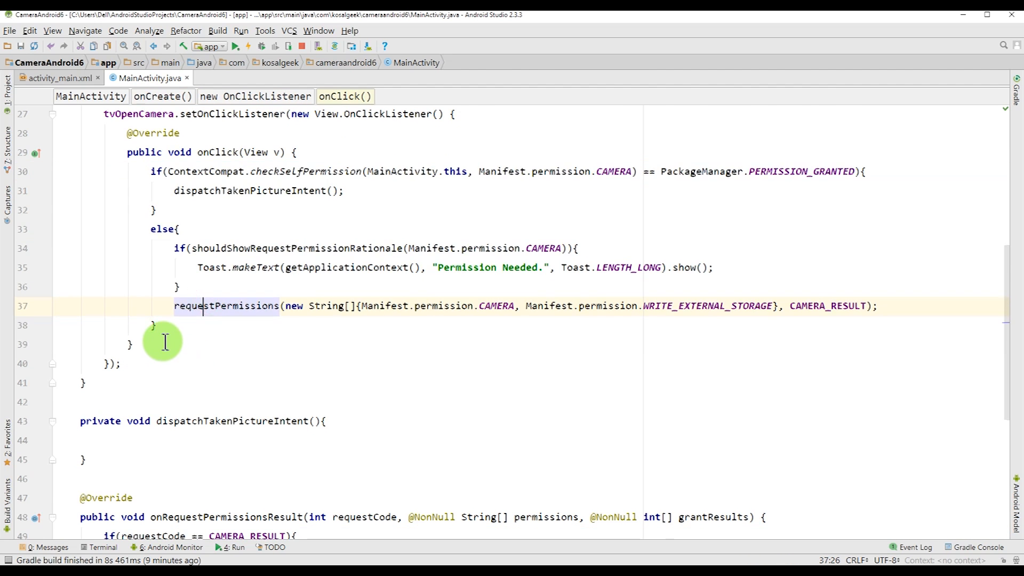
Add an outer else calling super.onRequestPermissionsResult(requestCode, permissions, grantResults).
{"action": "scroll", "scroll_direction": "down", "scroll_amount": 3}
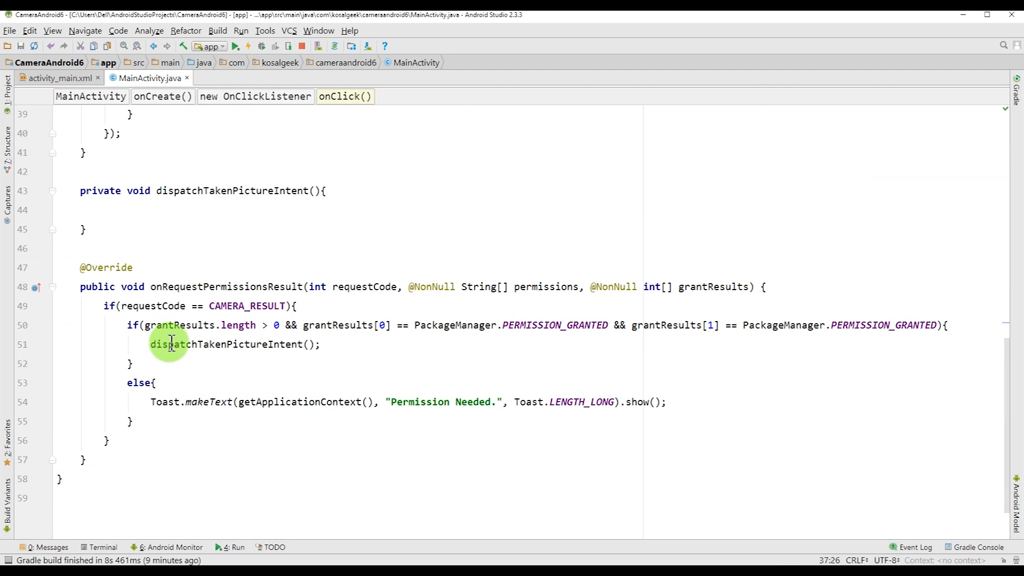
{"action": "mouse_move", "coordinate": [118, 375]}
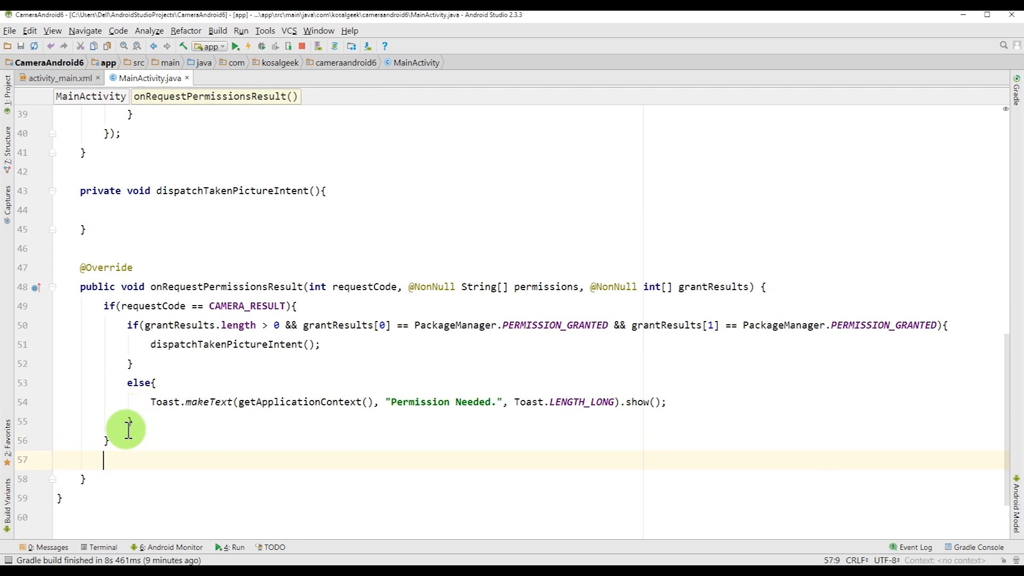
{"action": "type", "text": "else {"}
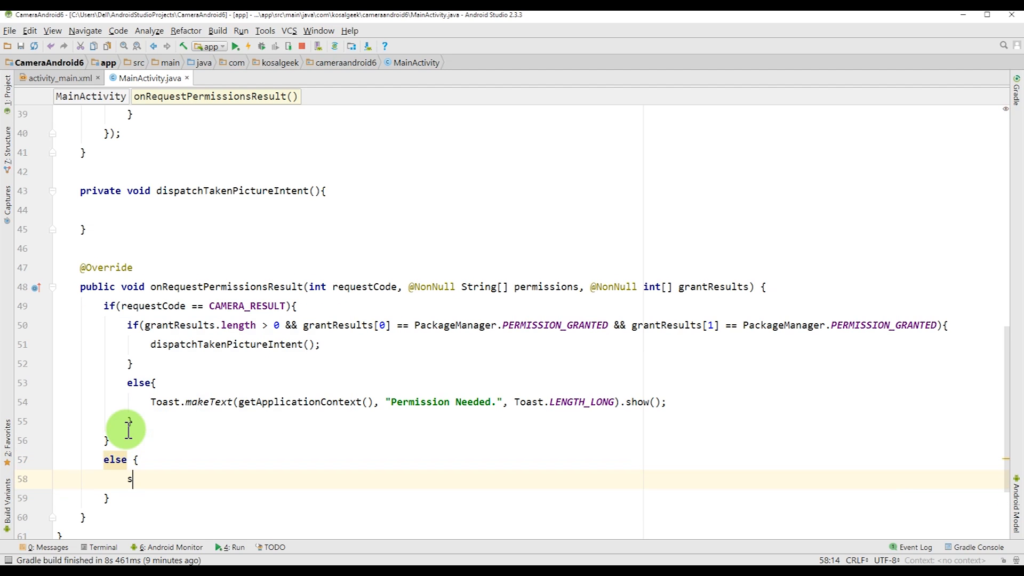
{"action": "type", "text": "uper"}
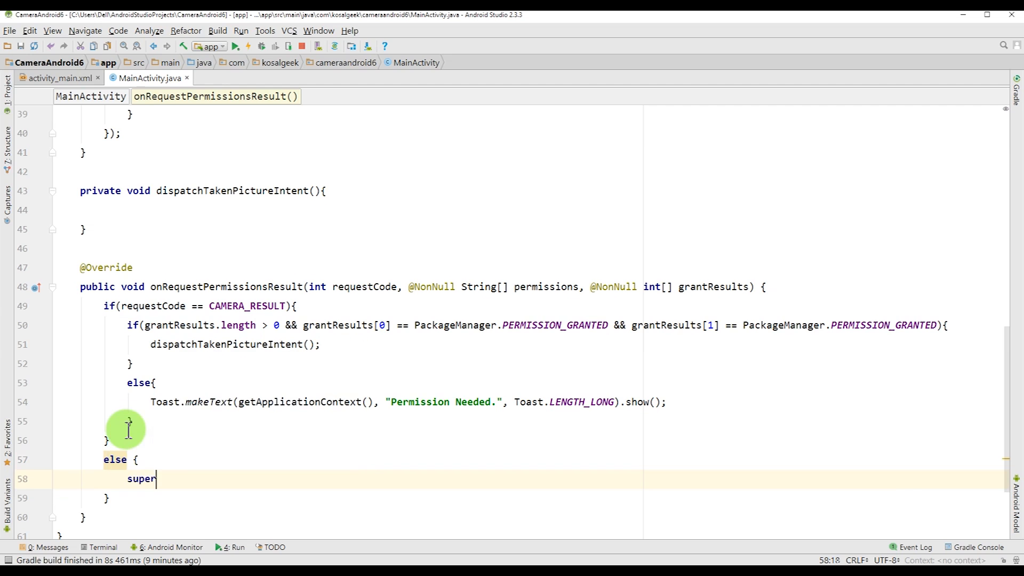
{"action": "type", "text": "."}
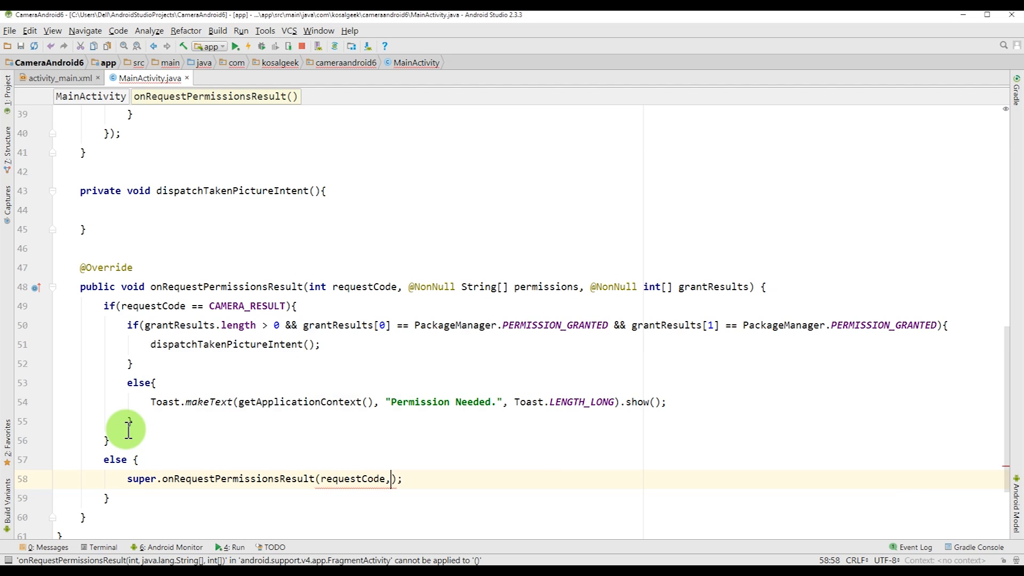
{"action": "type", "text": "permissions, grantResults"}
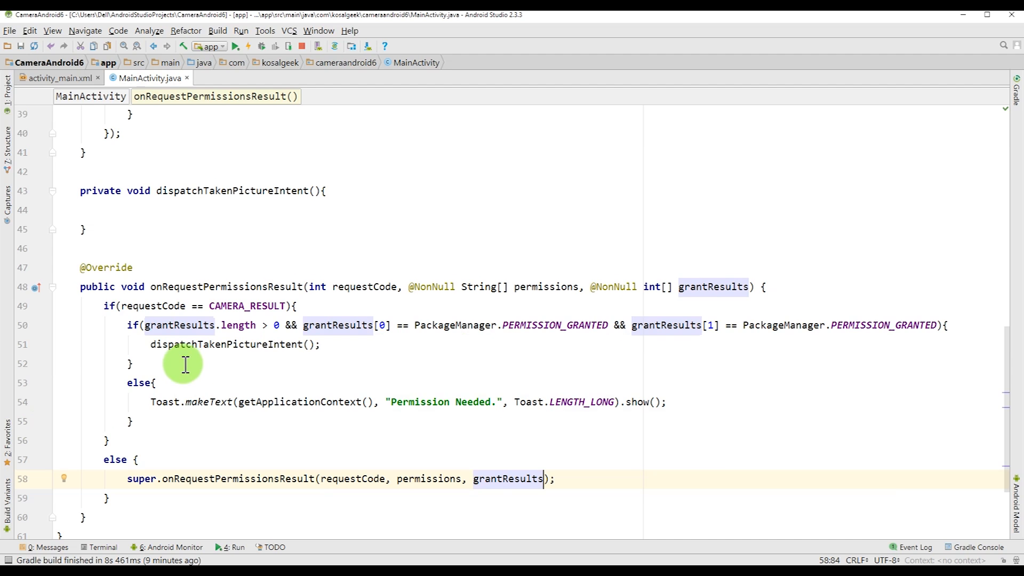
{"action": "scroll", "scroll_direction": "down", "scroll_amount": 3}
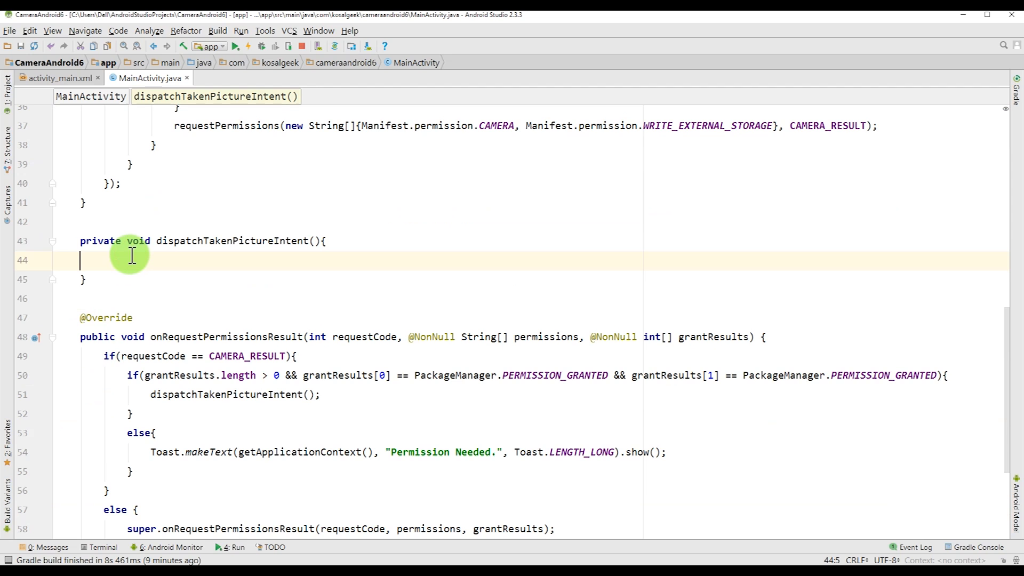
Create an Intent with MediaStore.ACTION_IMAGE_CAPTURE in dispatchTakenPictureIntent.
{"action": "type", "text": "Intent intent"}
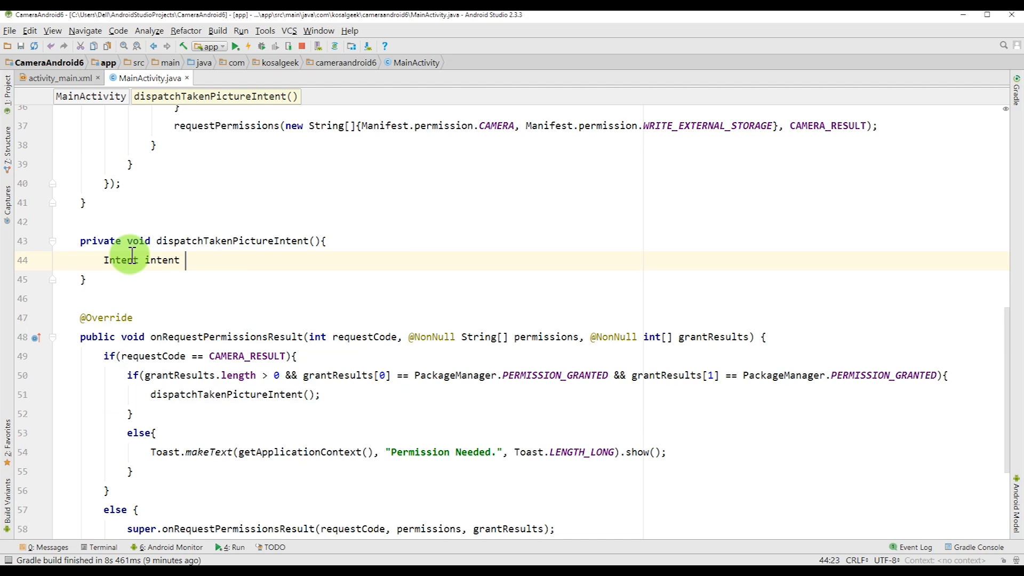
{"action": "type", "text": "= nerw"}
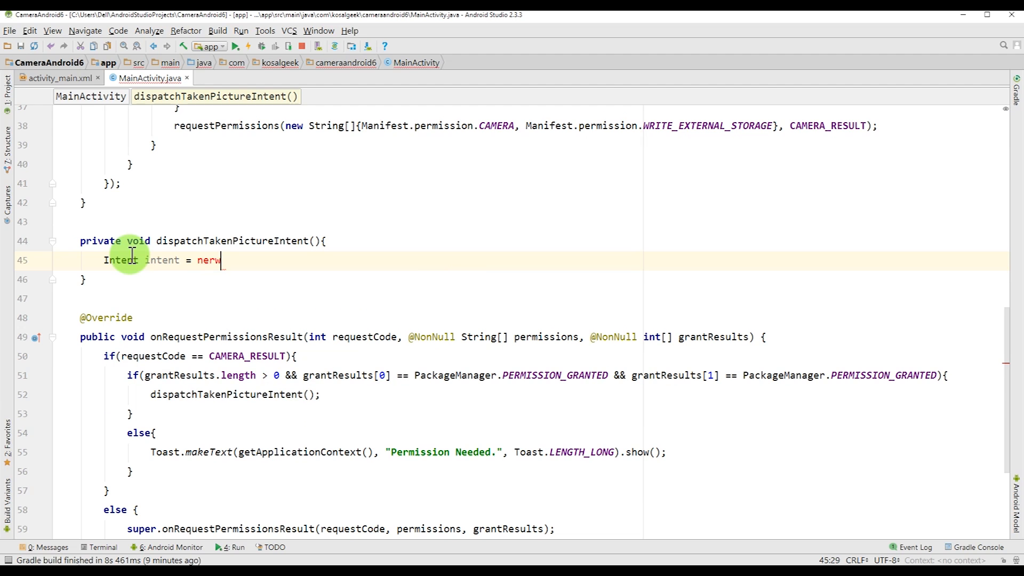
{"action": "type", "text": "In"}
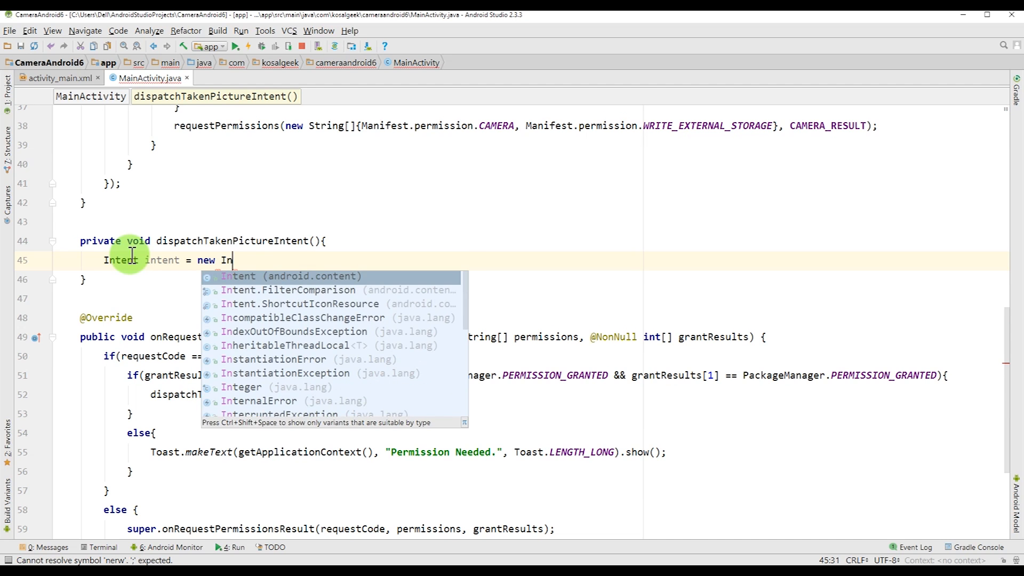
{"action": "type", "text": "tent(Ma"}
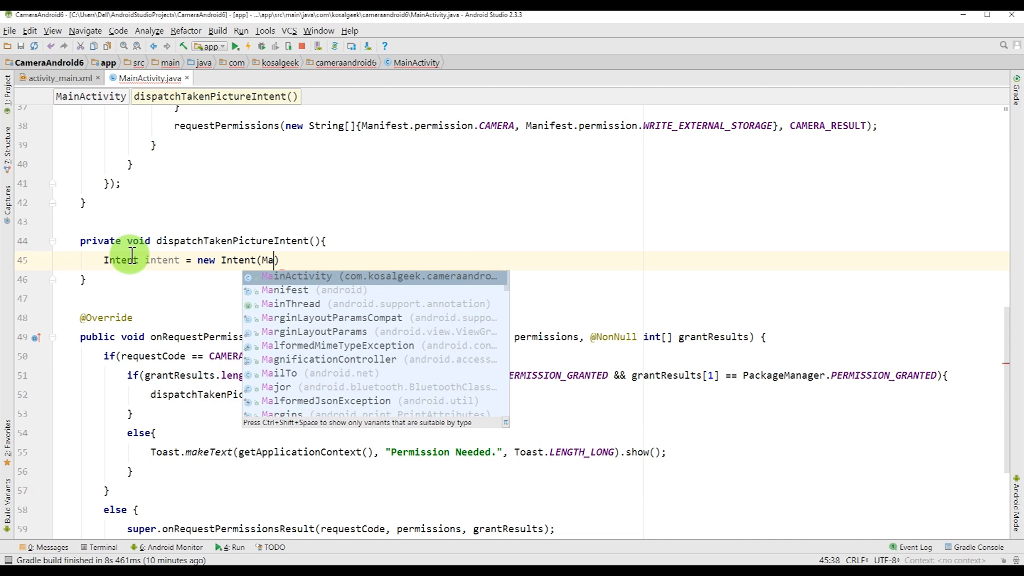
{"action": "type", "text": "ediaStore.AC"}
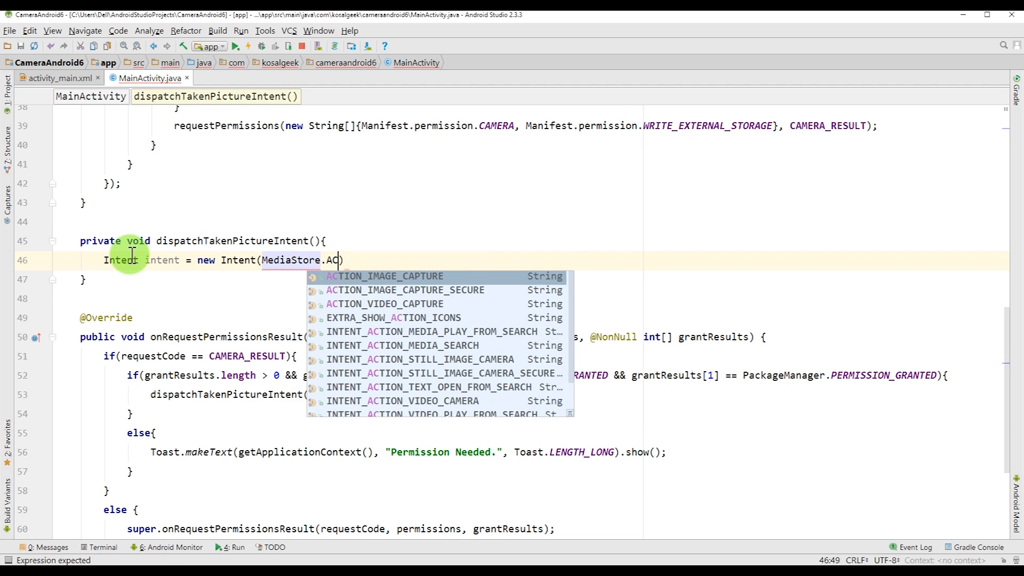
{"action": "left_click", "coordinate": [383, 276]}
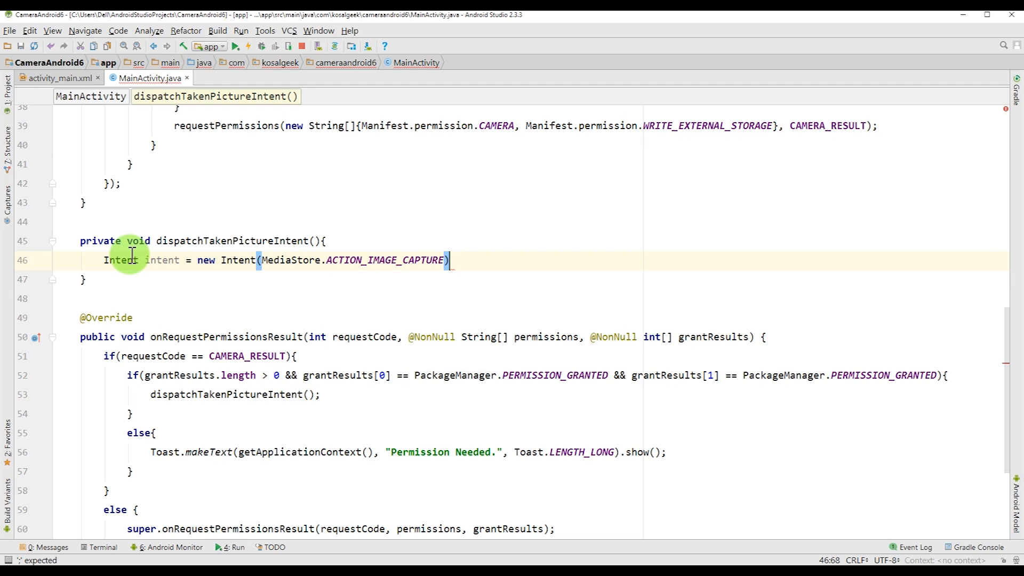
{"action": "type", "text": "["}
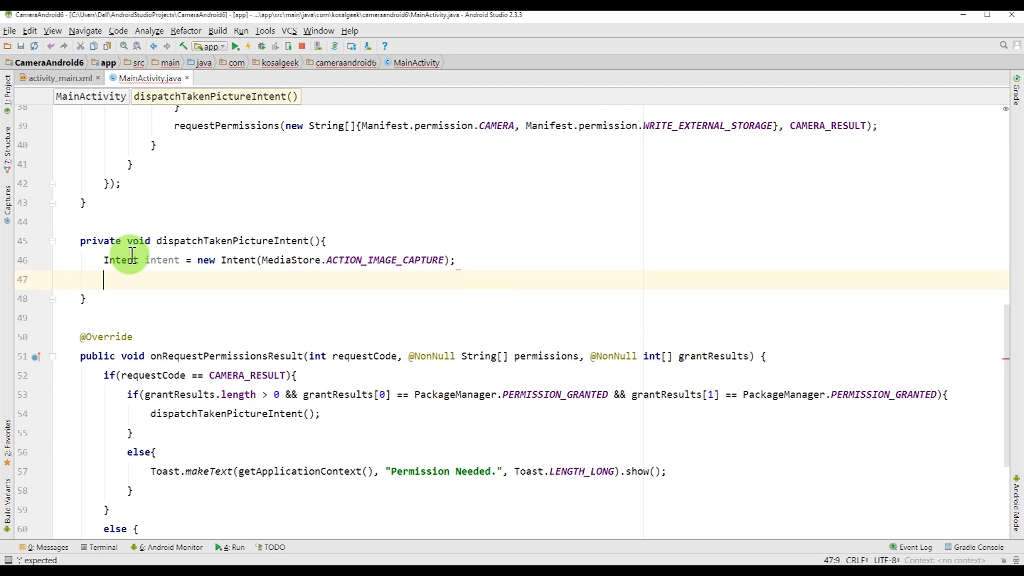
If intent.resolveActivity(getPackageManager()) != null, call startActivityForResult(intent, CAMERA_RESULT).
{"action": "type", "text": "if(intent"}
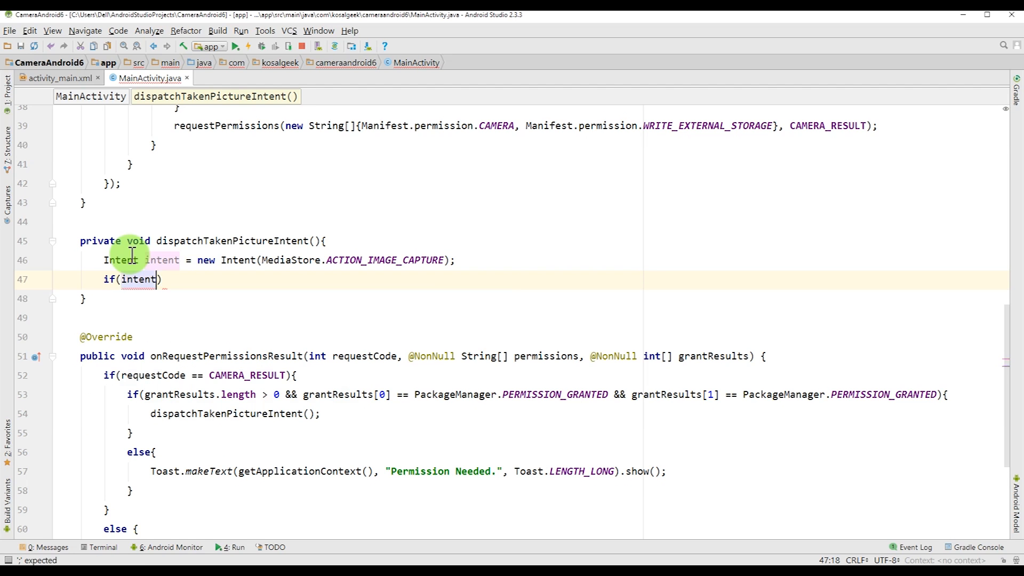
{"action": "type", "text": "."}
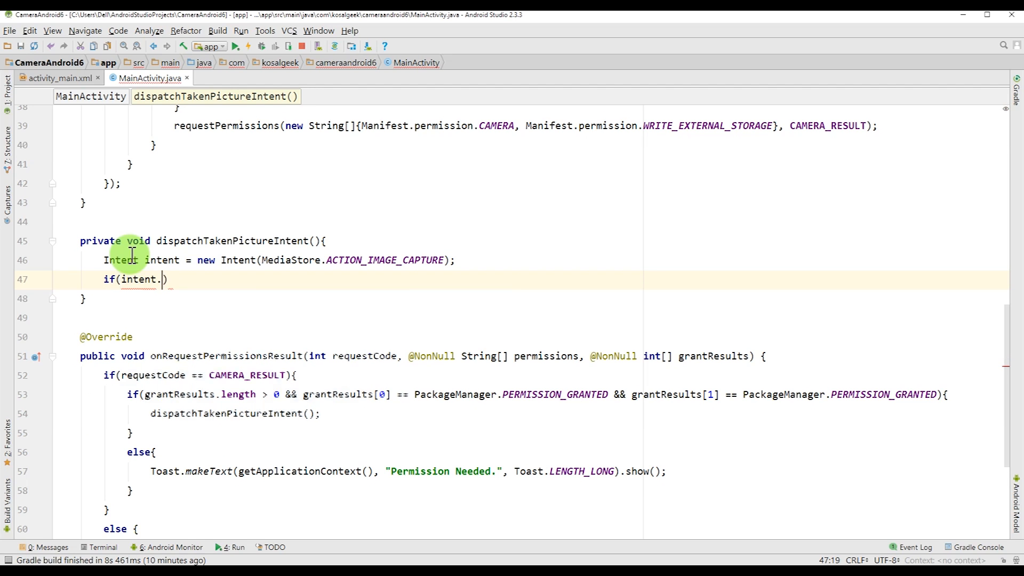
{"action": "type", "text": "resolveActivity()"}
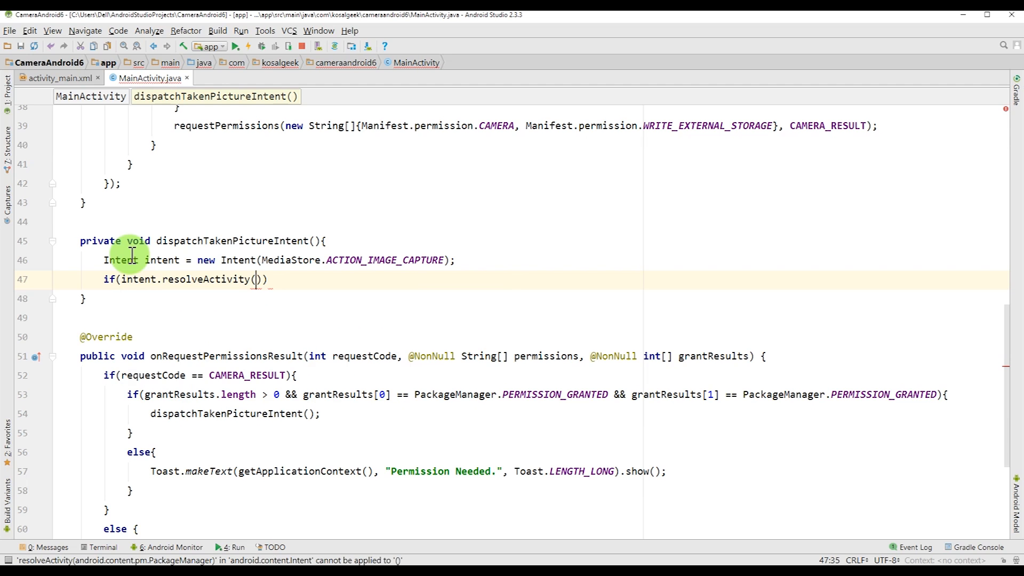
{"action": "type", "text": "getPackageManager()"}
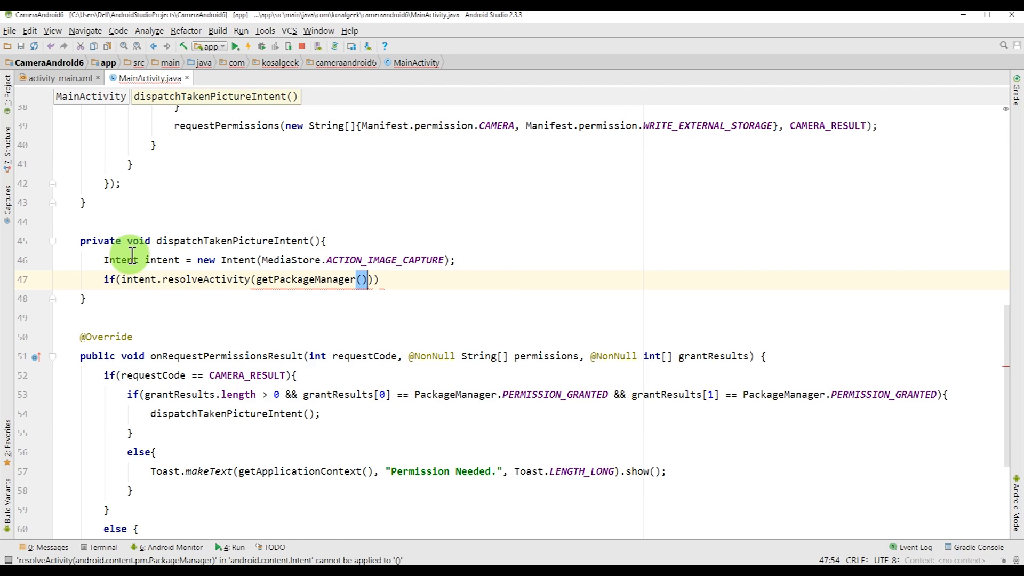
{"action": "type", "text": "!="}
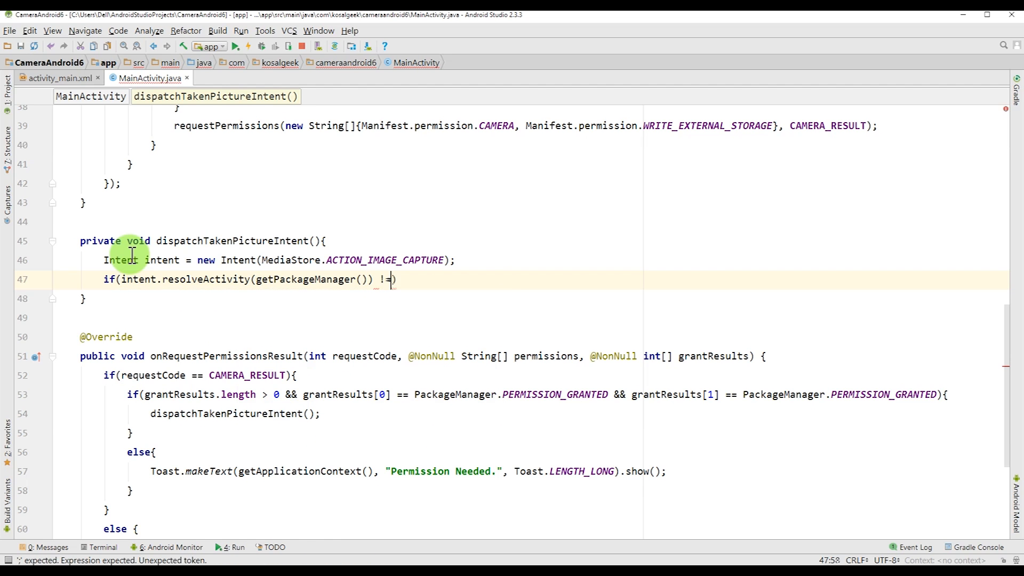
{"action": "type", "text": "null"}
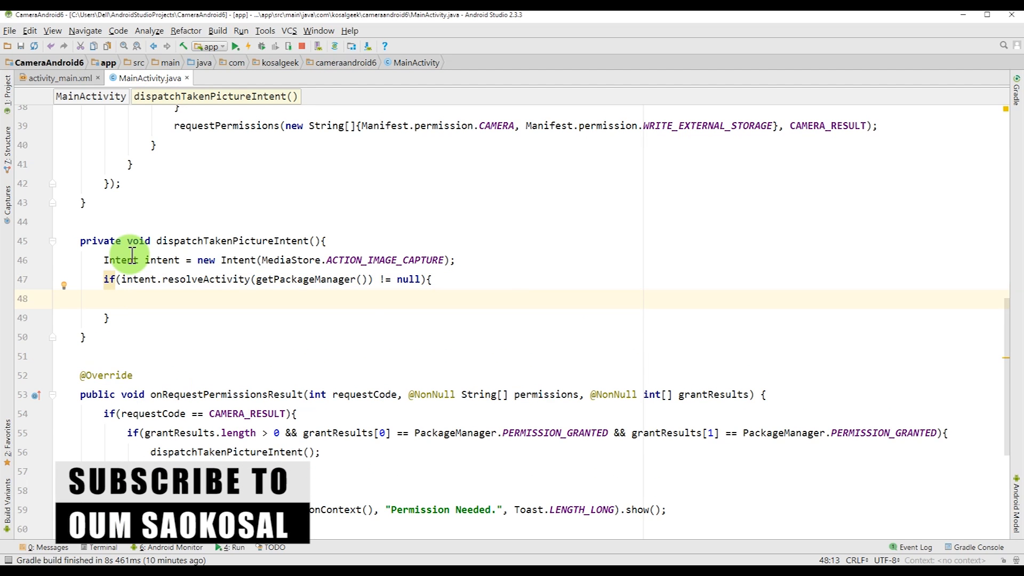
{"action": "type", "text": "startActivityForResult();"}
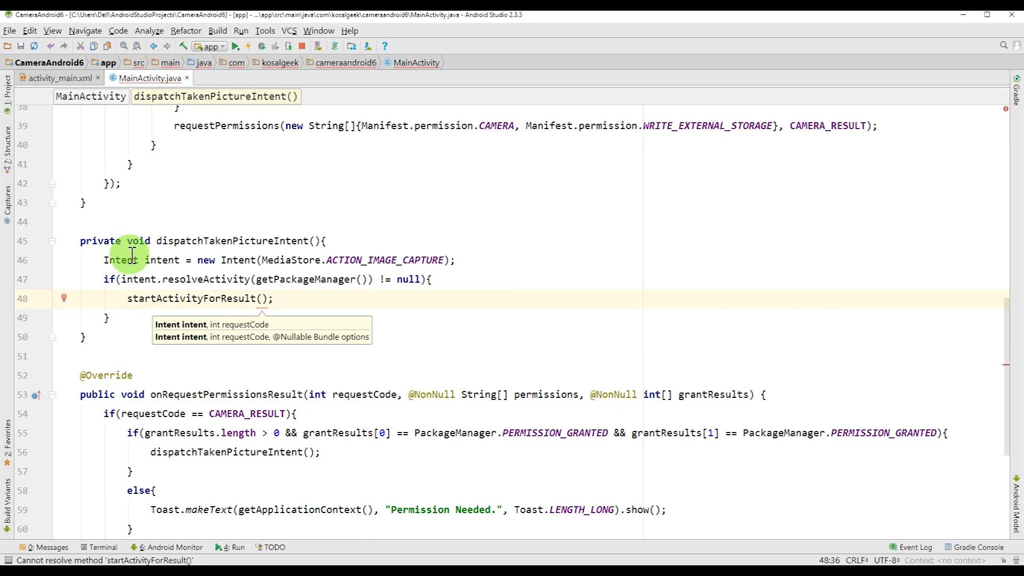
{"action": "type", "text": "intent,"}
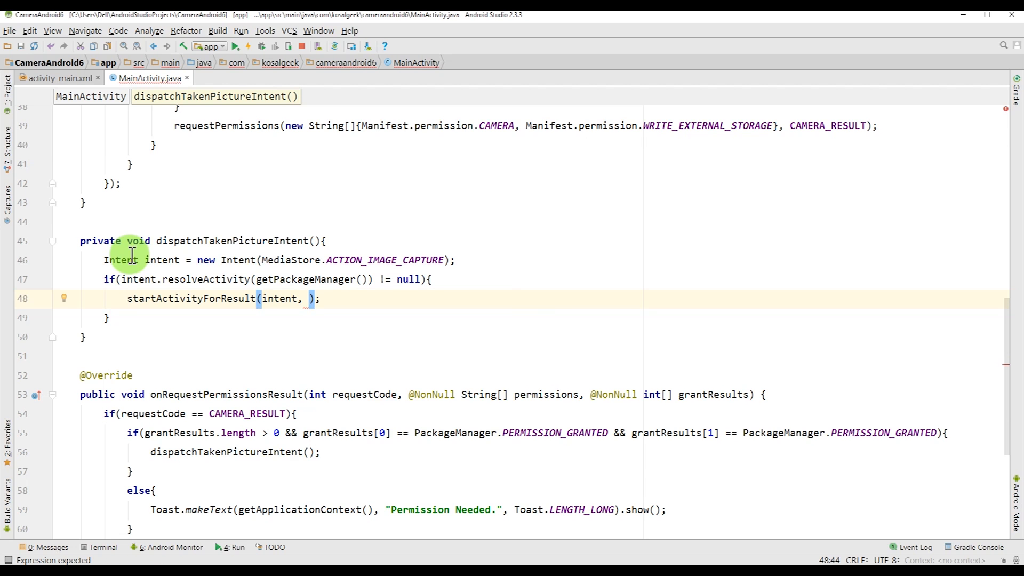
{"action": "type", "text": "CAMERA_RESULT"}
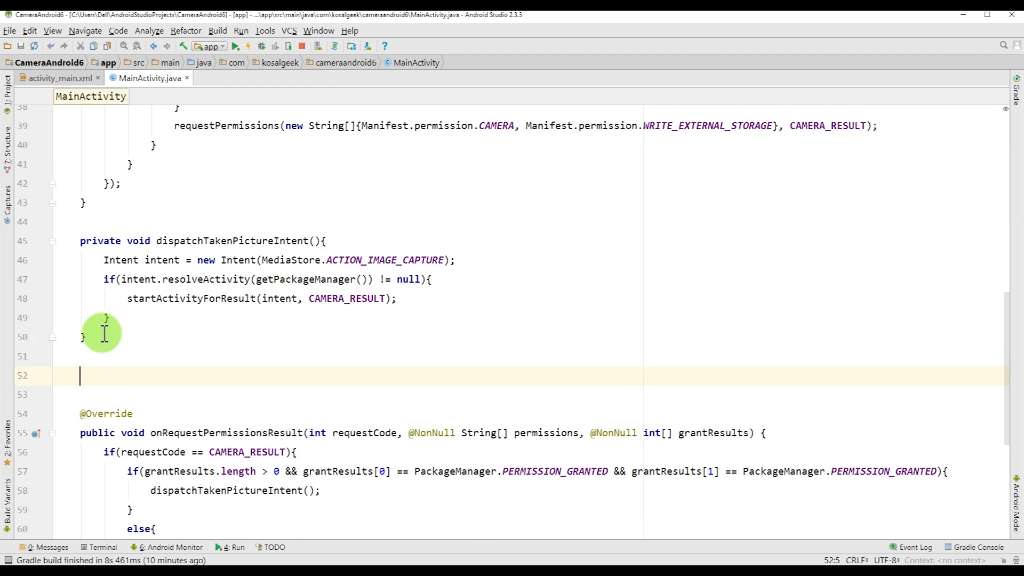
Override onActivityResult, removing the super call, with resultCode == RESULT_OK wrapping requestCode == CAMERA_RESULT.
{"action": "type", "text": "on"}
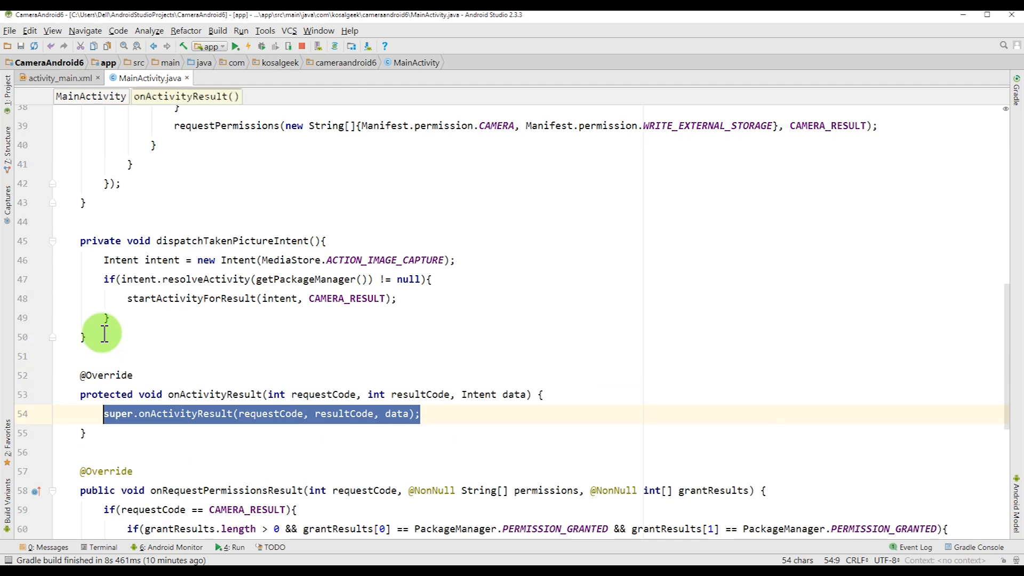
{"action": "key", "text": "Delete"}
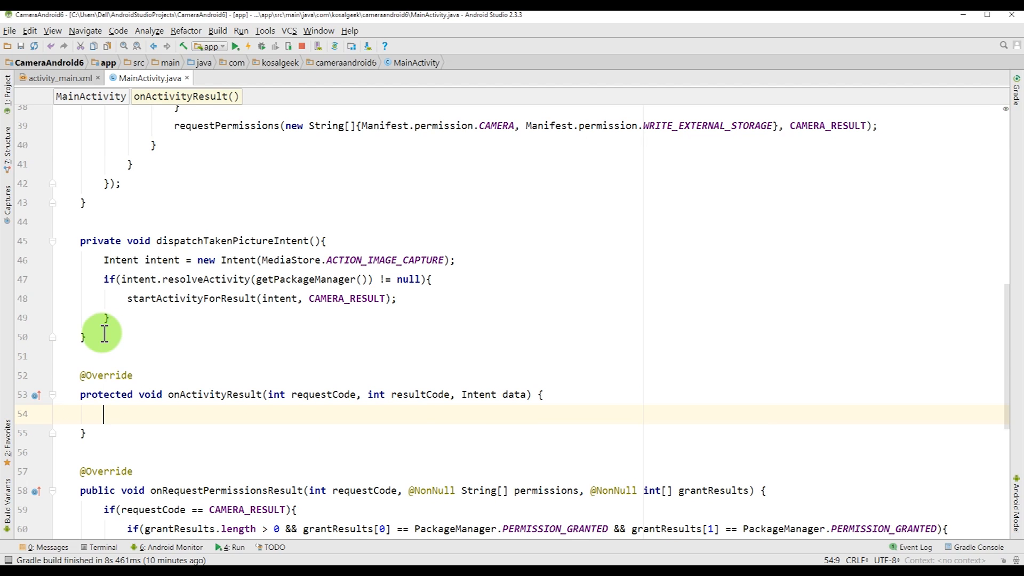
{"action": "type", "text": "i"}
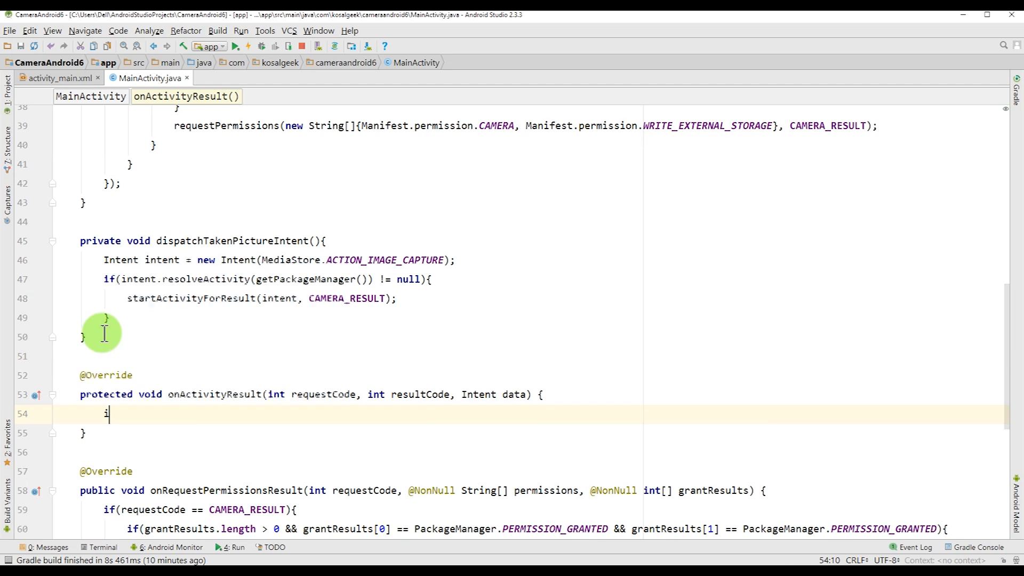
{"action": "type", "text": "if("}
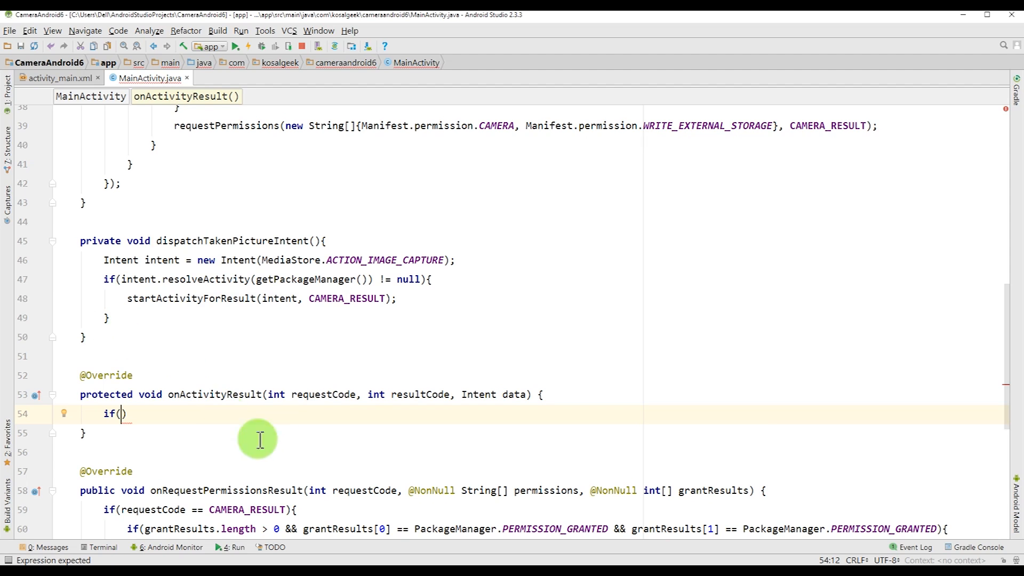
{"action": "double_click", "coordinate": [322, 394]}
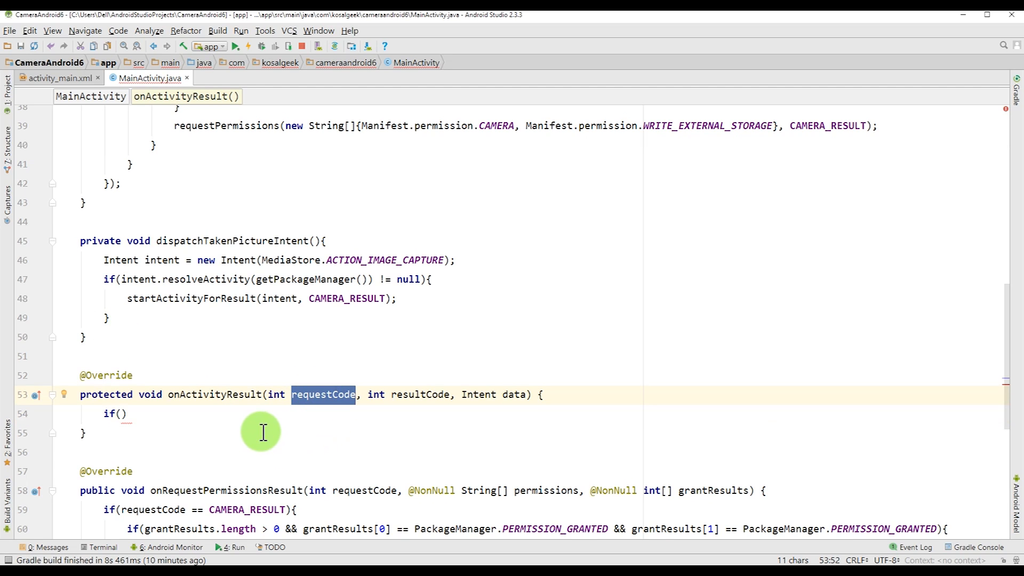
{"action": "mouse_move", "coordinate": [326, 418]}
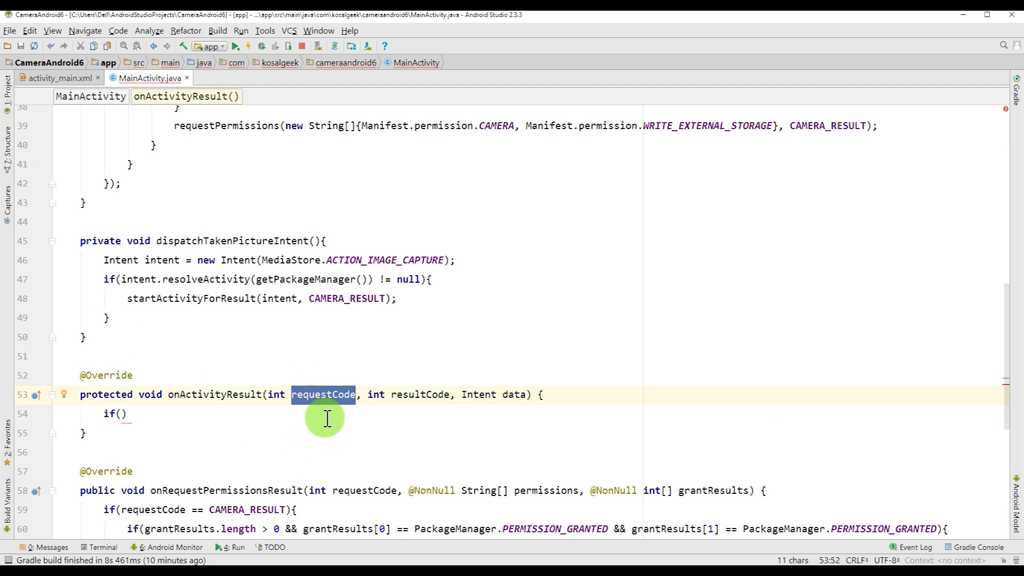
{"action": "mouse_move", "coordinate": [412, 394]}
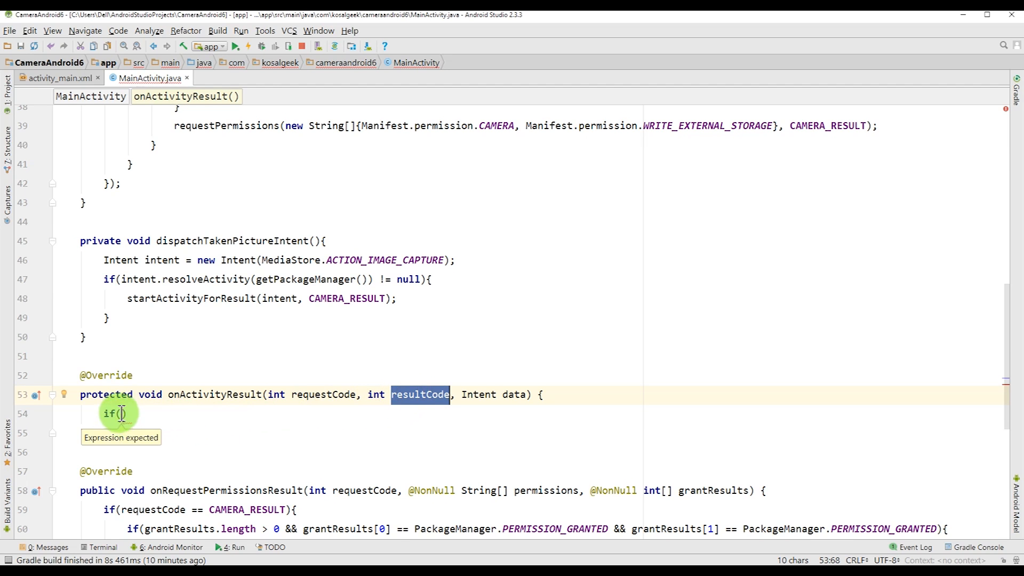
{"action": "type", "text": "resultCode"}
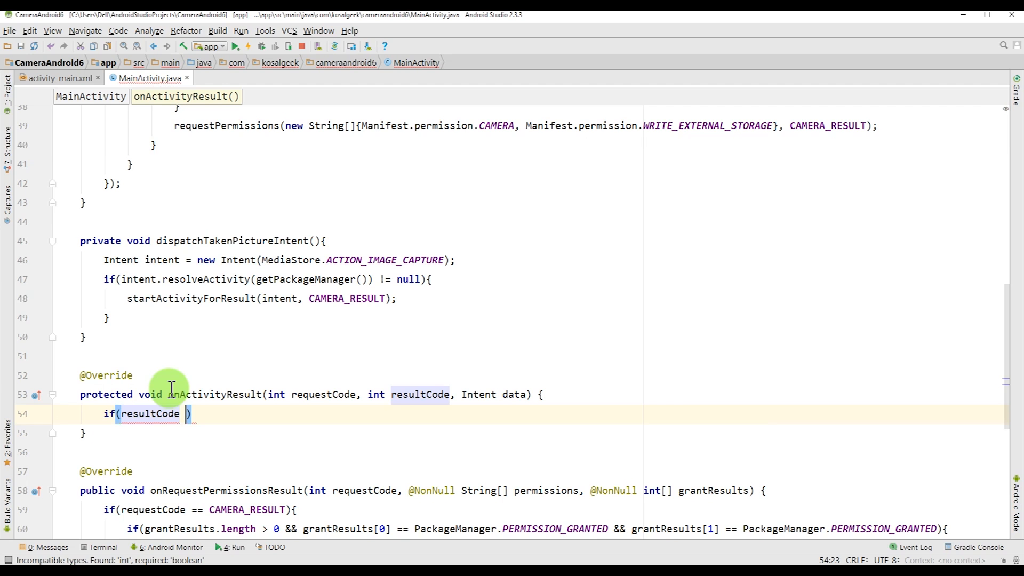
{"action": "type", "text": "== RE"}
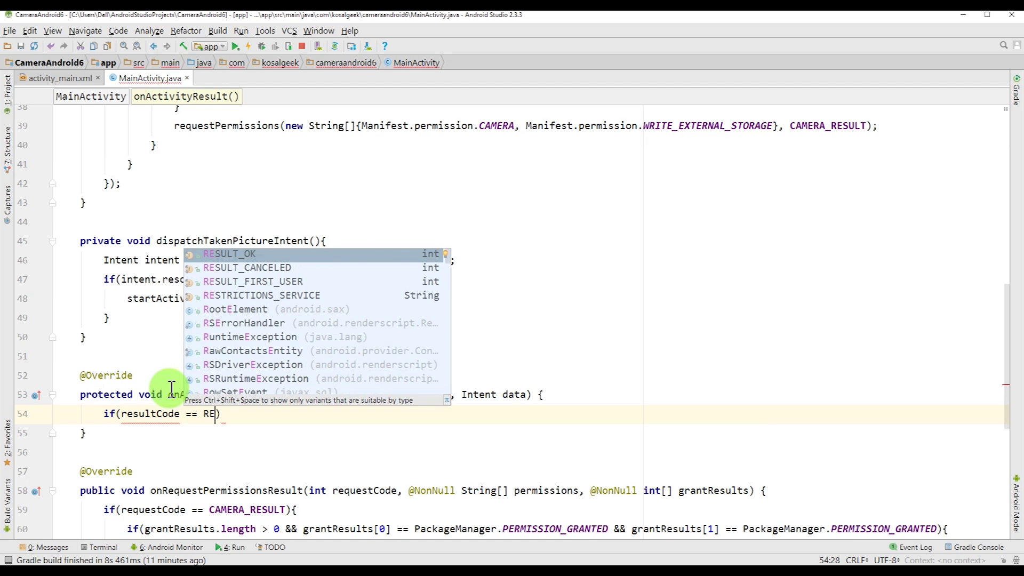
{"action": "key", "text": "Enter"}
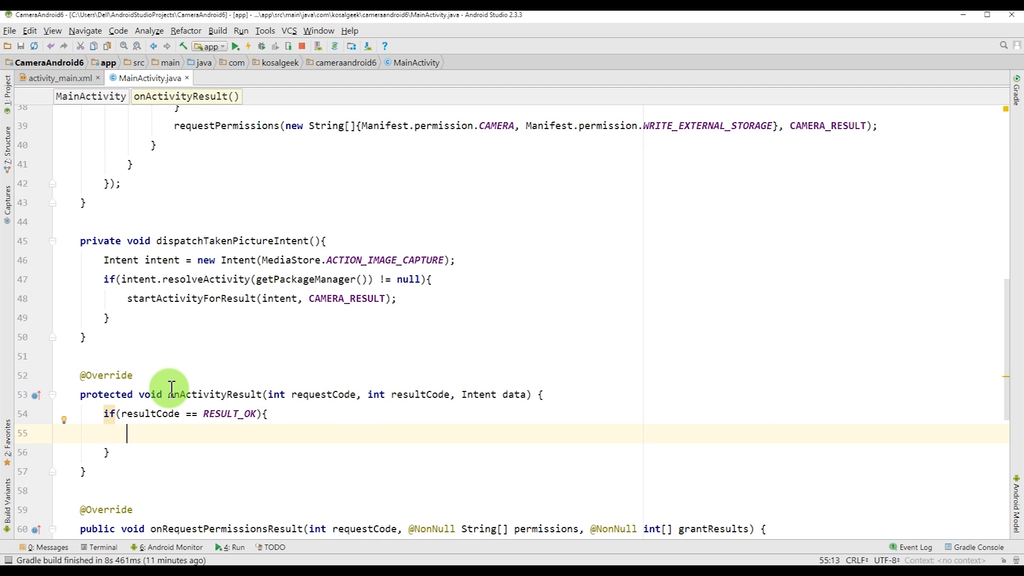
{"action": "type", "text": "if(requestCode =="}
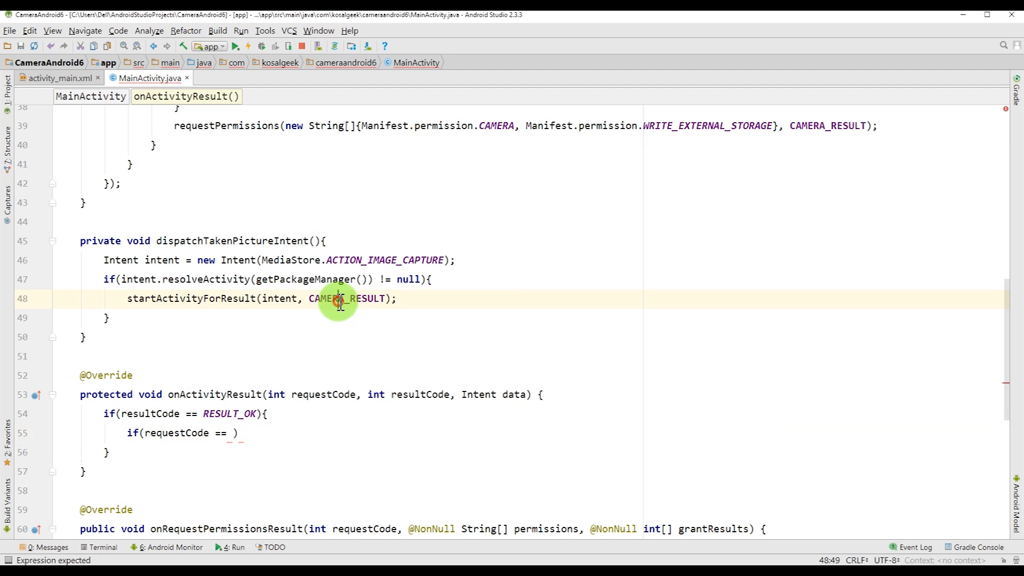
{"action": "type", "text": "CAMERA_RESULT"}
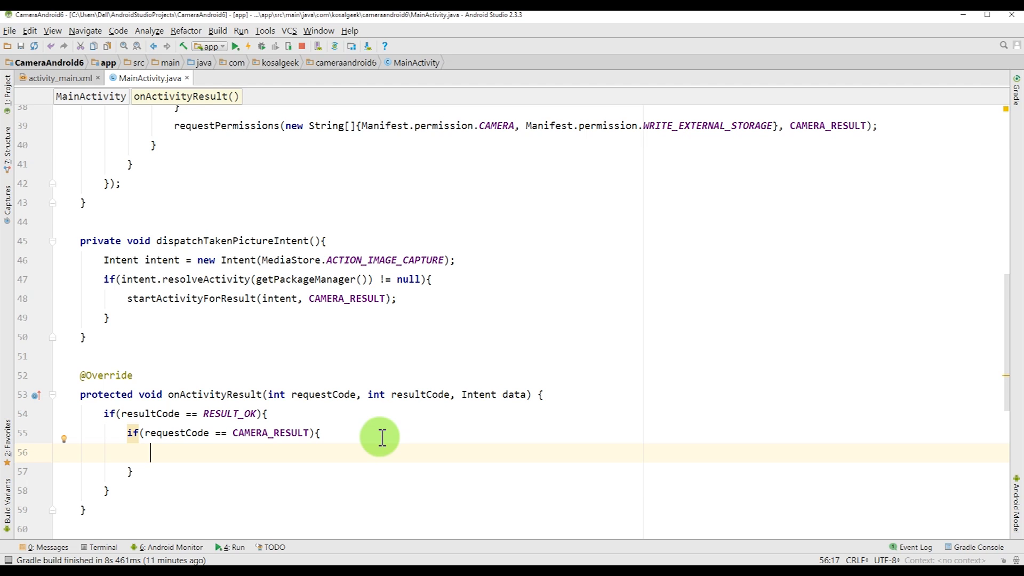
Declare Bundle extras = data.getExtras() inside the CAMERA_RESULT check.
{"action": "type", "text": "B"}
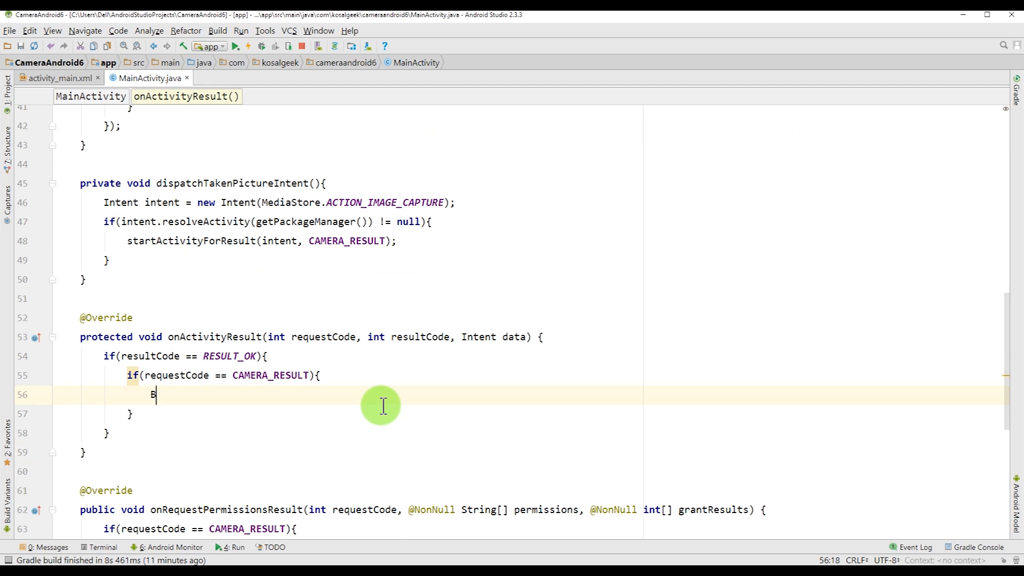
{"action": "type", "text": "undle"}
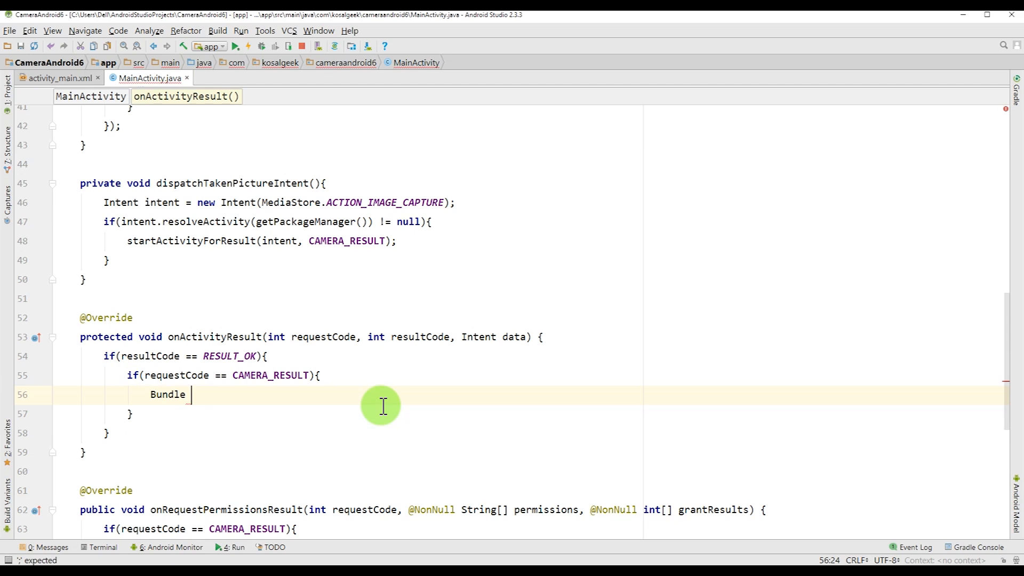
{"action": "type", "text": "extra"}
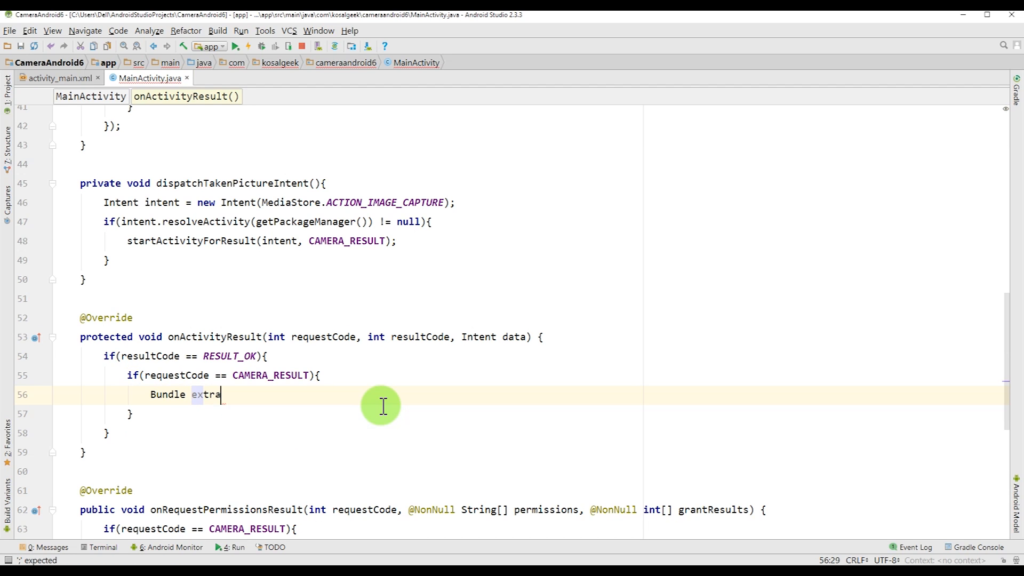
{"action": "type", "text": "s = g"}
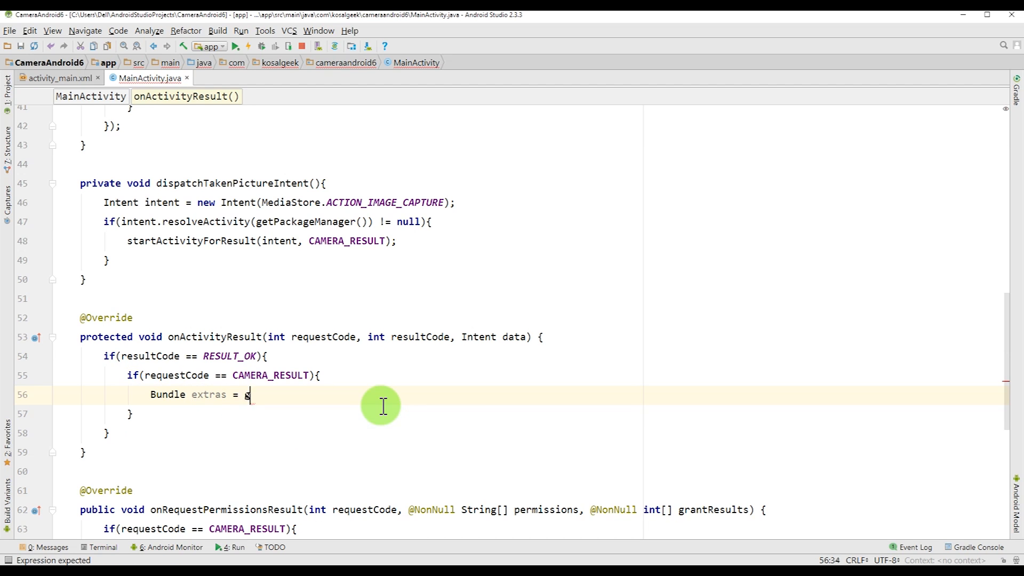
{"action": "type", "text": "data."}
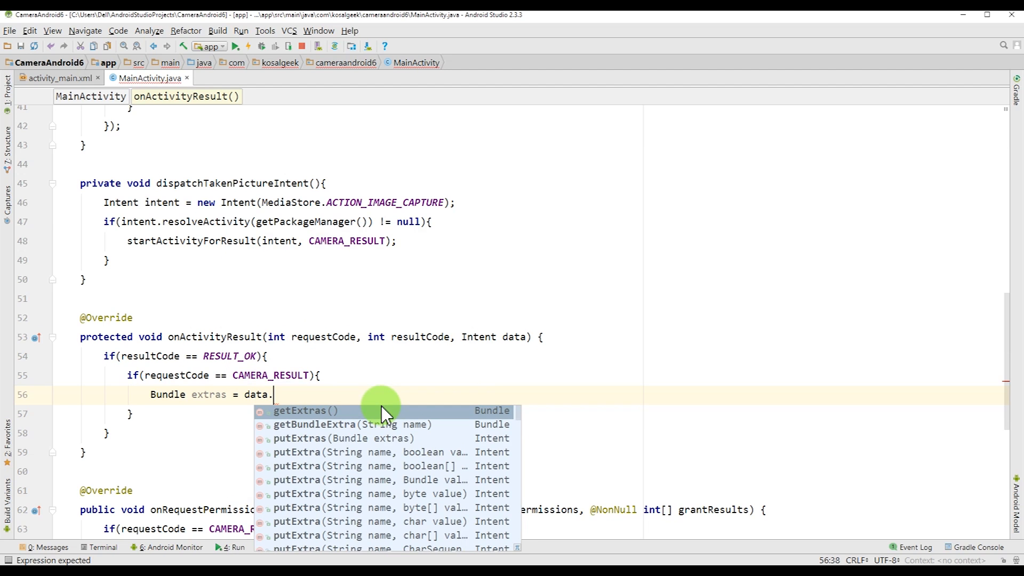
{"action": "key", "text": "Enter"}
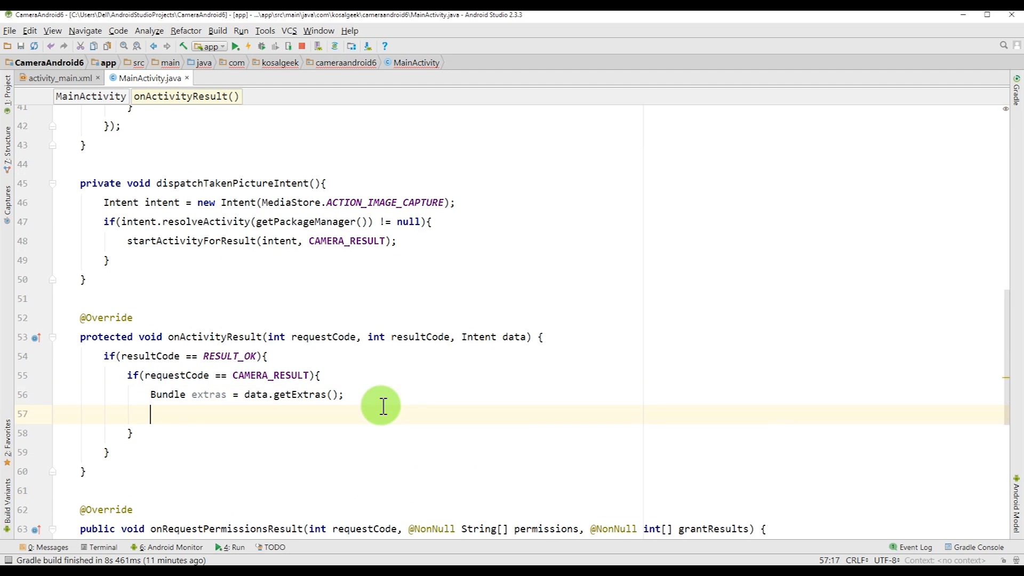
Cast extras.get("data") to Bitmap bitmap and pass it to ivPic.setImageBitmap.
{"action": "type", "text": "Bitmap"}
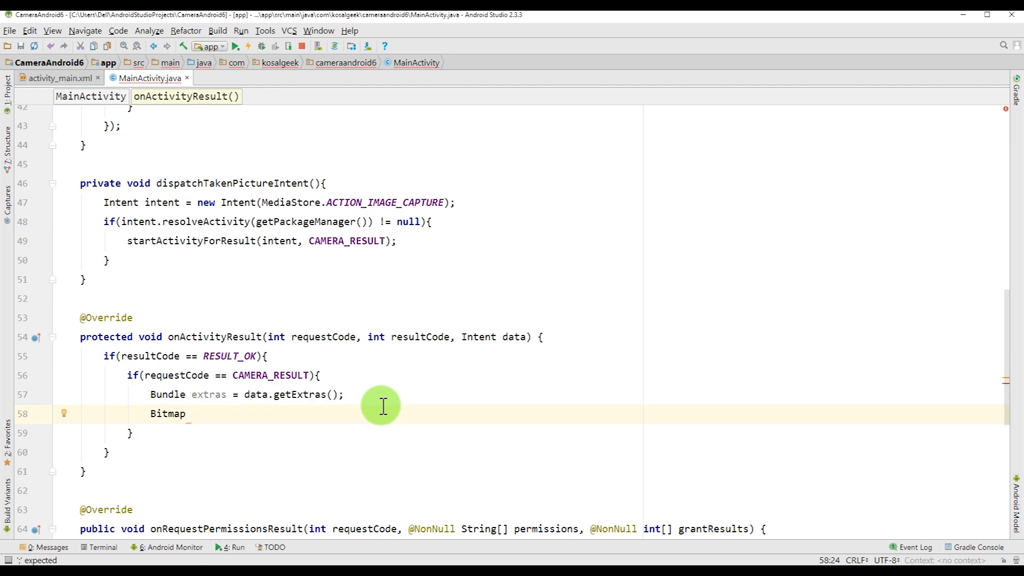
{"action": "type", "text": "bitmap ="}
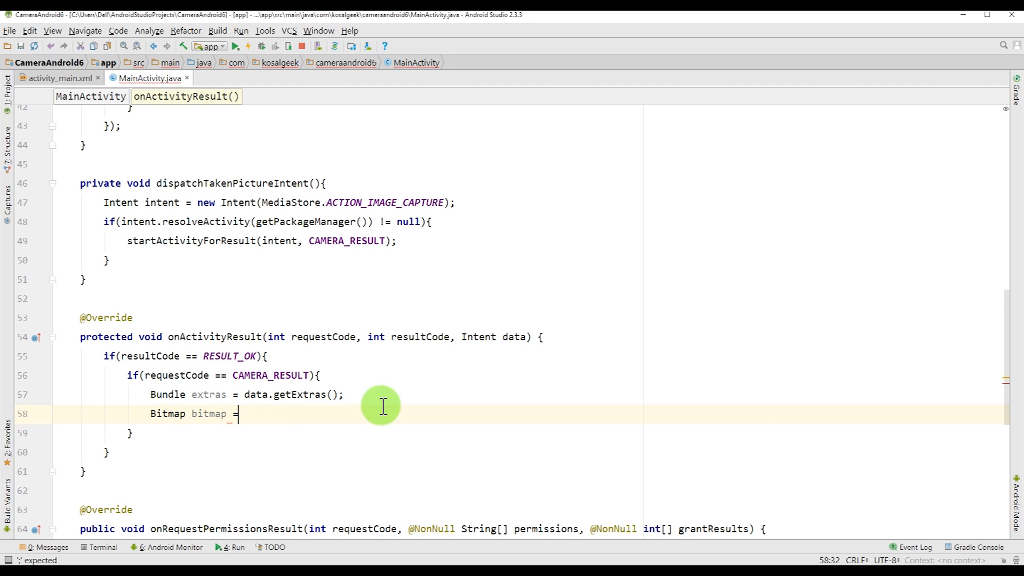
{"action": "type", "text": "(Bu"}
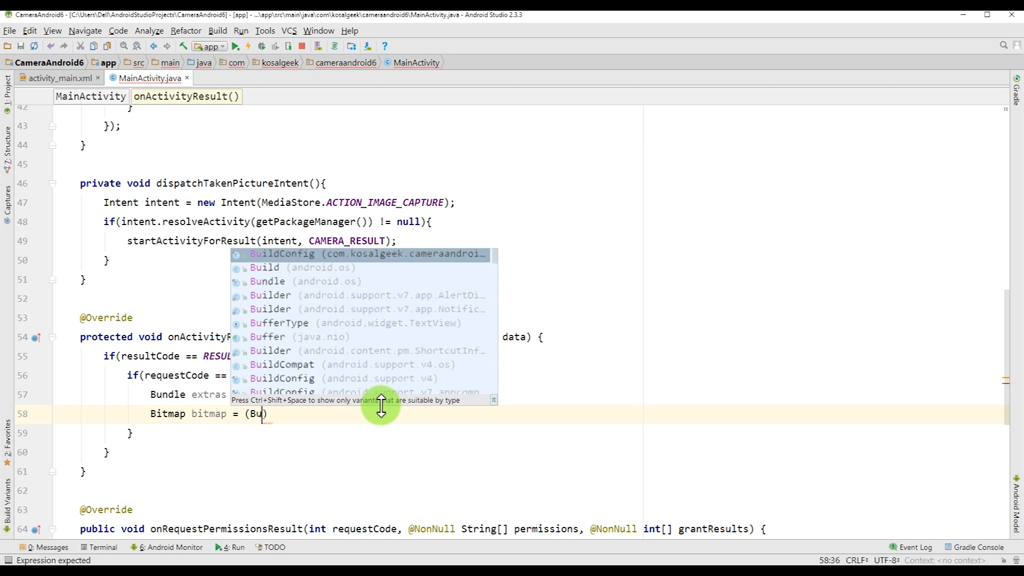
{"action": "type", "text": "tmap"}
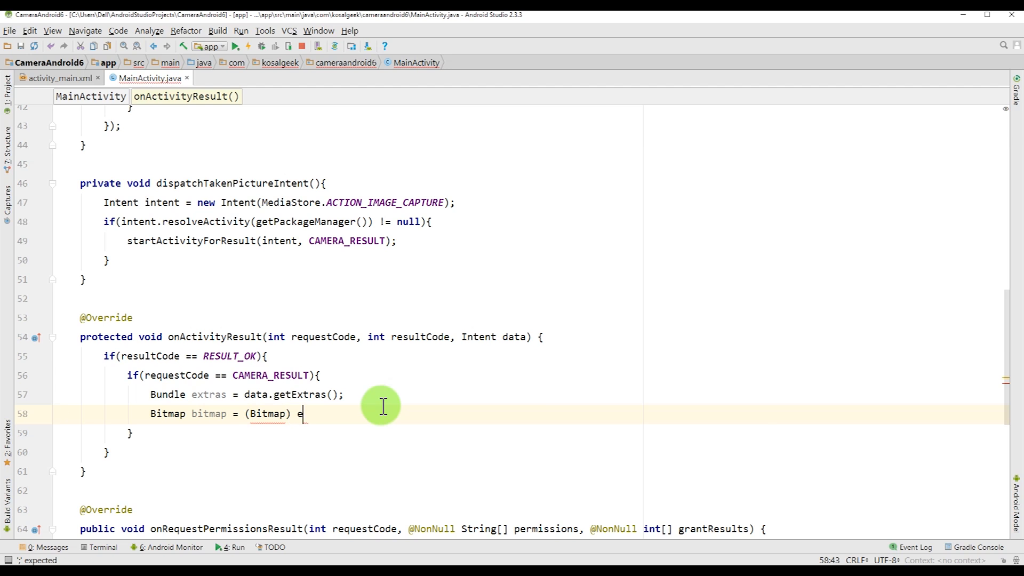
{"action": "type", "text": "xtras.g"}
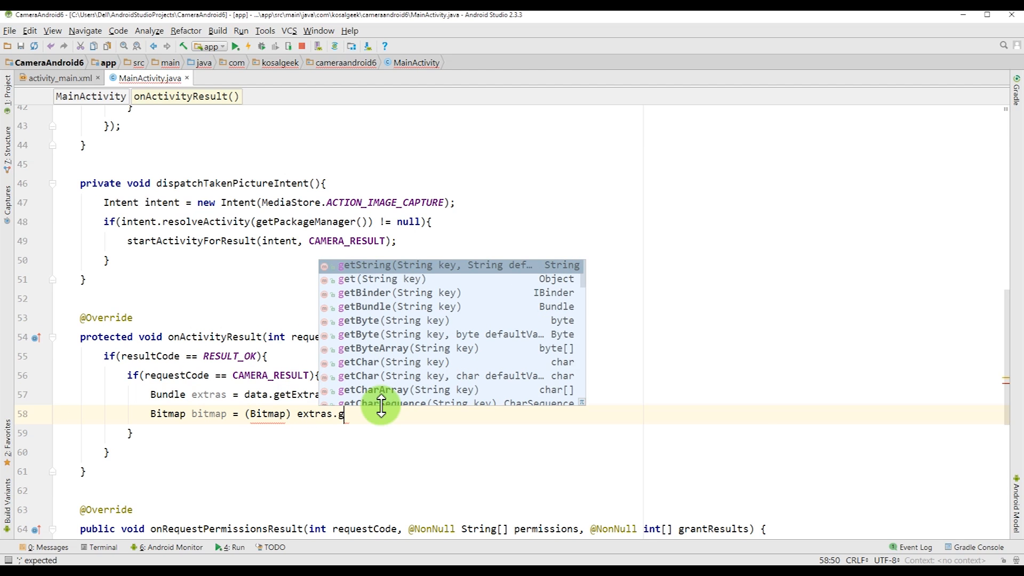
{"action": "type", "text": "et(\"\");"}
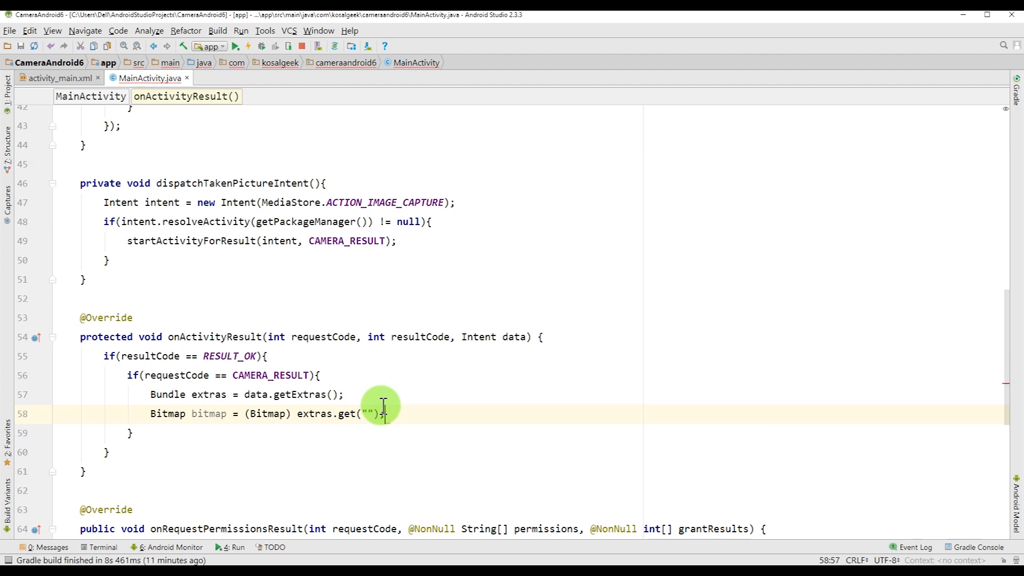
{"action": "type", "text": "data"}
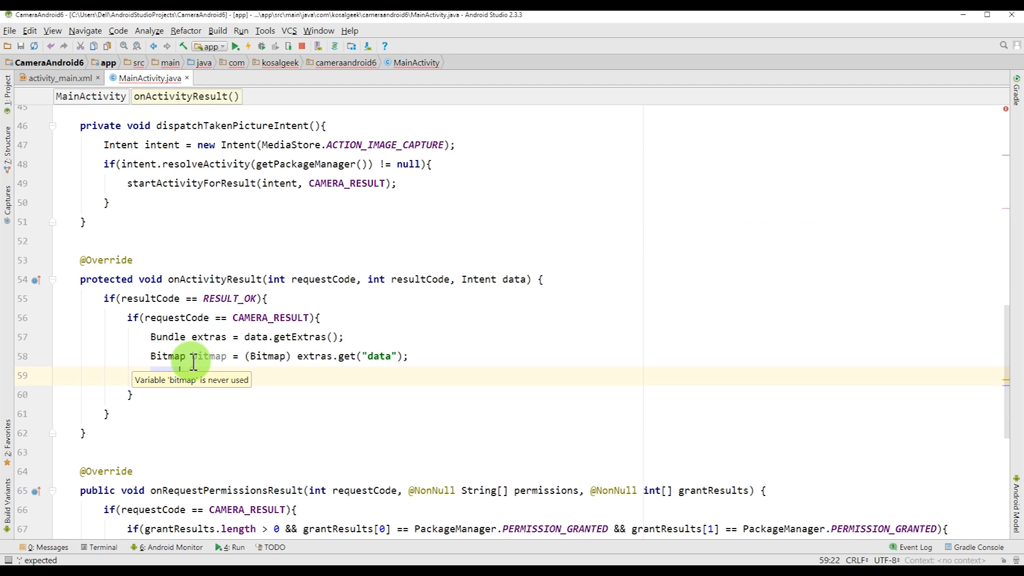
{"action": "type", "text": "ivPic.setImageBitmap();"}
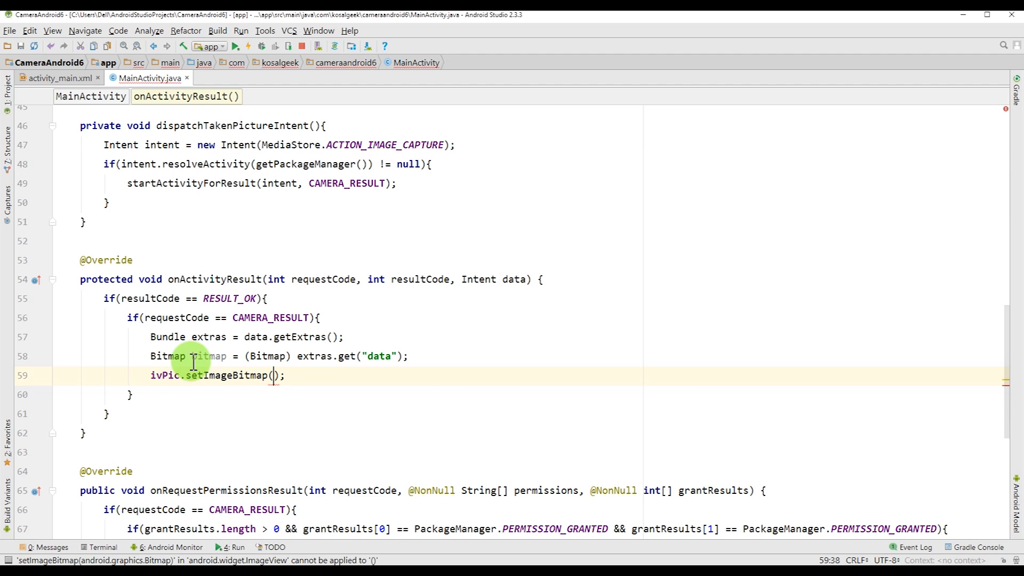
{"action": "type", "text": "bitmap"}
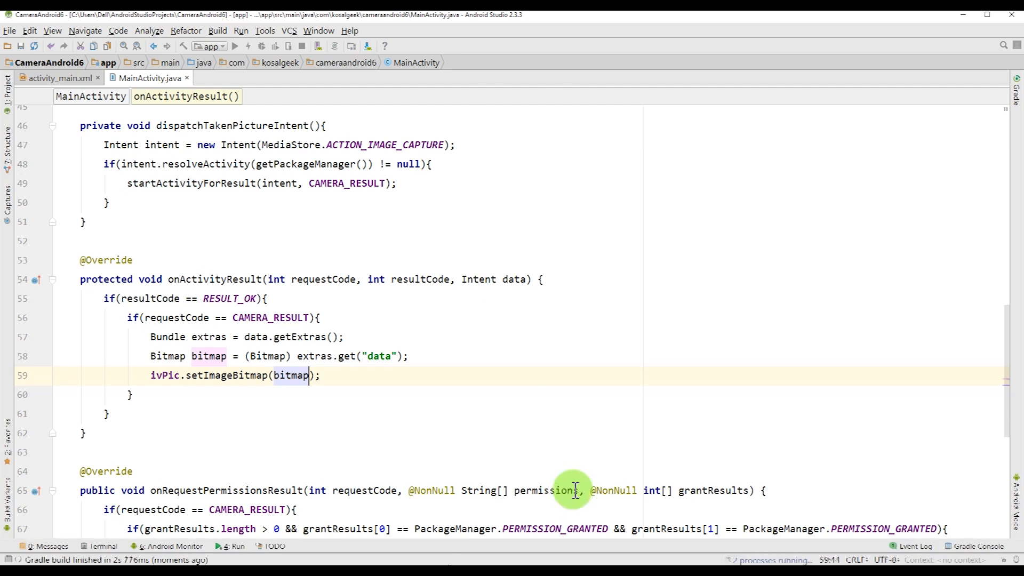
Run the app on the Nexus 5X emulator and accept a captured photo.
{"action": "left_click", "coordinate": [239, 45]}
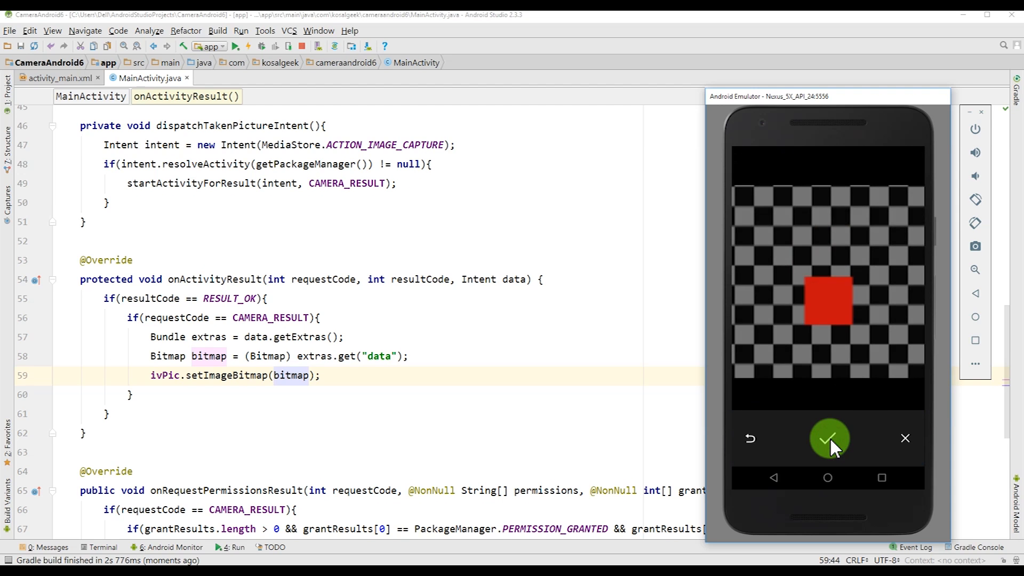
{"action": "left_click", "coordinate": [828, 439]}
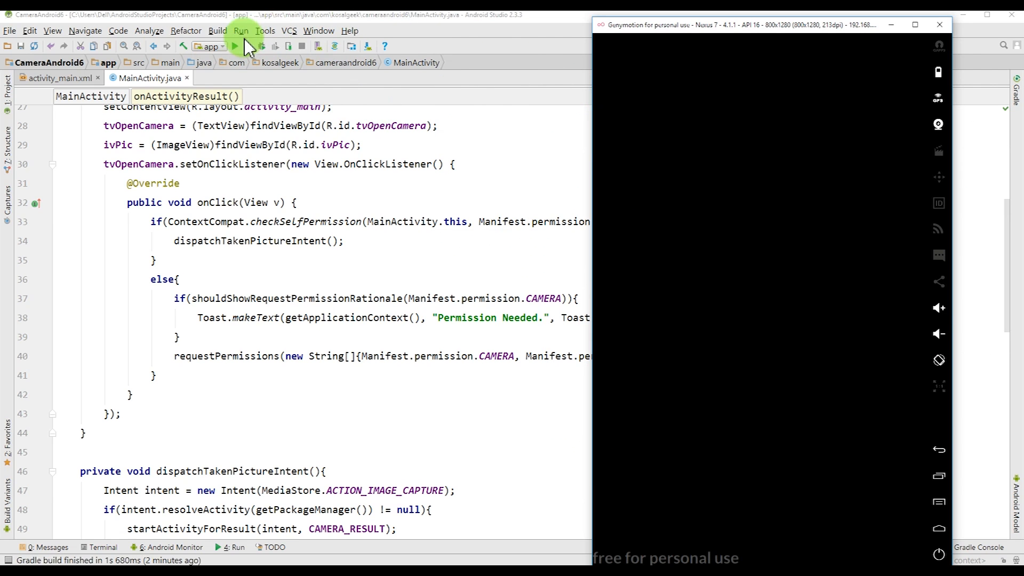
Try deploying to the Genymotion Nexus 7 (API 16), then cancel after the minSdk 23 error.
{"action": "left_click", "coordinate": [235, 46]}
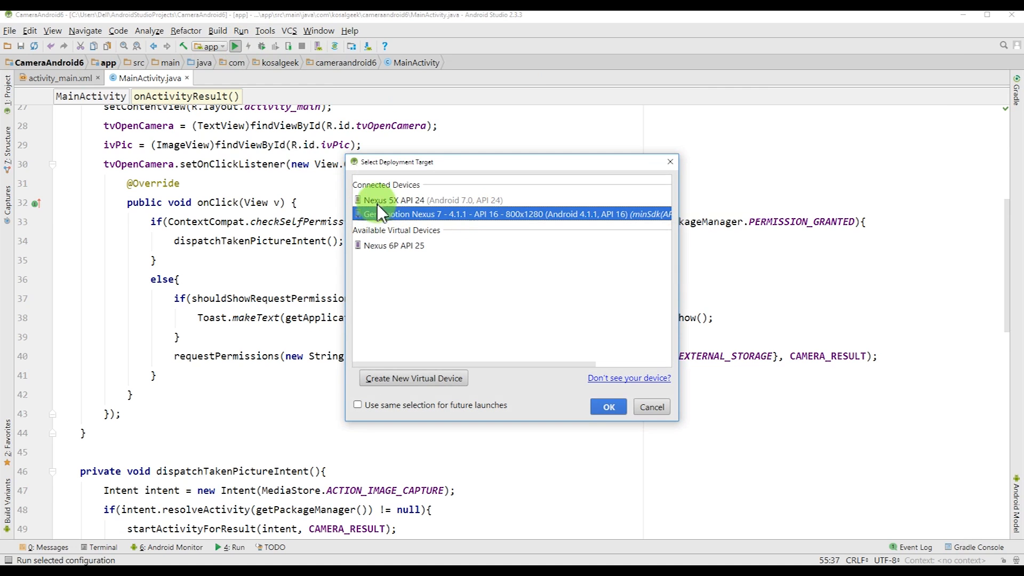
{"action": "left_click", "coordinate": [608, 407]}
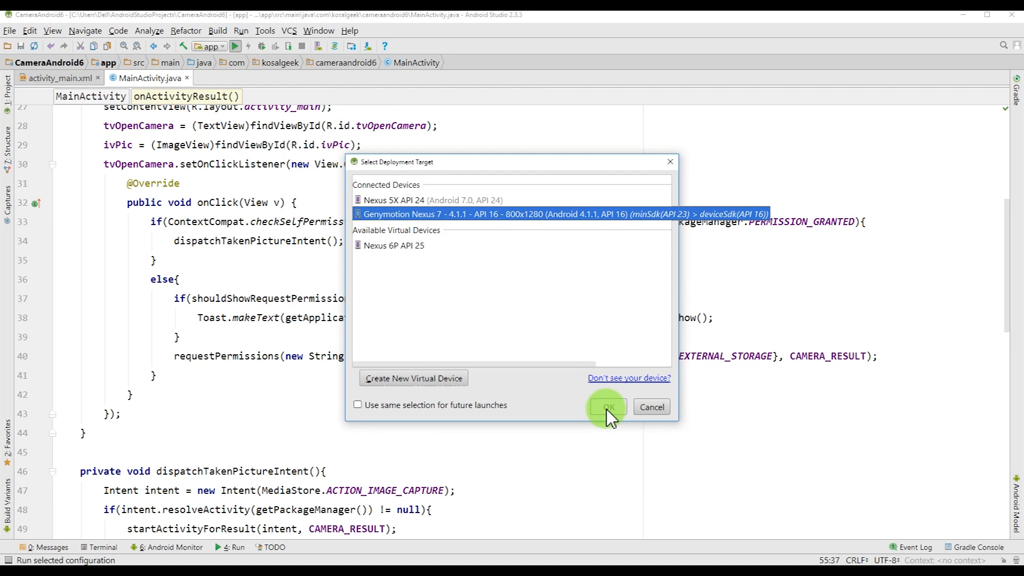
{"action": "left_click", "coordinate": [608, 407]}
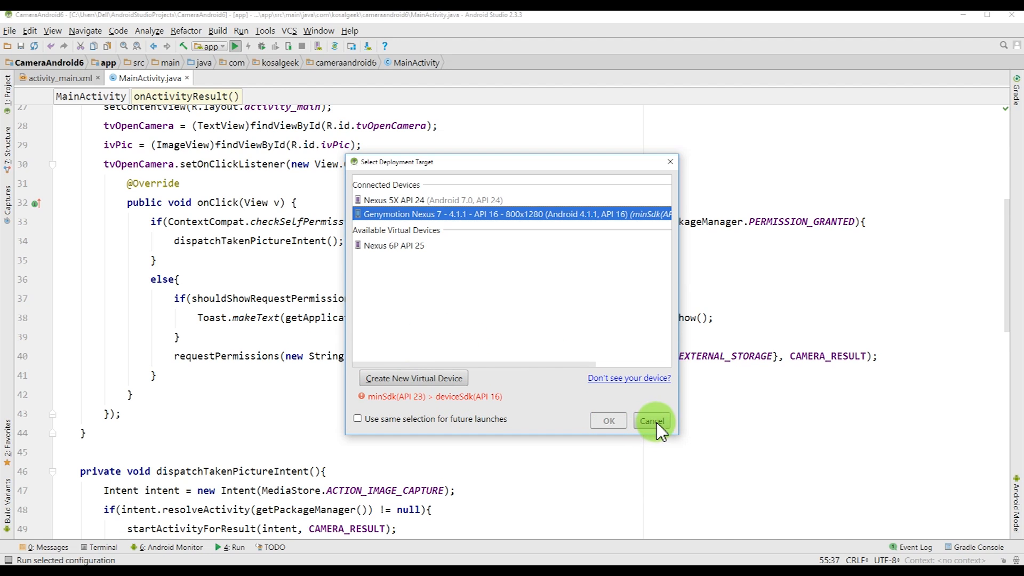
{"action": "left_click", "coordinate": [652, 420]}
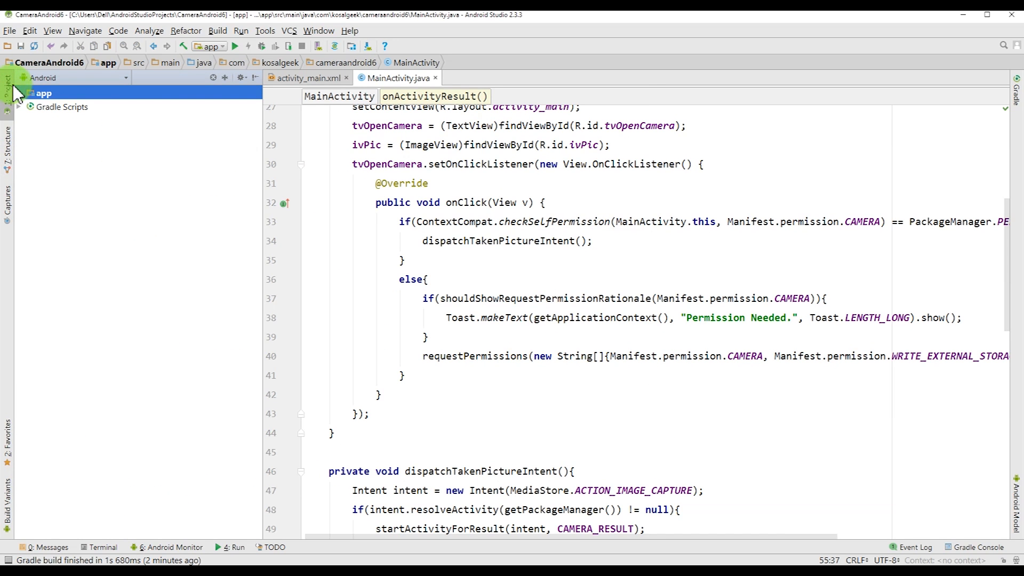
Open the app module's build.gradle and run Gradle sync so minSdkVersion 16 applies.
{"action": "left_click", "coordinate": [24, 93]}
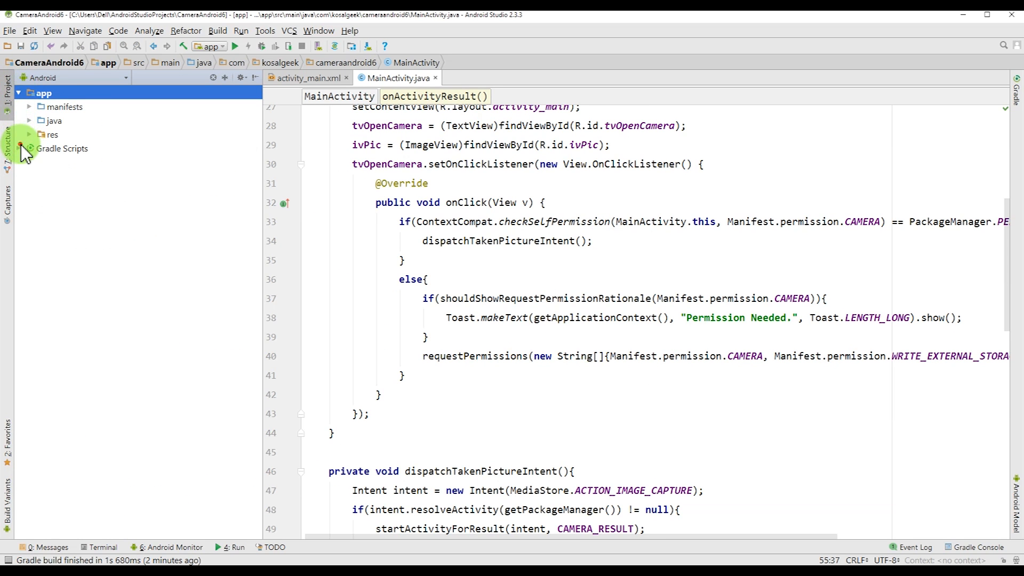
{"action": "left_click", "coordinate": [25, 148]}
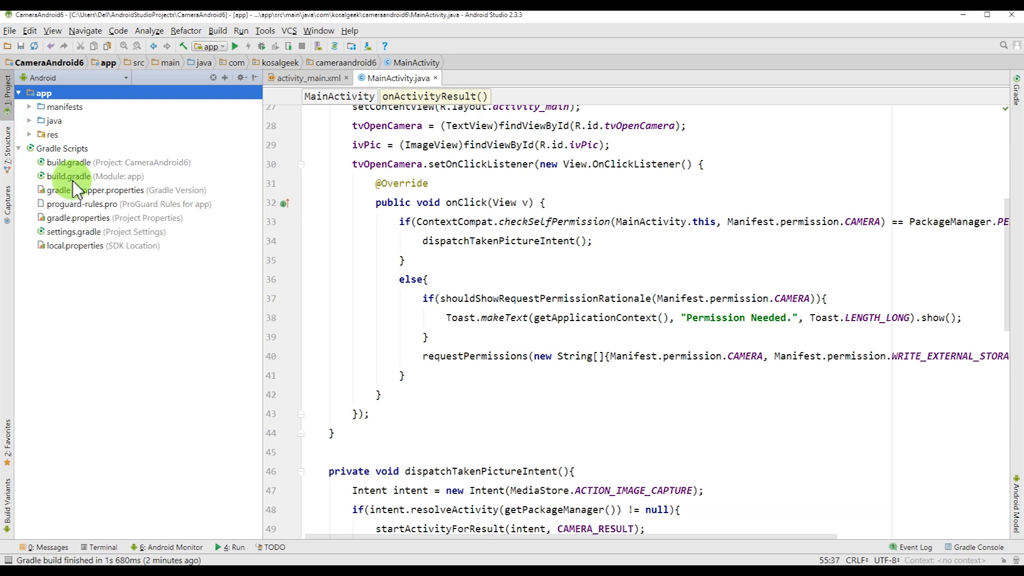
{"action": "double_click", "coordinate": [66, 162]}
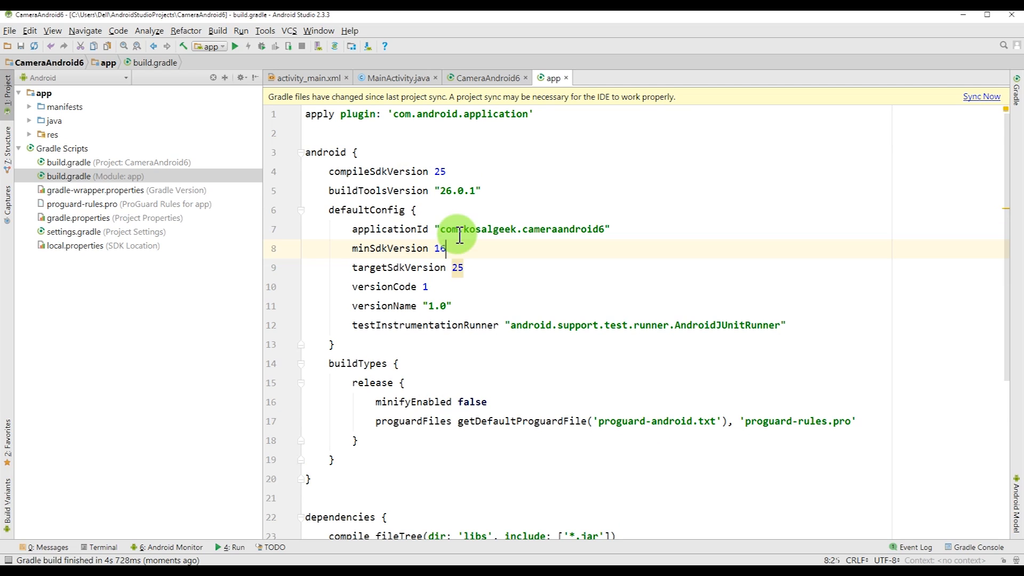
{"action": "left_click", "coordinate": [981, 96]}
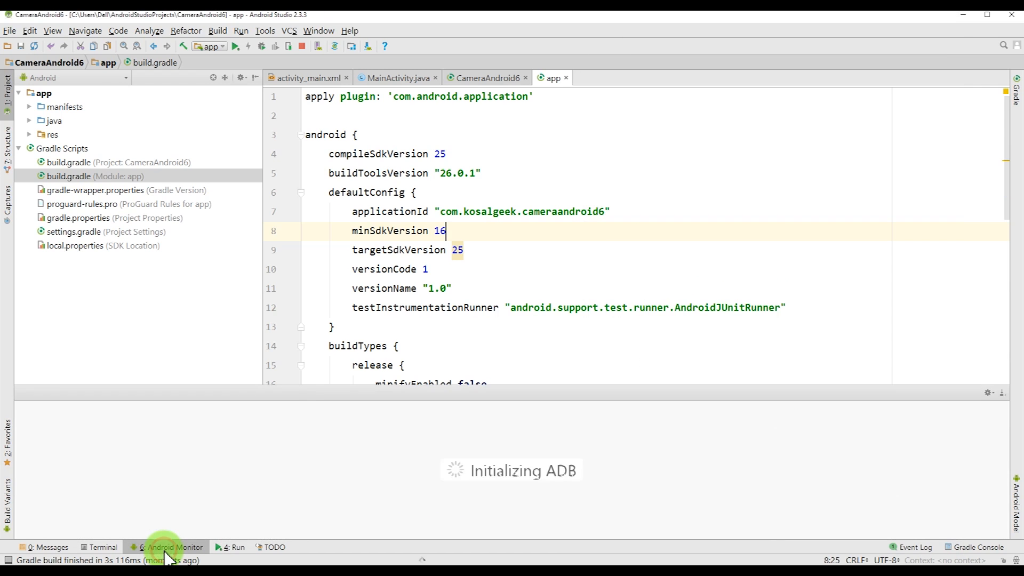
{"action": "left_click", "coordinate": [172, 547]}
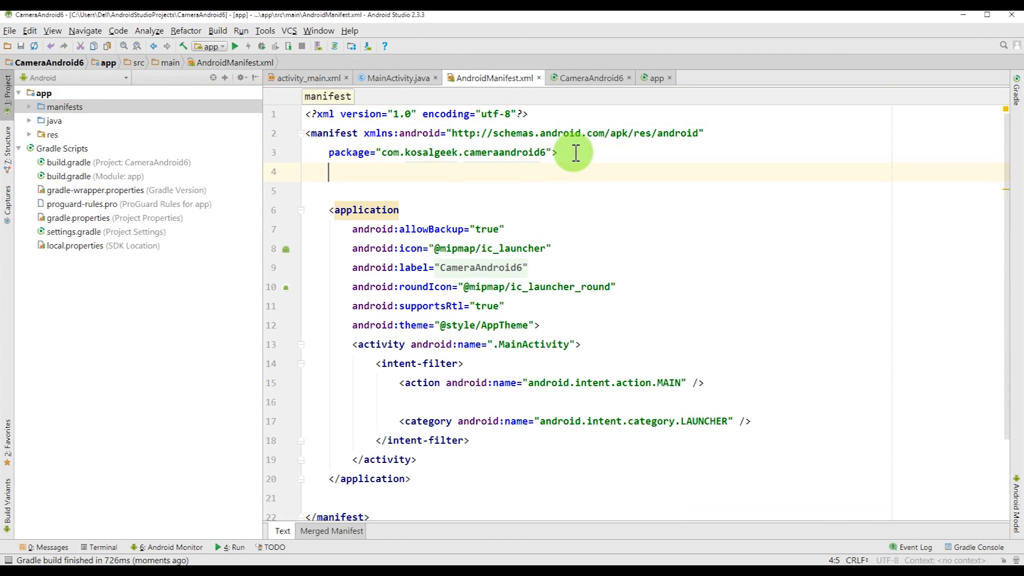
Declare uses-permission tags for android.permission.CAMERA and WRITE_EXTERNAL_STORAGE in the manifest.
{"action": "type", "text": "<us"}
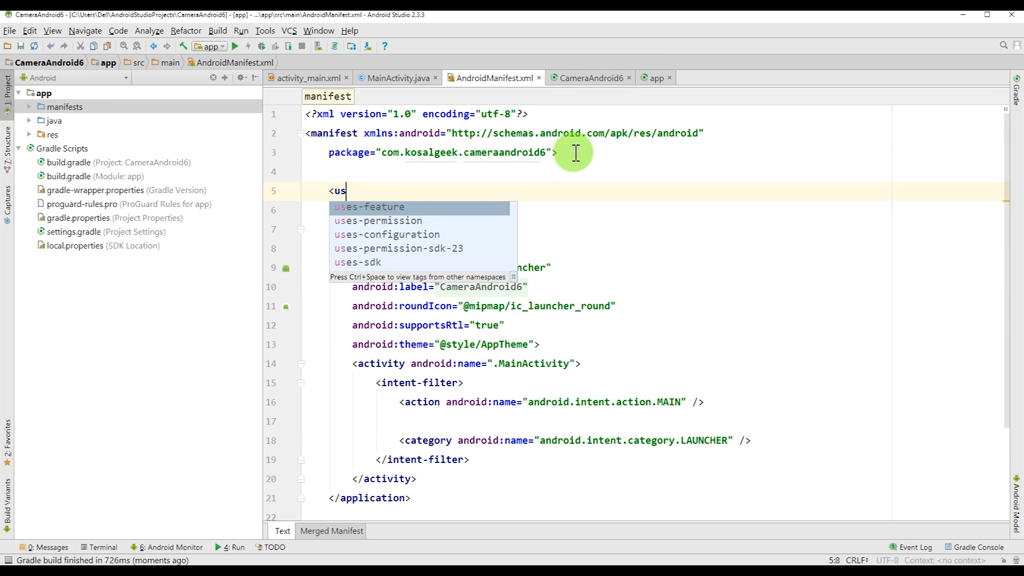
{"action": "left_click", "coordinate": [378, 220]}
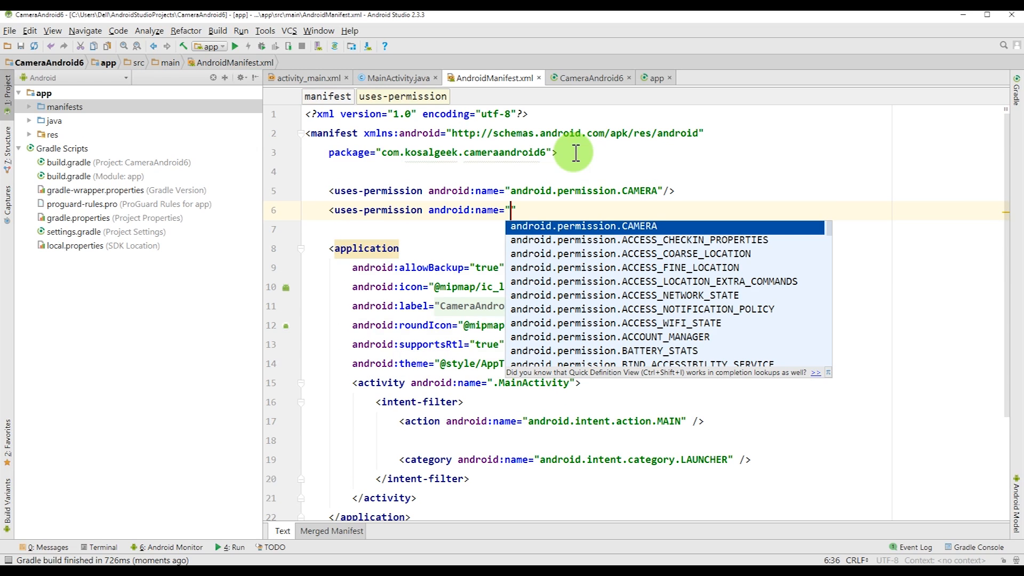
{"action": "type", "text": "WRITE_EXTERNAL_STORAGE"}
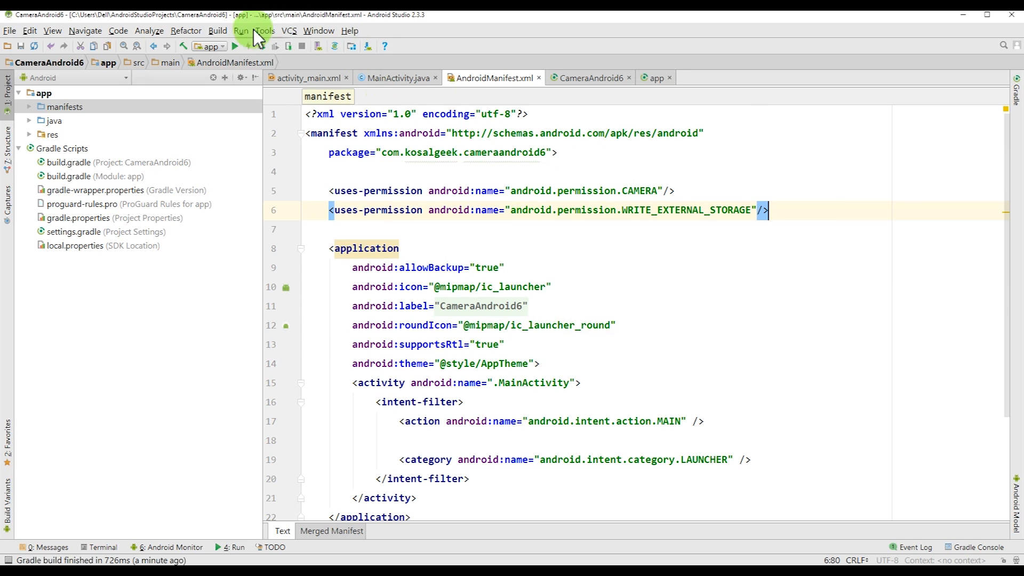
Deploy CameraAndroid6 to the Genymotion Nexus 7 API 16 emulator and try Open Camera.
{"action": "left_click", "coordinate": [233, 46]}
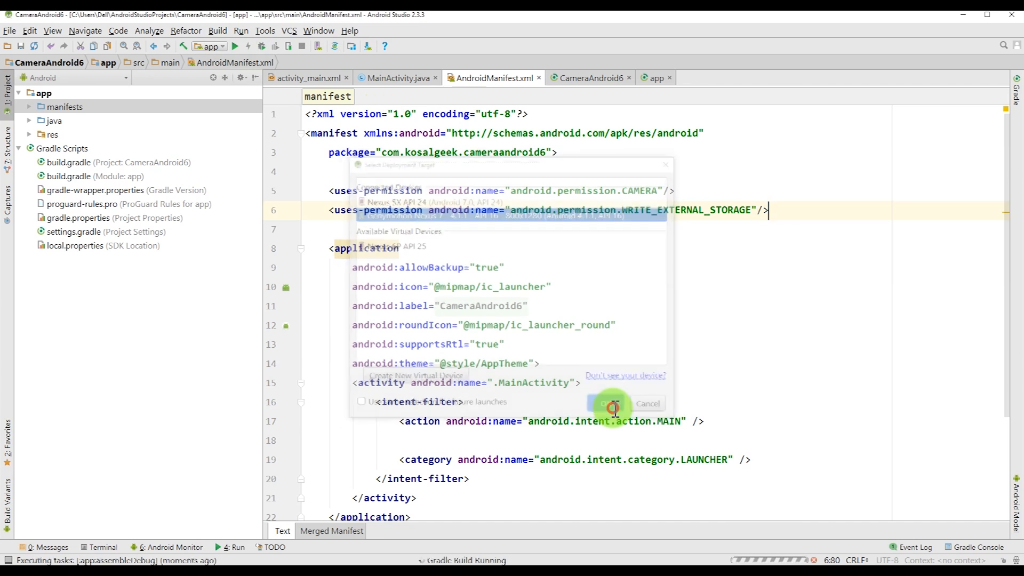
{"action": "left_click", "coordinate": [609, 403]}
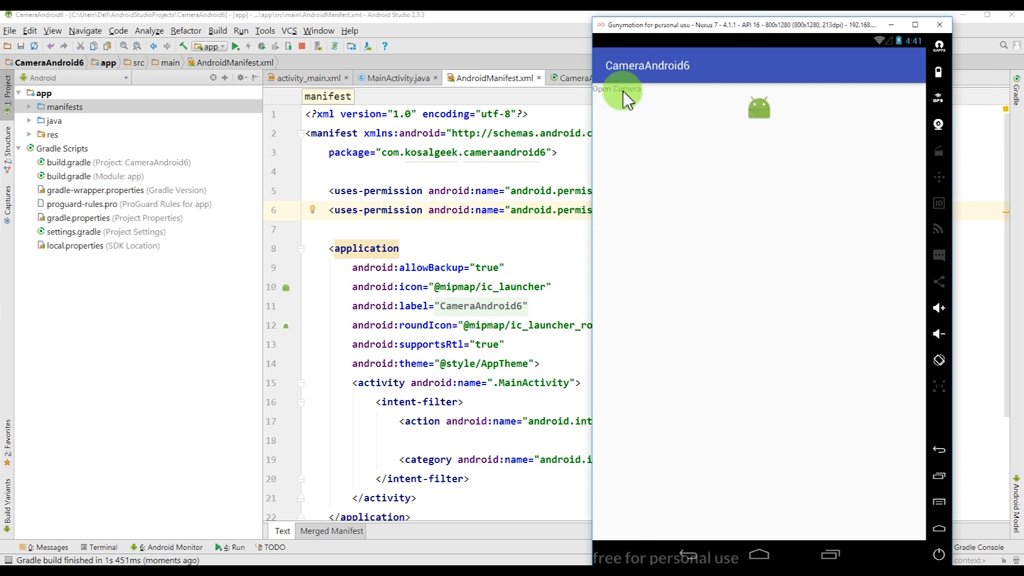
{"action": "left_click", "coordinate": [617, 89]}
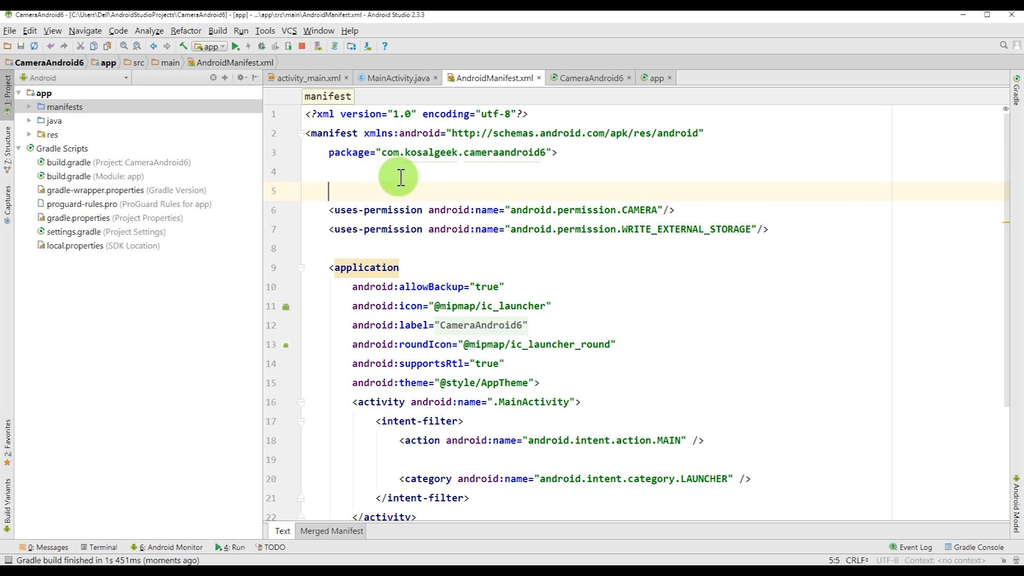
Add a required android.hardware.camera2 uses-feature and maxSdkVersion 18 on WRITE_EXTERNAL_STORAGE.
{"action": "type", "text": "<"}
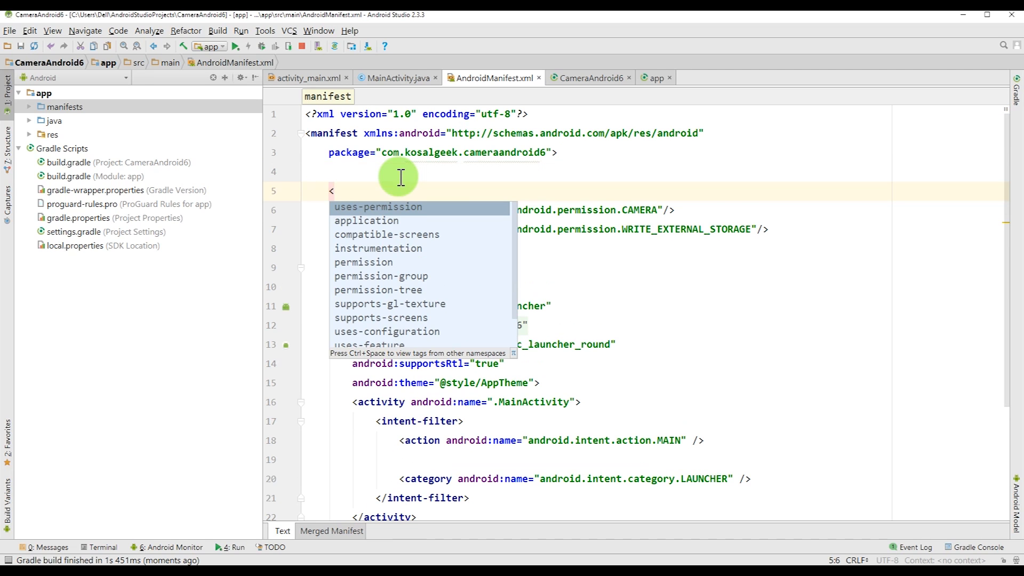
{"action": "type", "text": "uses-feature"}
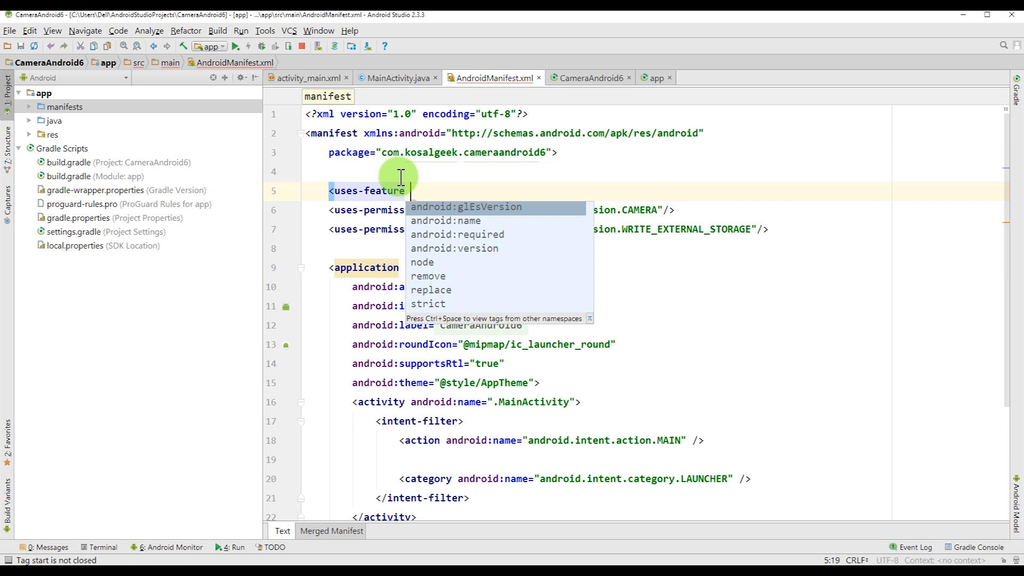
{"action": "key", "text": "Down"}
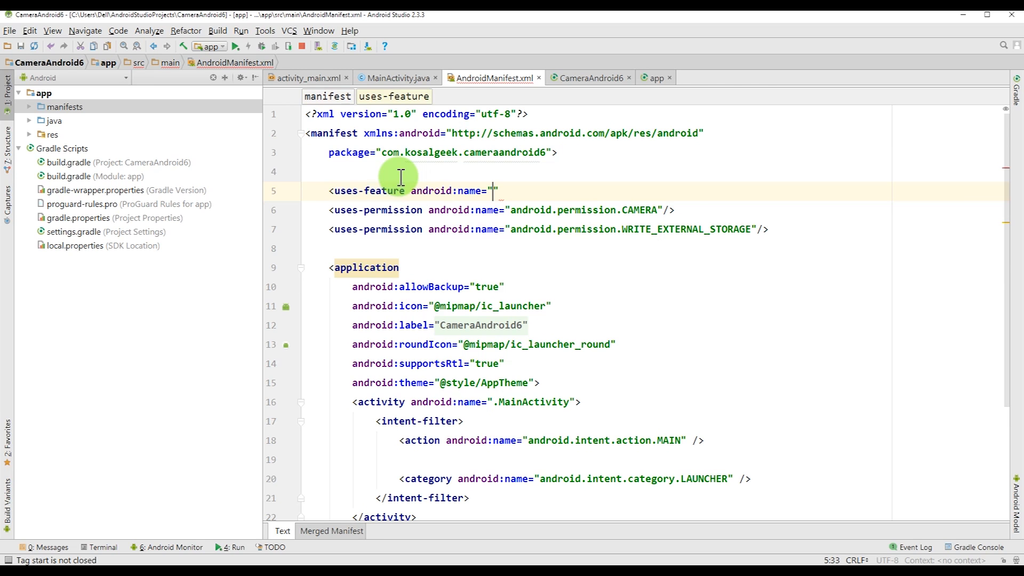
{"action": "type", "text": "android.pe"}
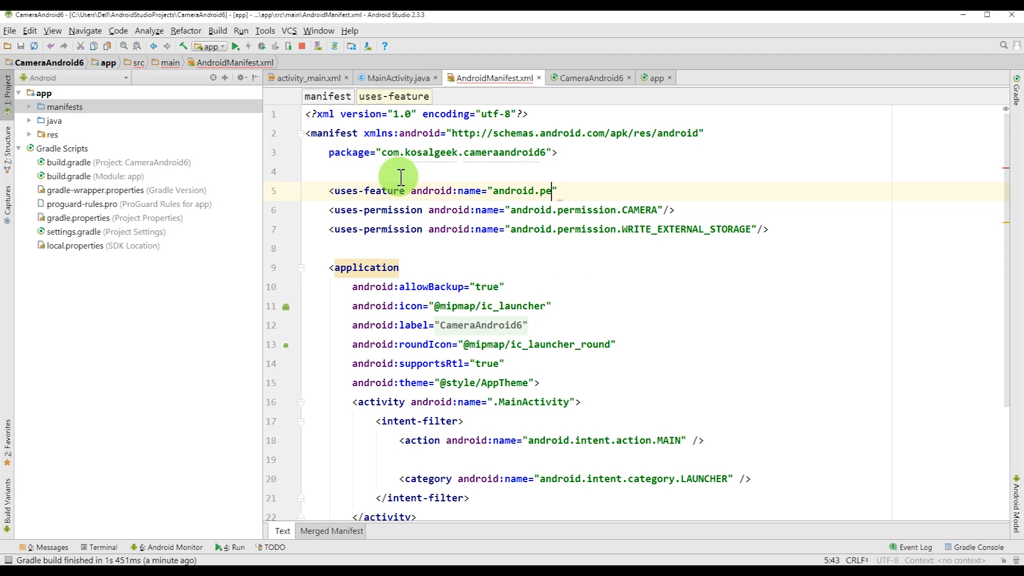
{"action": "key", "text": "BackSpace"}
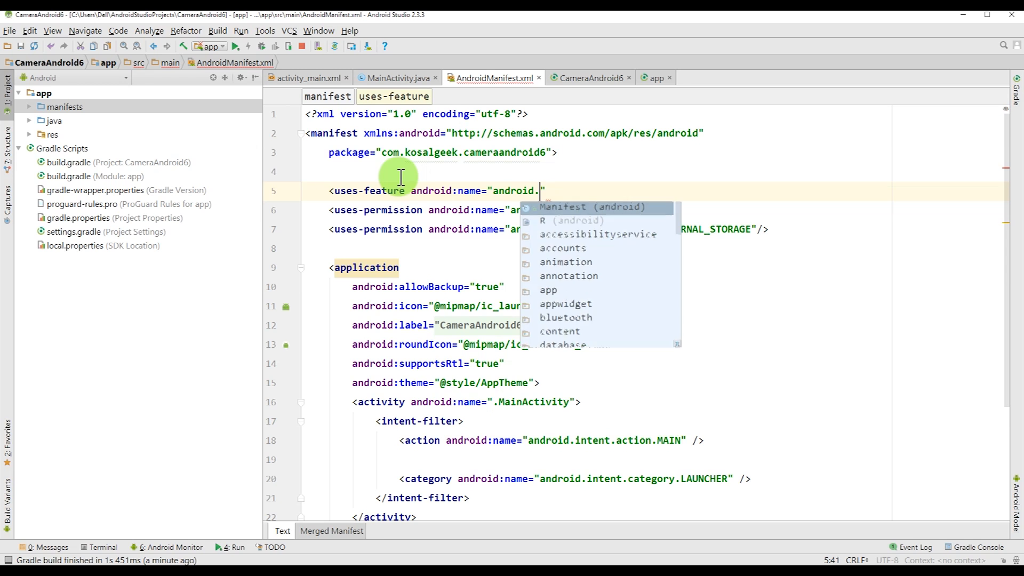
{"action": "type", "text": "hardware.camera2"}
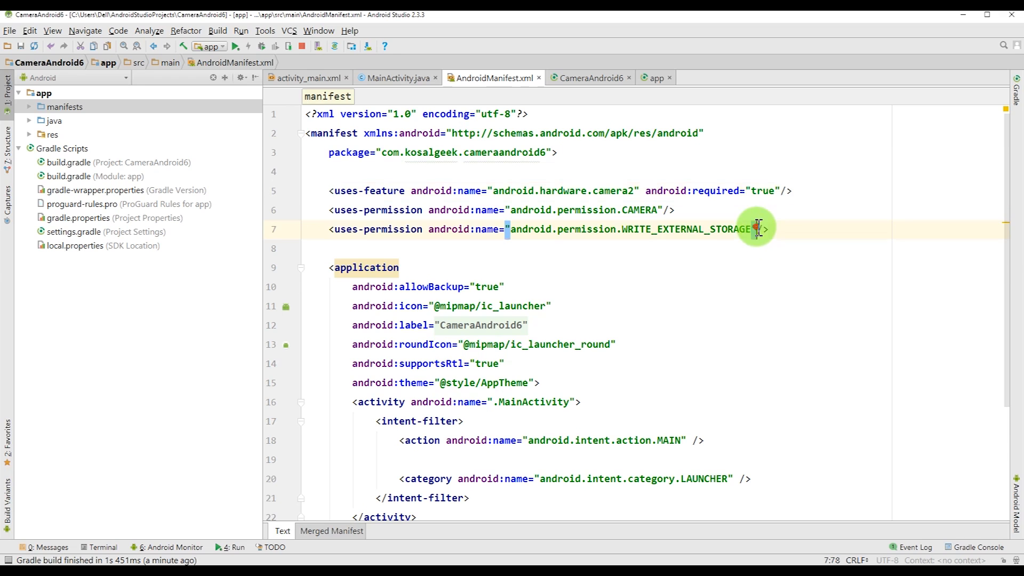
{"action": "left_click", "coordinate": [762, 228]}
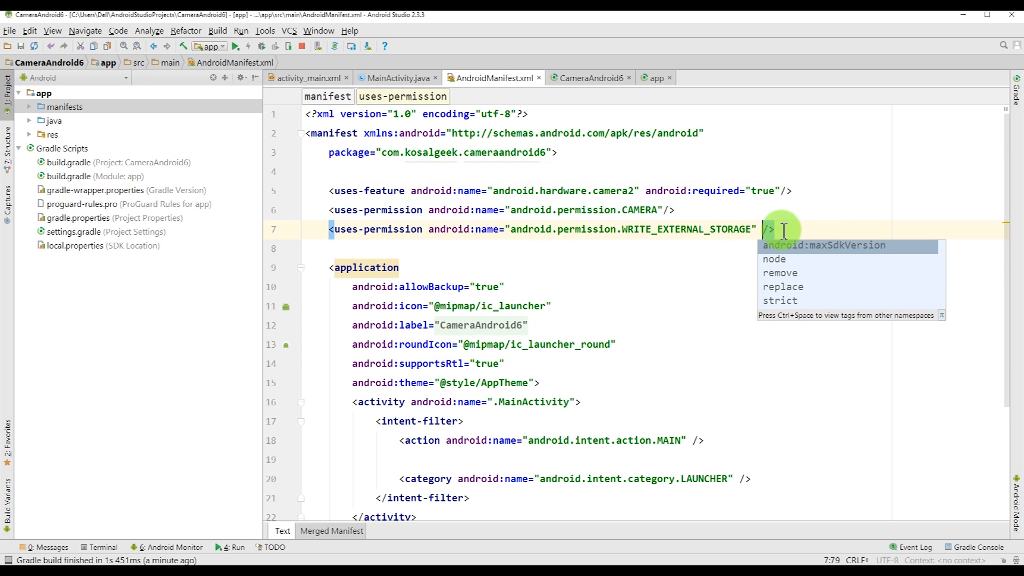
{"action": "mouse_move", "coordinate": [798, 262]}
{"action": "type", "text": "android:maxSdkVersion=\"18\""}
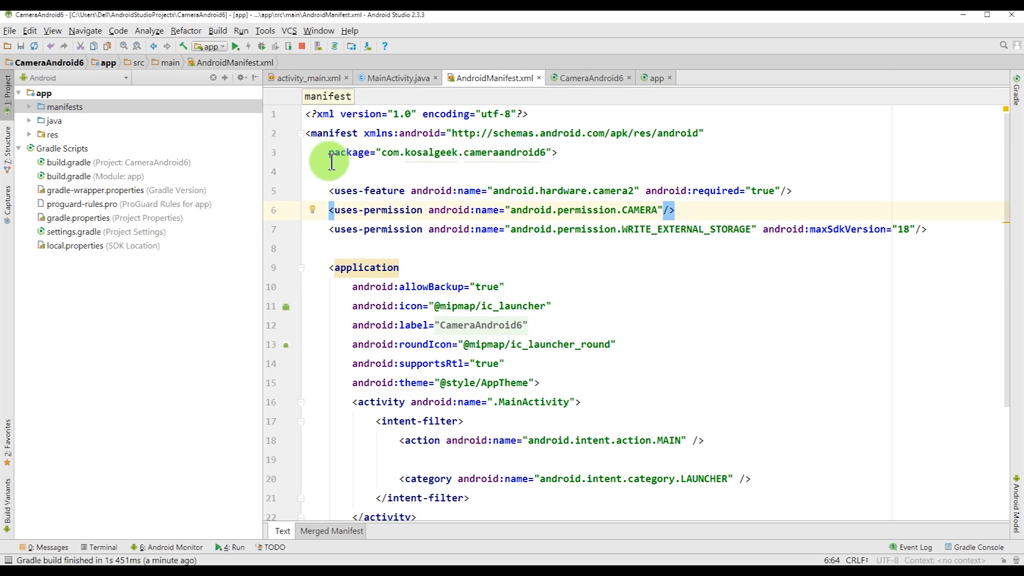
{"action": "left_click_drag", "start_coordinate": [329, 190], "coordinate": [927, 229]}
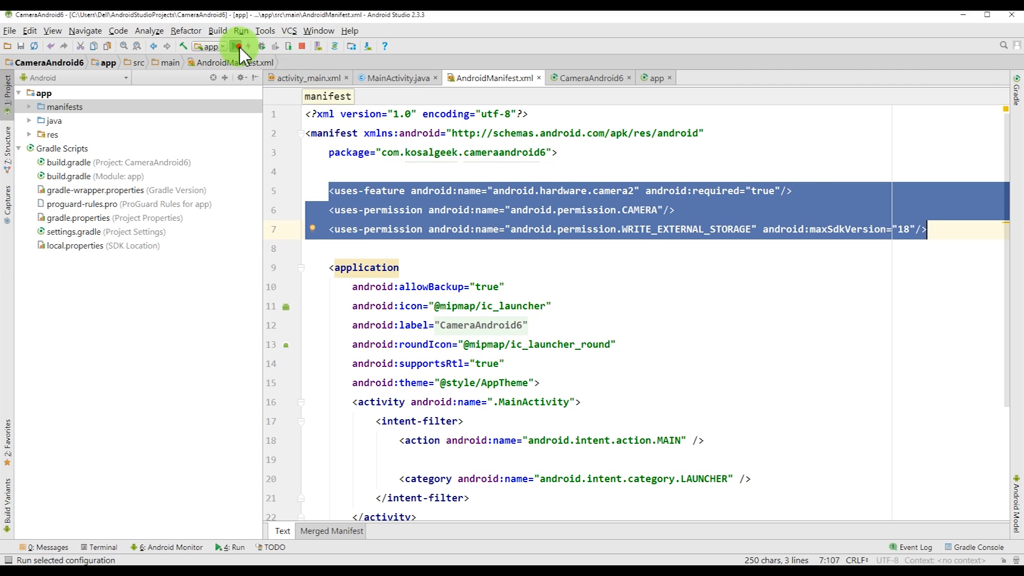
Redeploy the camera app to the Nexus 5X API 24 emulator.
{"action": "left_click", "coordinate": [235, 46]}
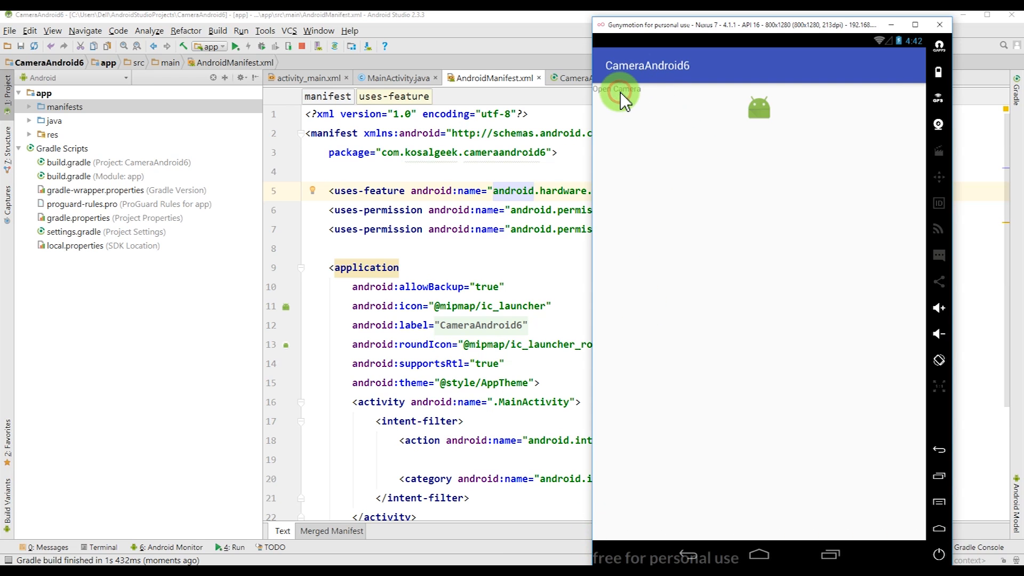
{"action": "left_click", "coordinate": [617, 89]}
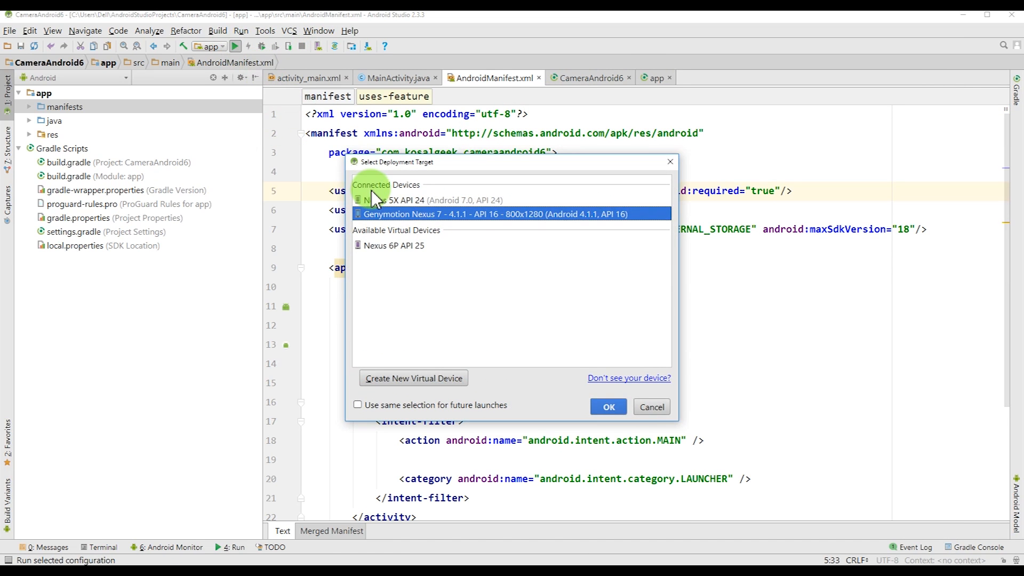
{"action": "left_click", "coordinate": [608, 406]}
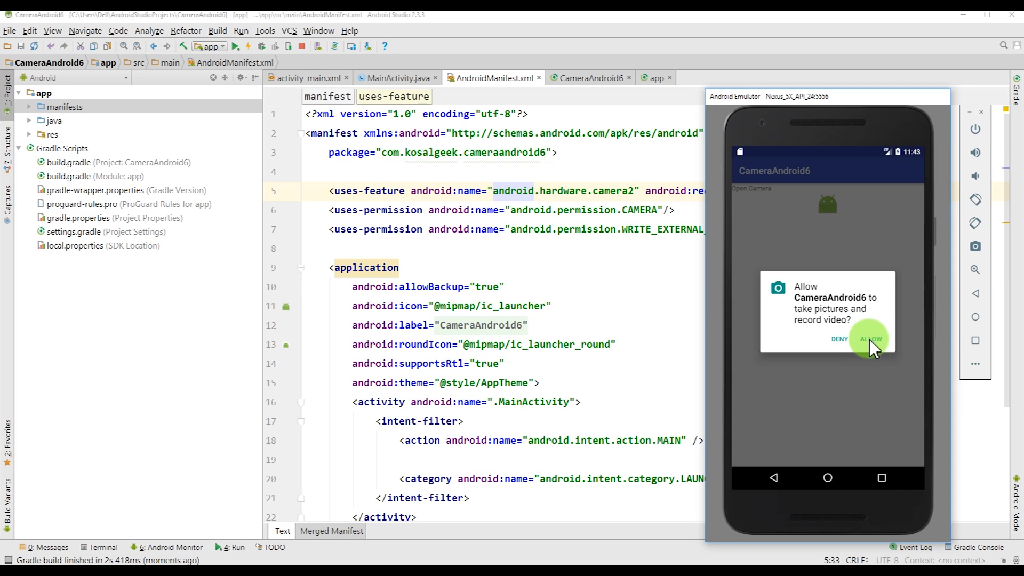
Allow camera permission, open the camera, and capture and accept test photos.
{"action": "left_click", "coordinate": [871, 338]}
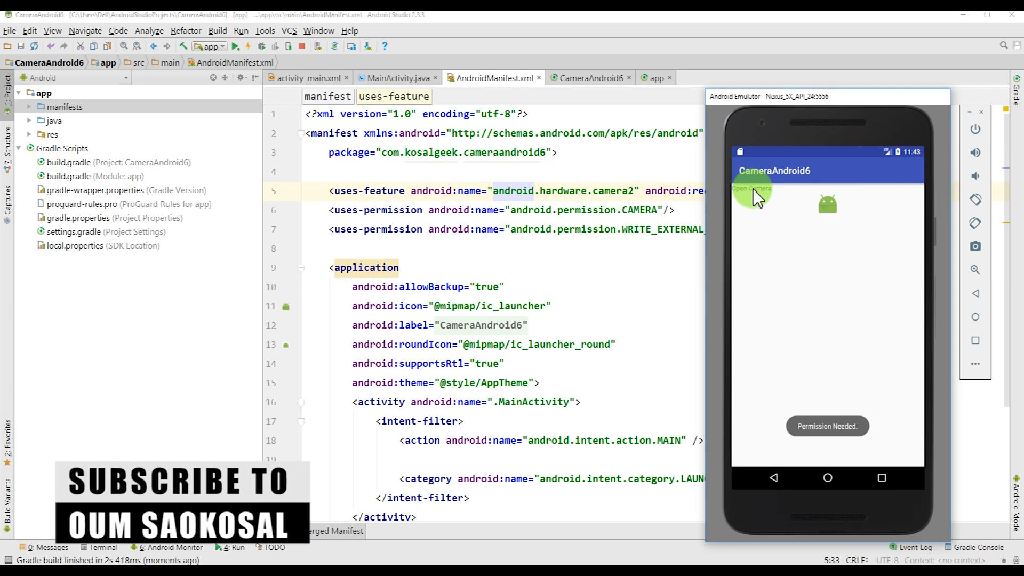
{"action": "left_click", "coordinate": [751, 189]}
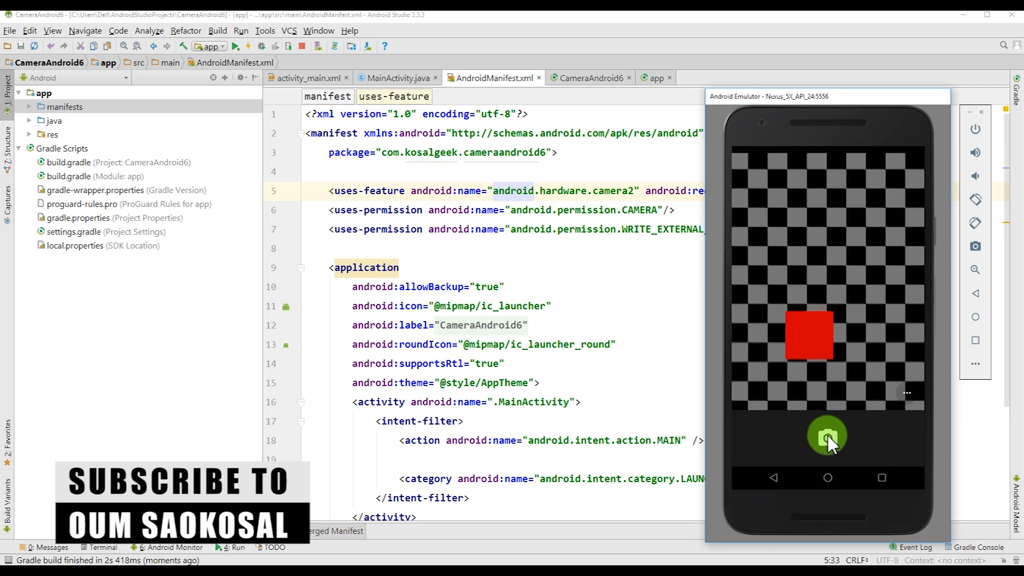
{"action": "left_click", "coordinate": [827, 434]}
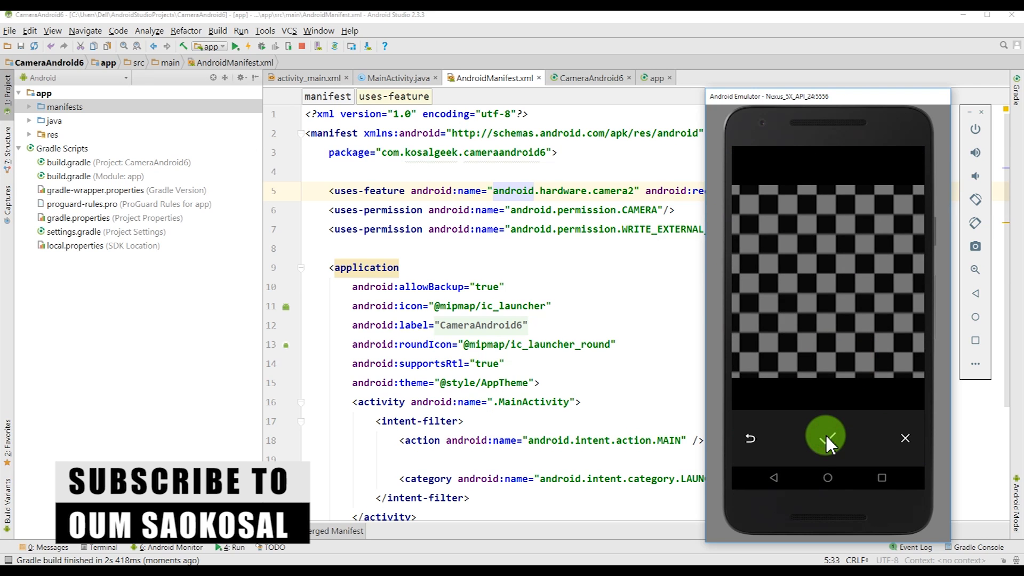
{"action": "left_click", "coordinate": [826, 436]}
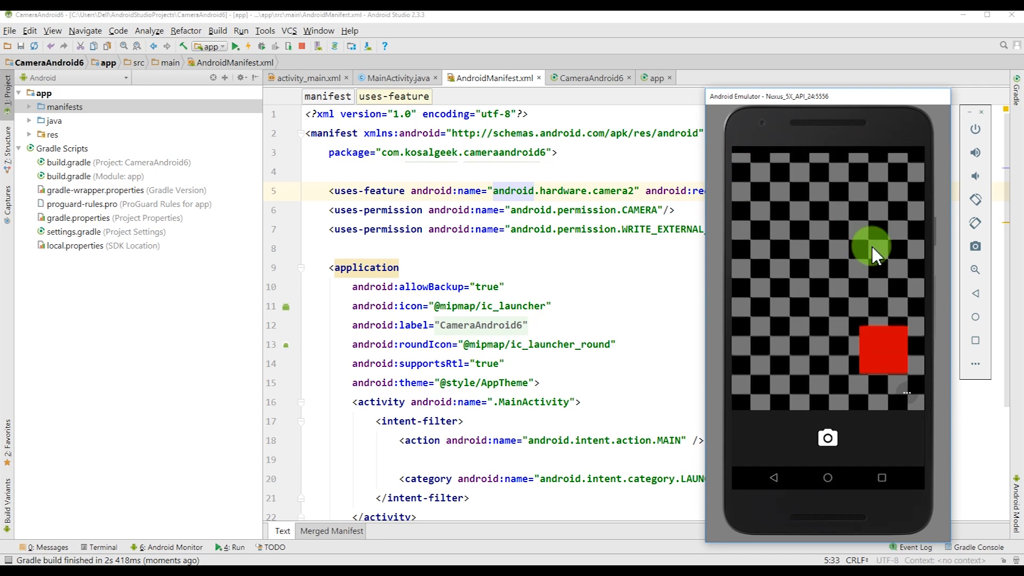
{"action": "left_click", "coordinate": [827, 437]}
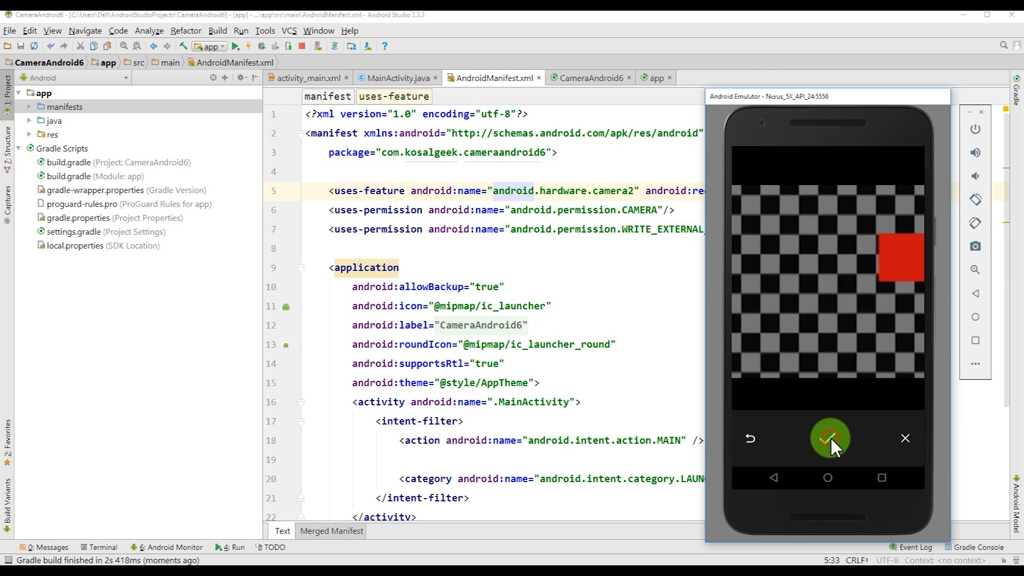